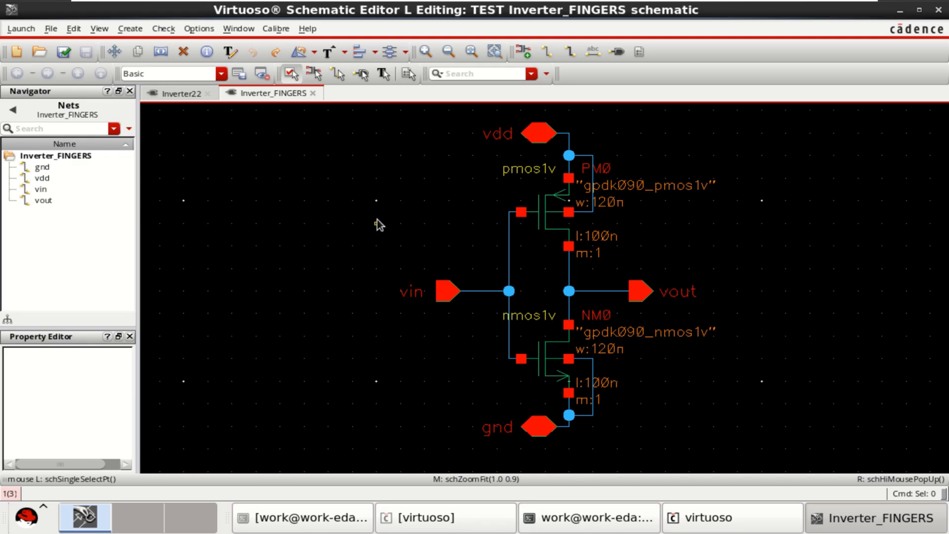
mouse_move(416, 241)
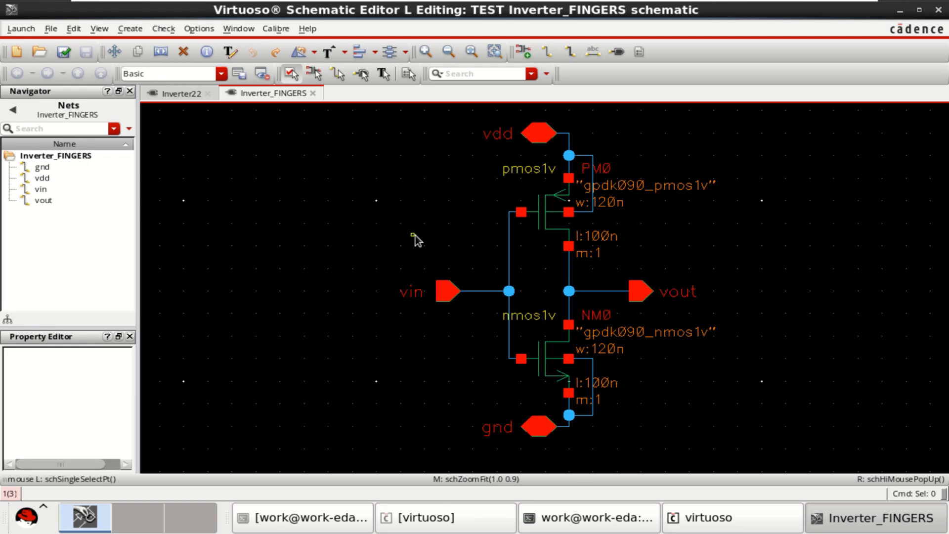
mouse_move(631, 259)
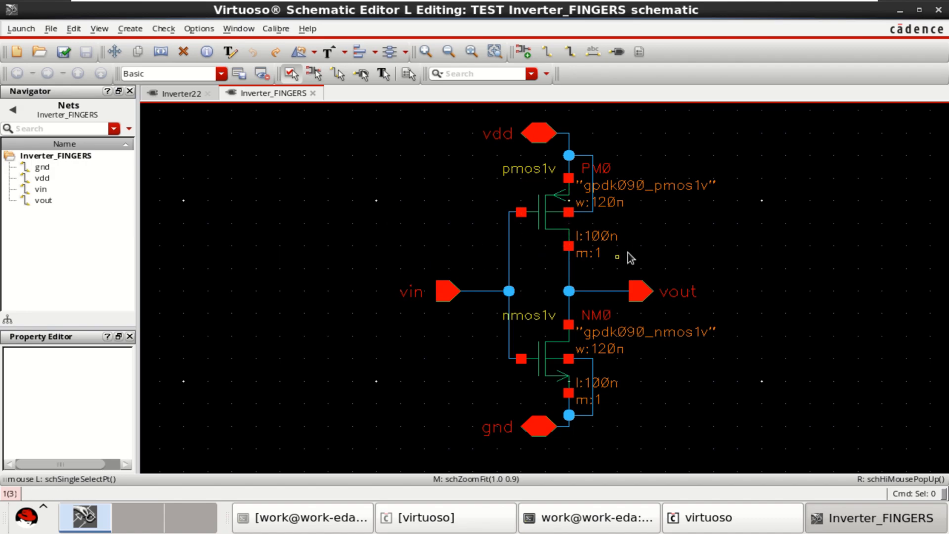
Select the transistors and set PM0's total width to 240n.
left_click(544, 212)
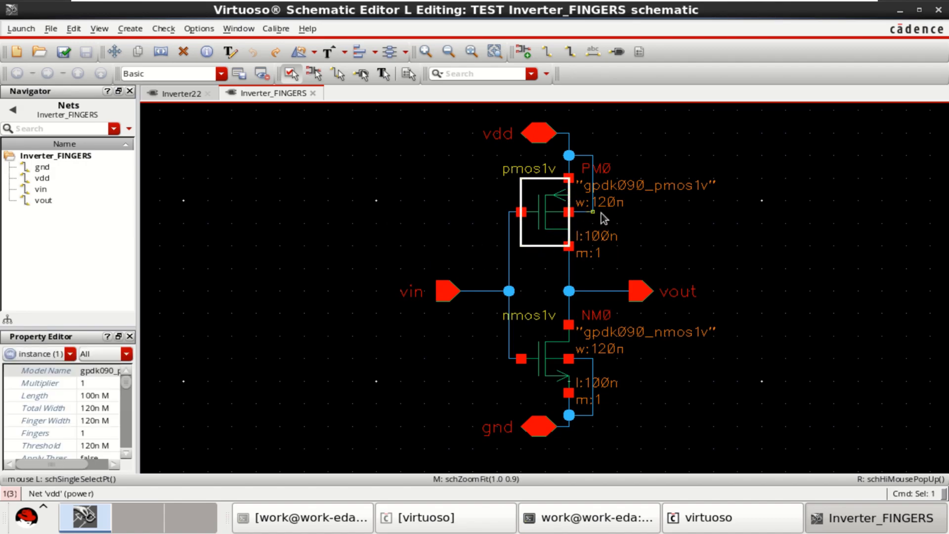
left_click(550, 363)
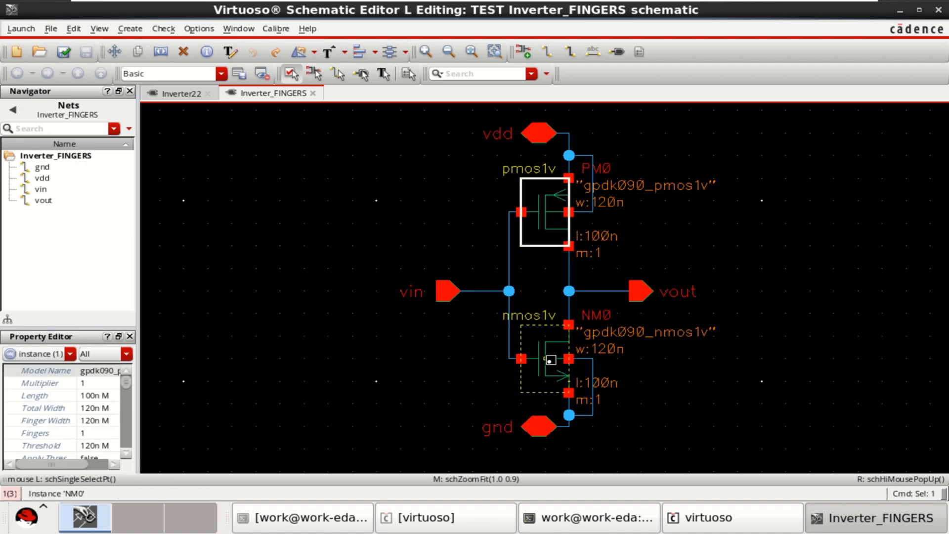
left_click(548, 360)
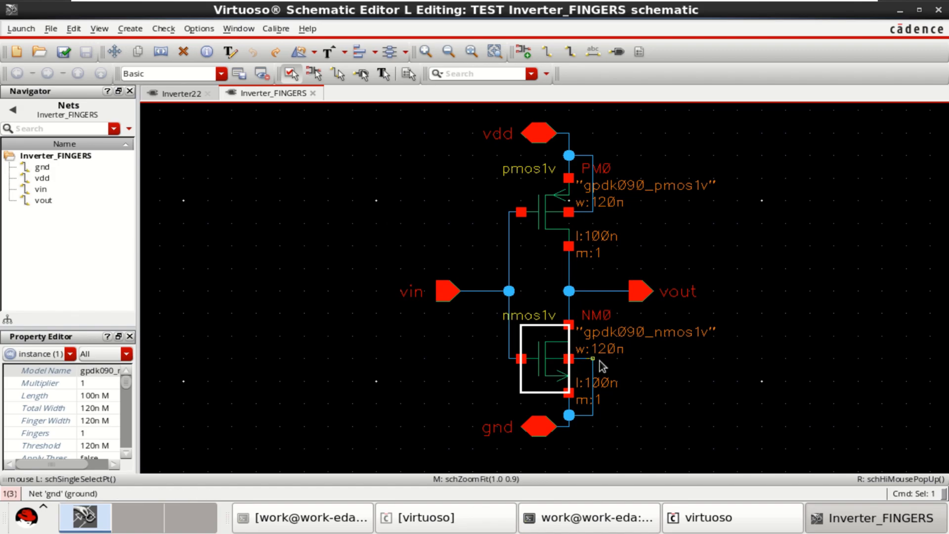
mouse_move(618, 359)
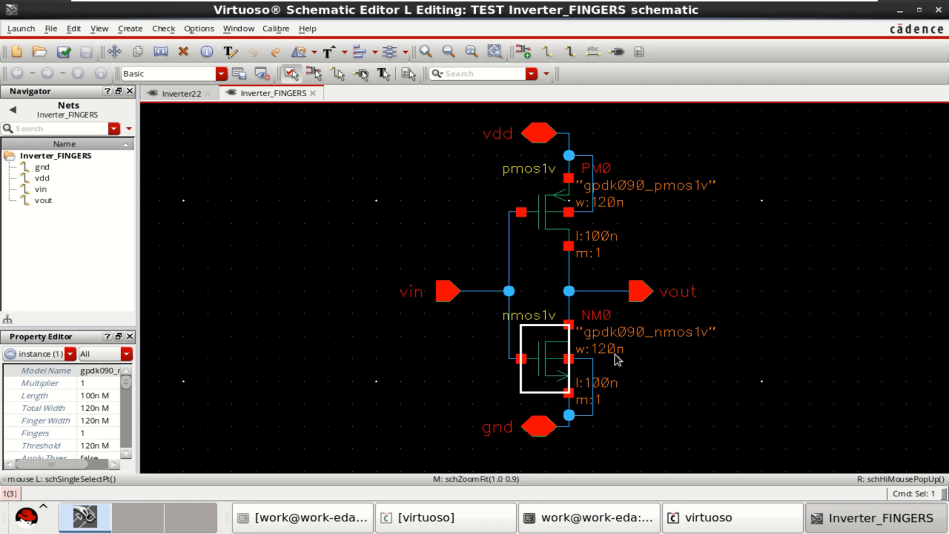
left_click(733, 279)
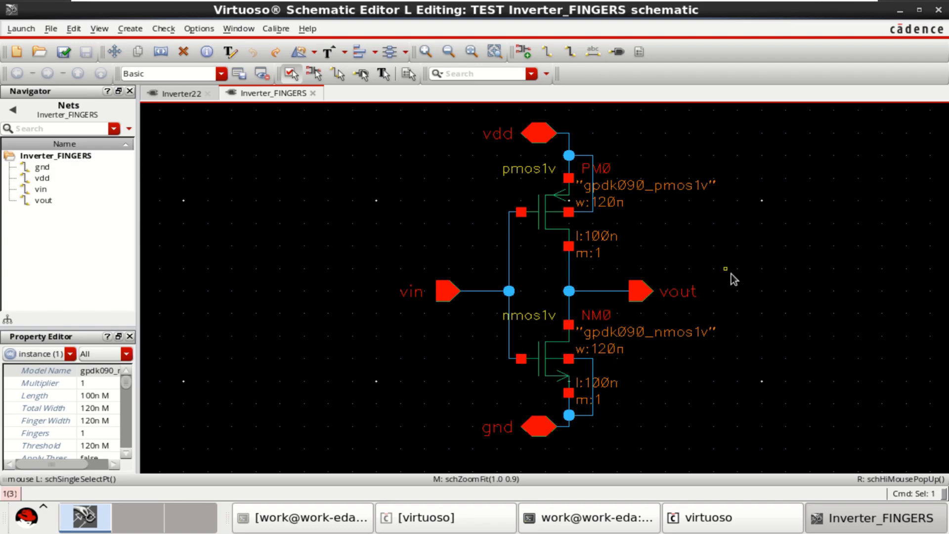
left_click(548, 209)
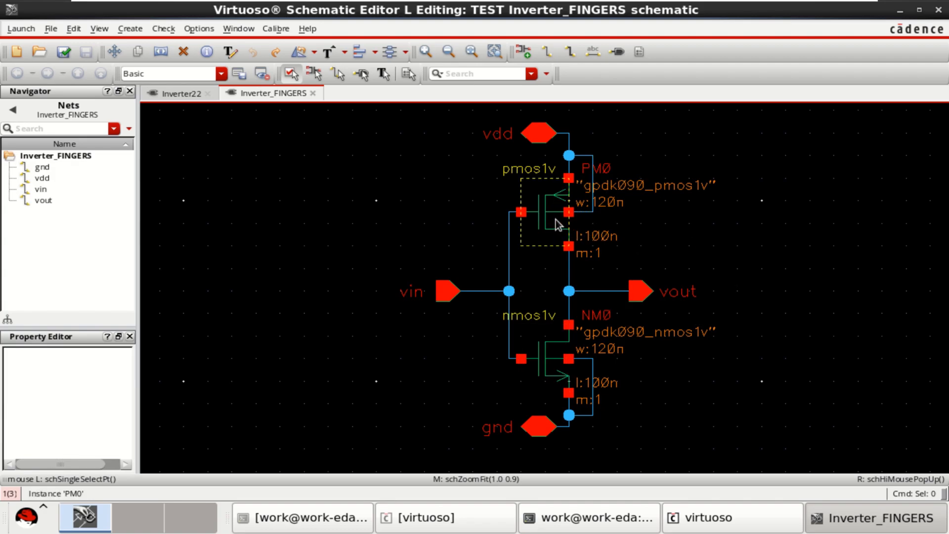
left_click(737, 232)
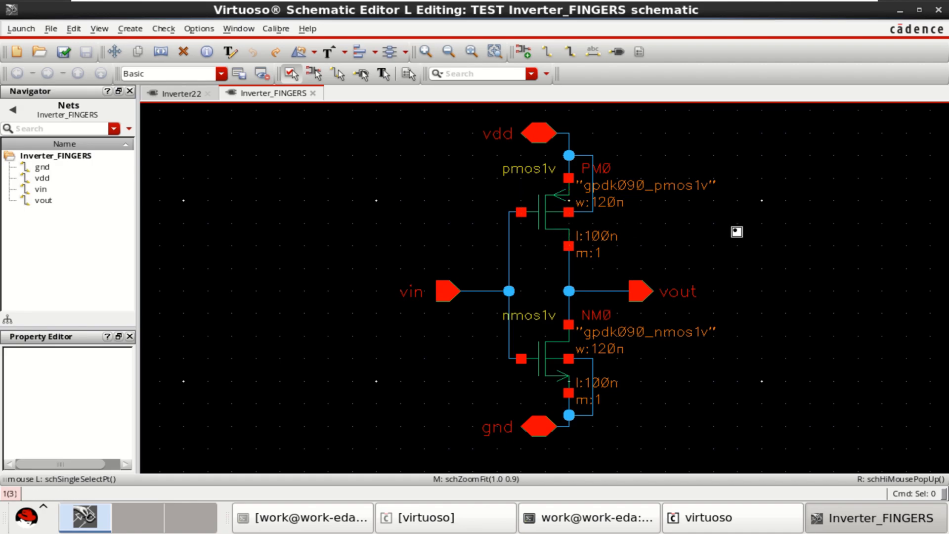
left_click(542, 212)
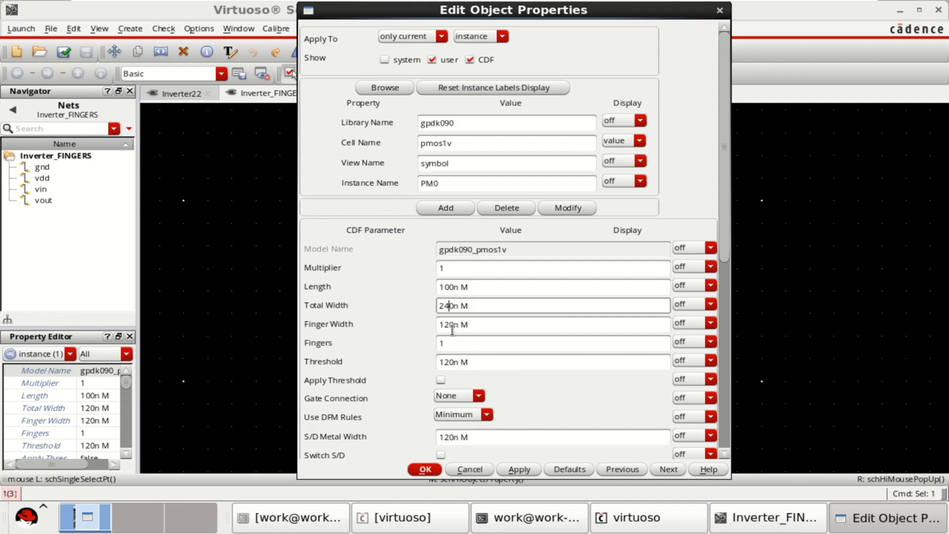
mouse_move(460, 421)
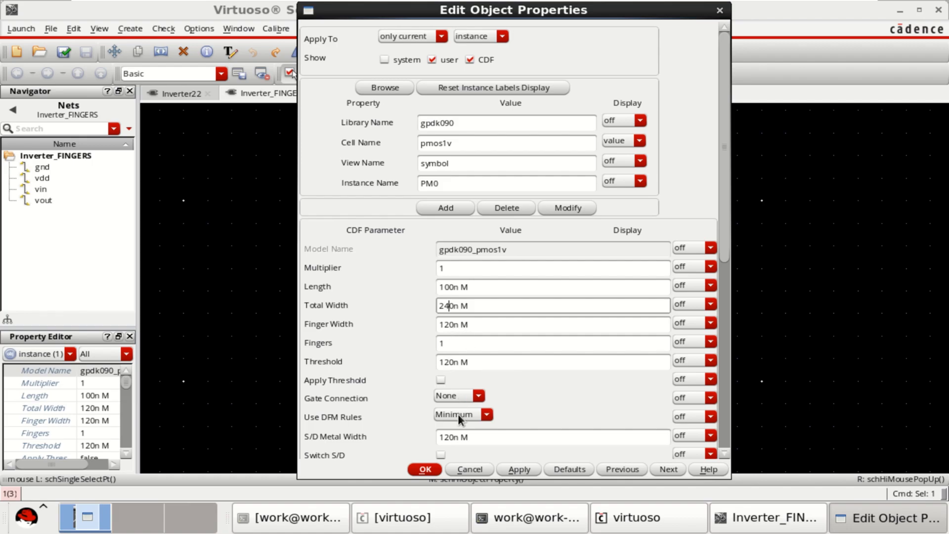
mouse_move(445, 319)
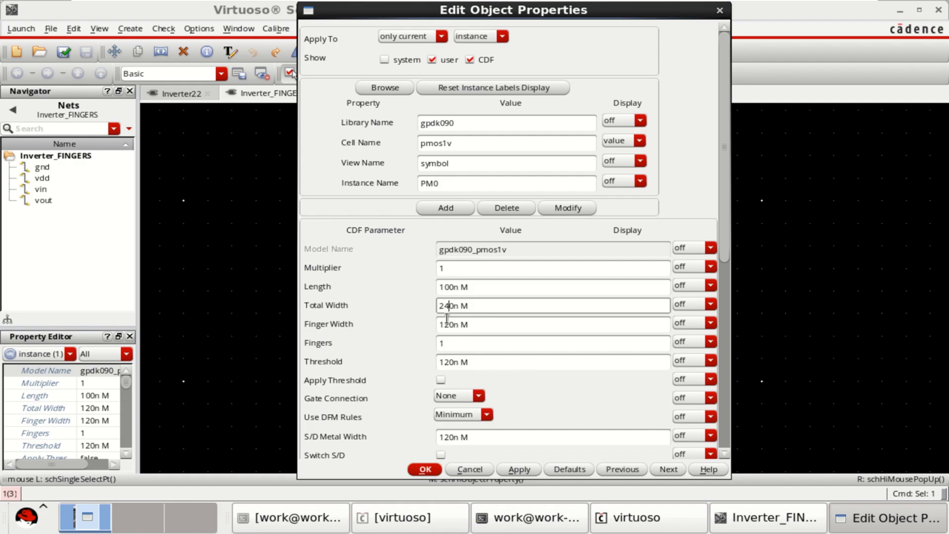
left_click(424, 470)
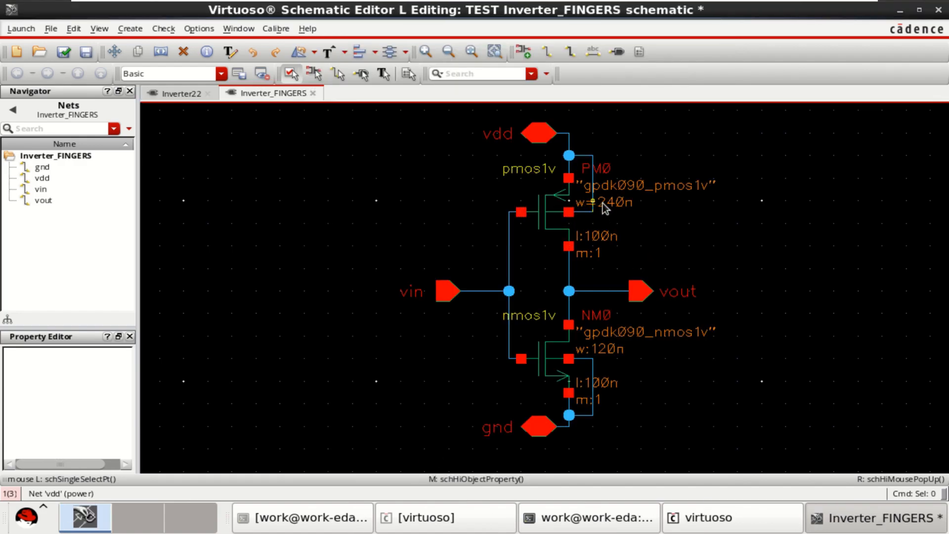
Set NM0's total width to 240n as well.
left_click(542, 370)
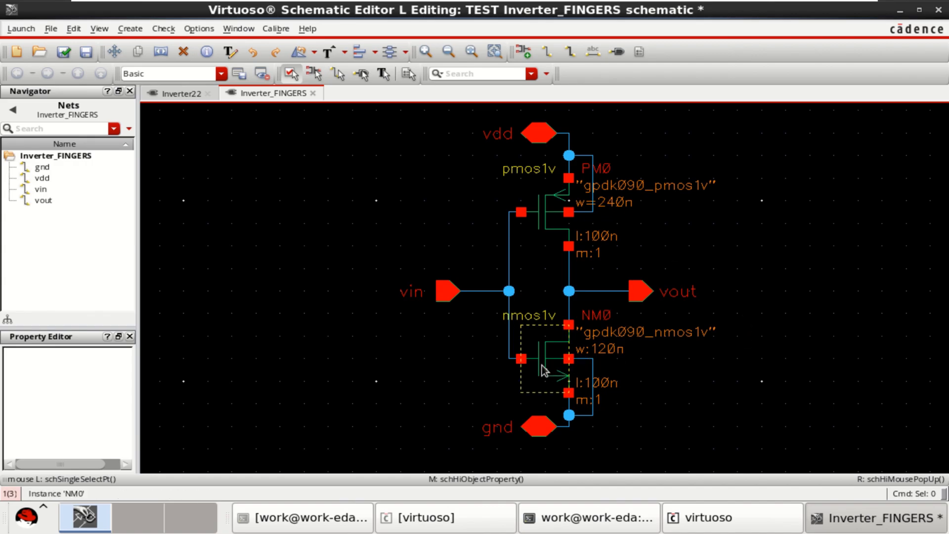
double_click(545, 351)
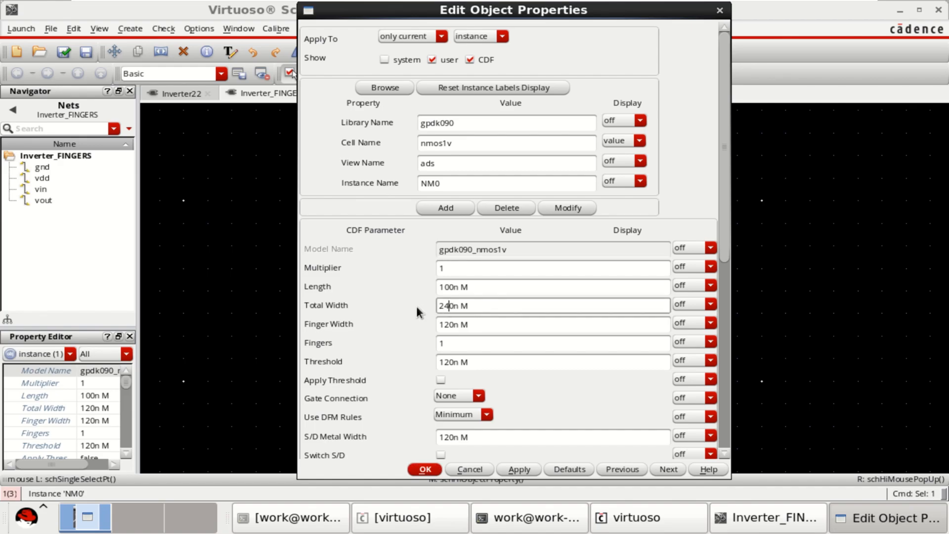
mouse_move(447, 437)
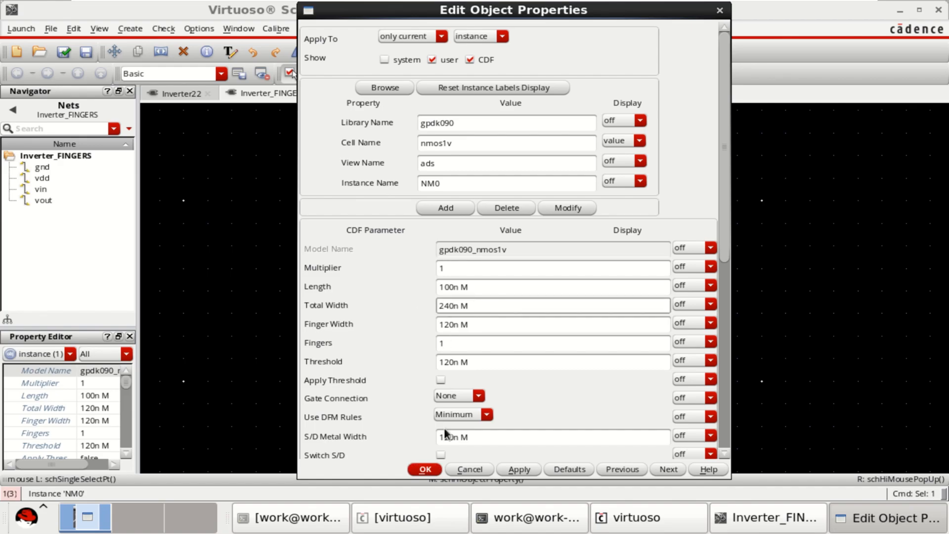
left_click(424, 469)
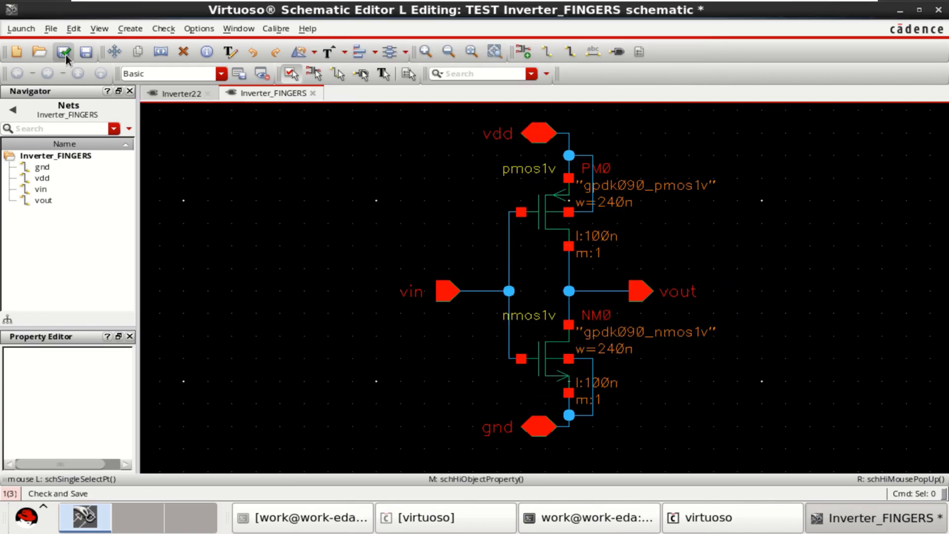
Check and save the schematic, then launch Layout XL with automatic startup configuration.
left_click(63, 51)
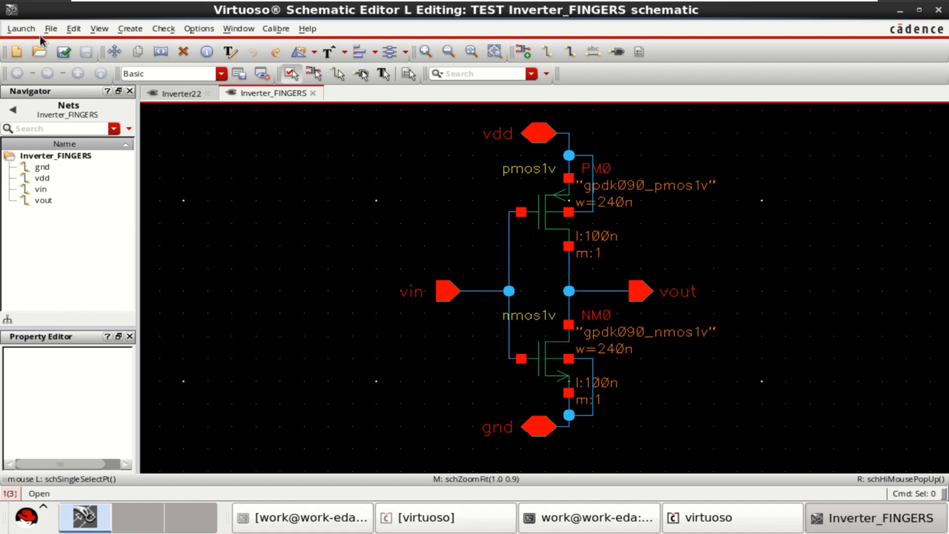
left_click(20, 27)
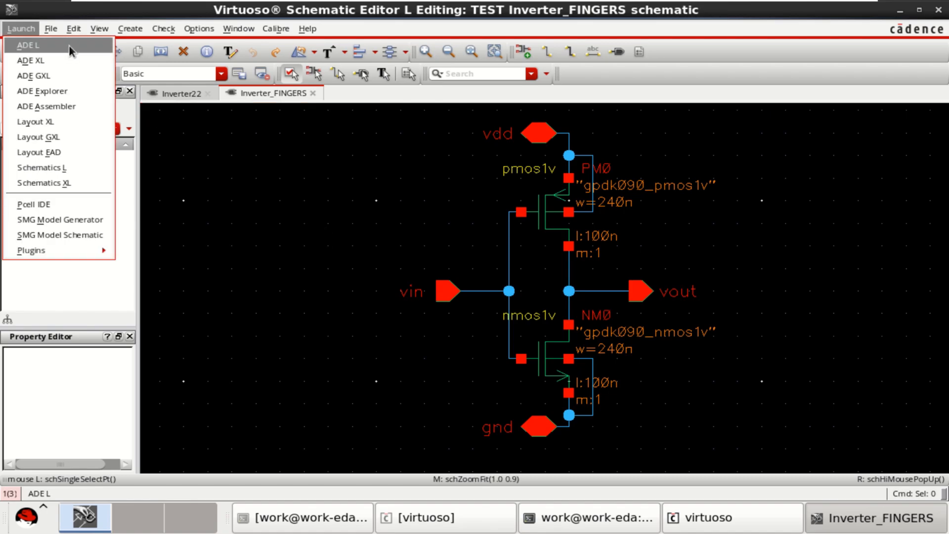
mouse_move(47, 106)
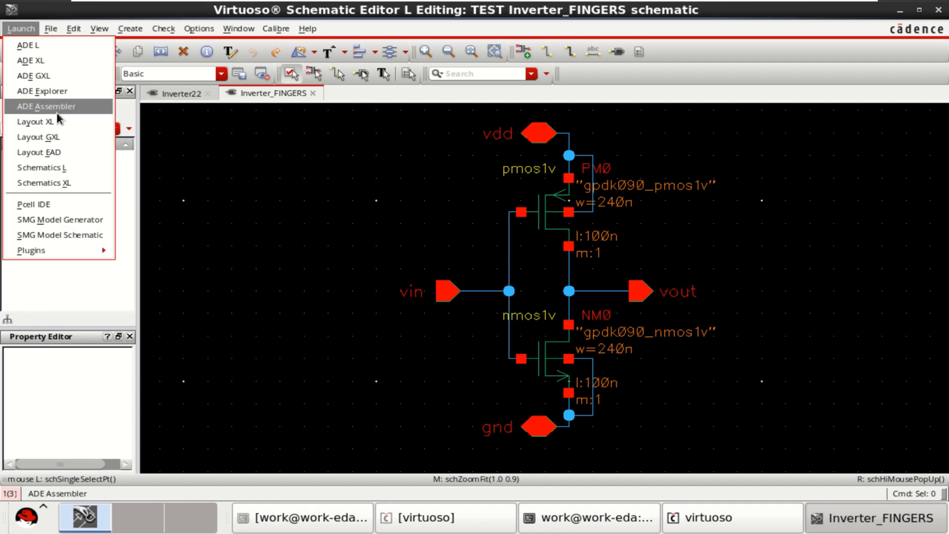
left_click(37, 121)
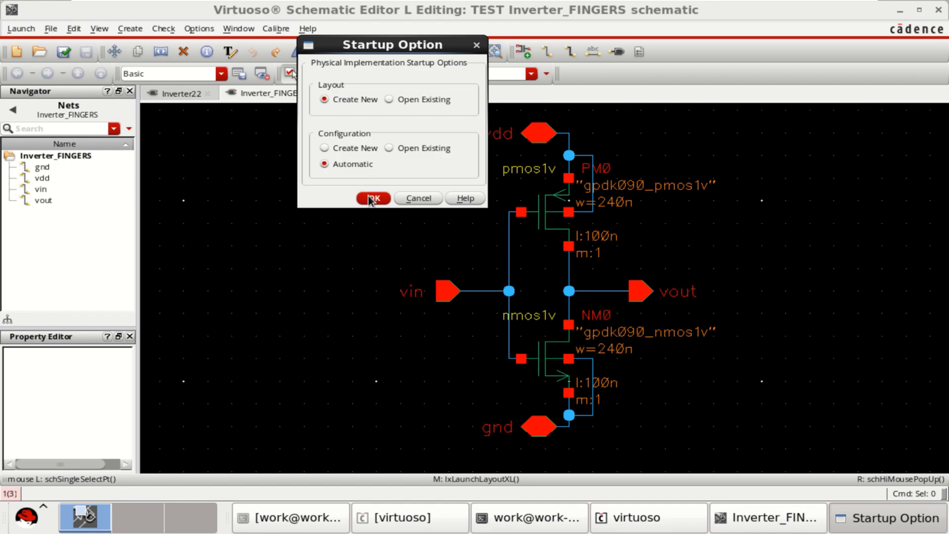
mouse_move(374, 205)
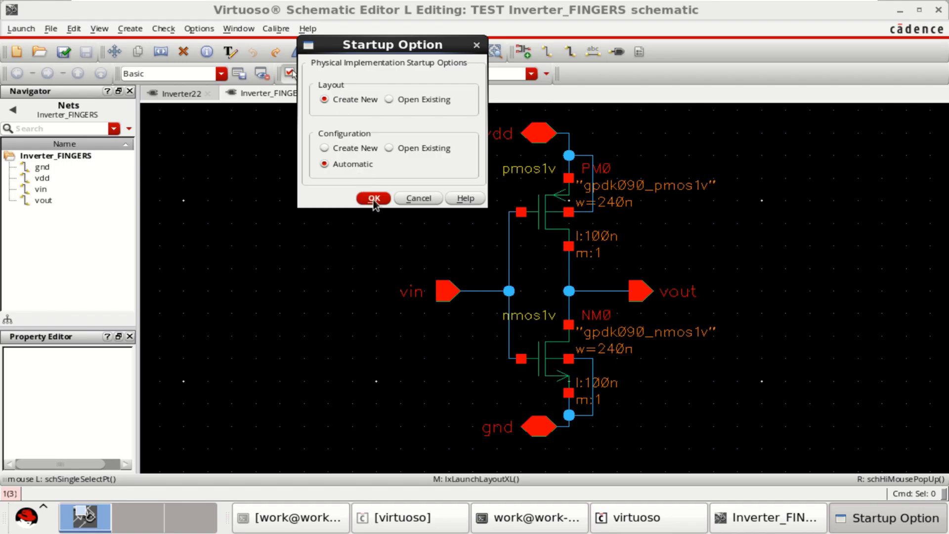
left_click(373, 198)
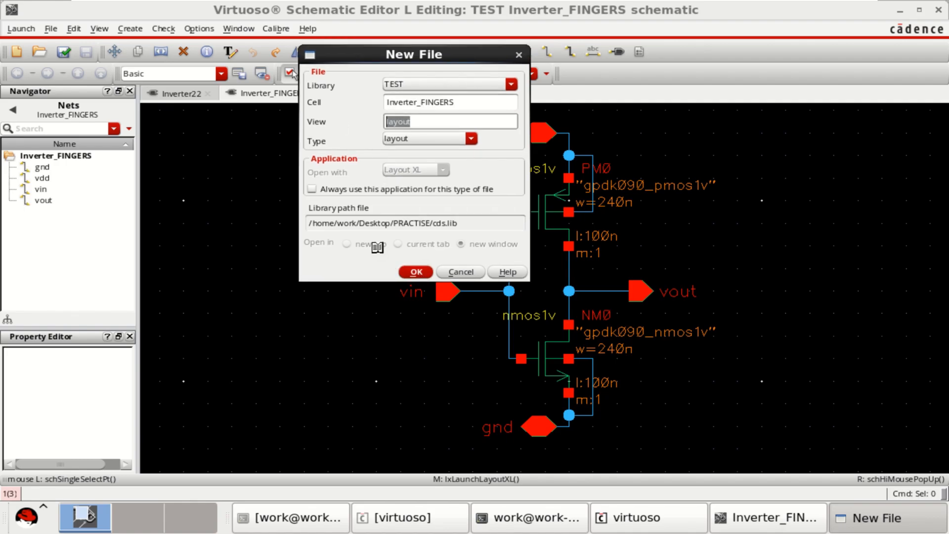
mouse_move(370, 237)
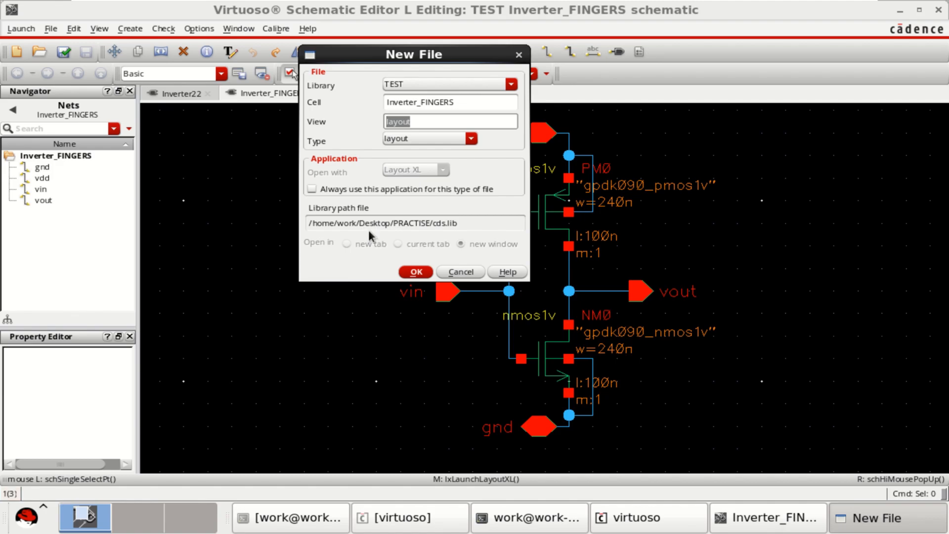
Create the TEST Inverter_FINGERS layout view and show the gpdk090 layer palette.
left_click(415, 272)
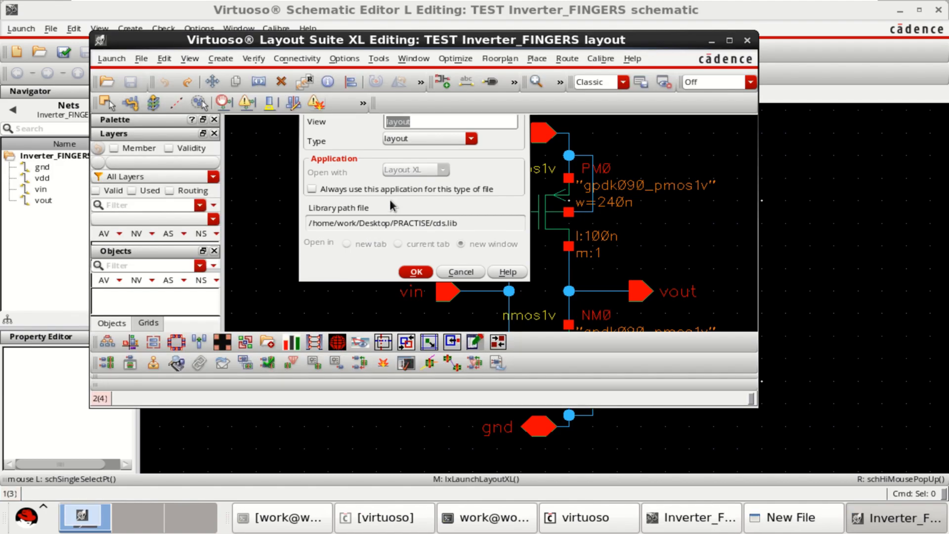
left_click(415, 271)
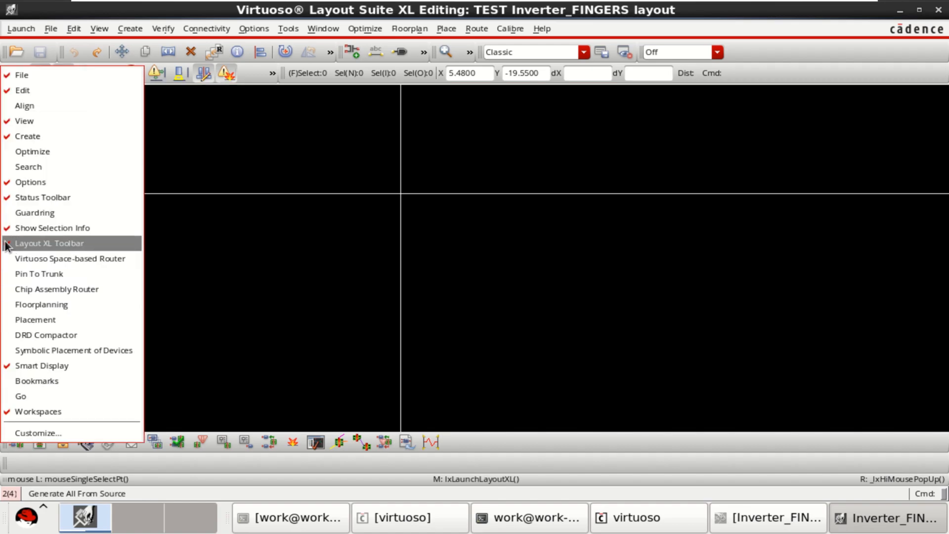
left_click(49, 243)
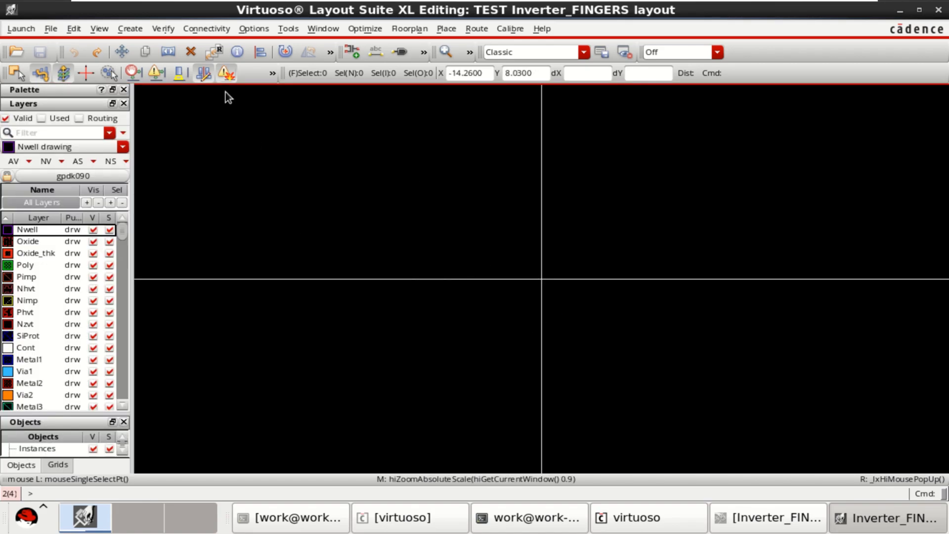
Generate all from source: pmos1v/nmos1v instances, I/O pins and PR boundary.
left_click(206, 29)
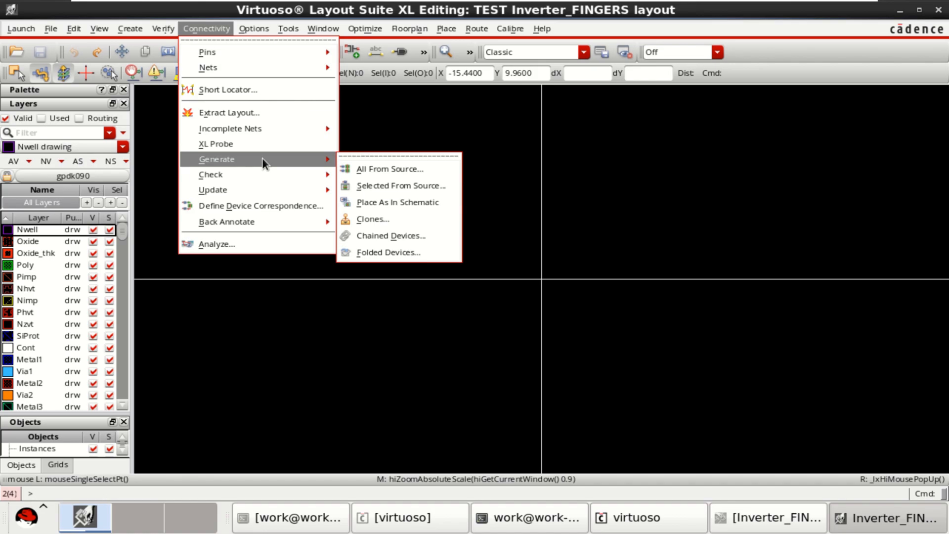
mouse_move(389, 169)
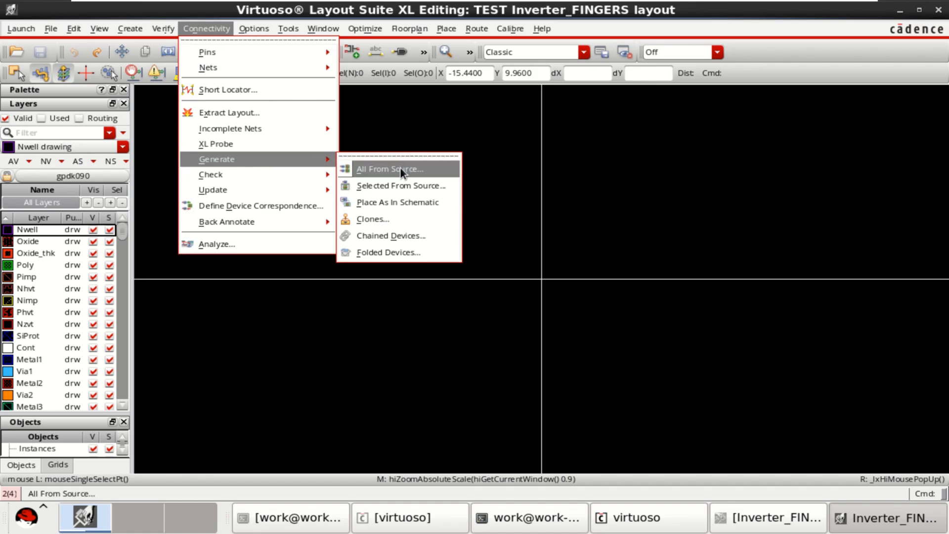
left_click(389, 169)
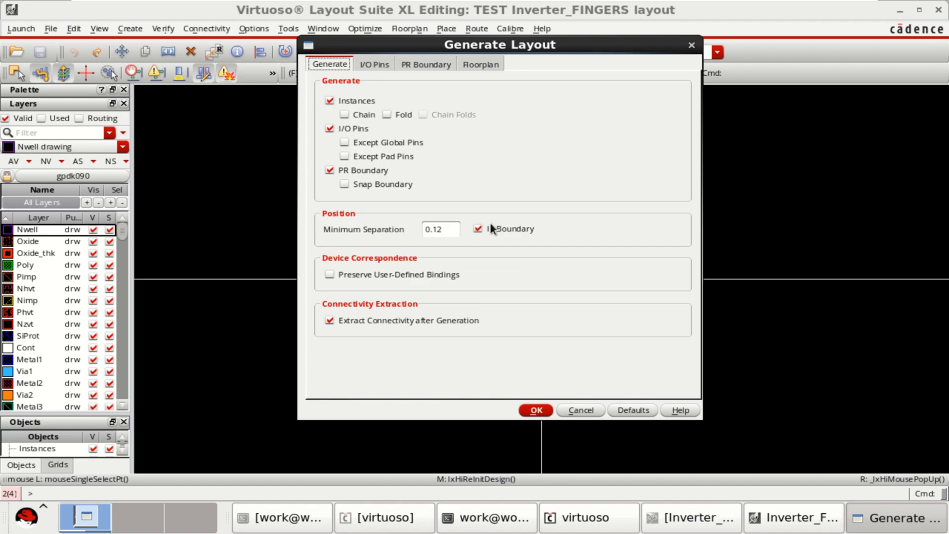
mouse_move(492, 237)
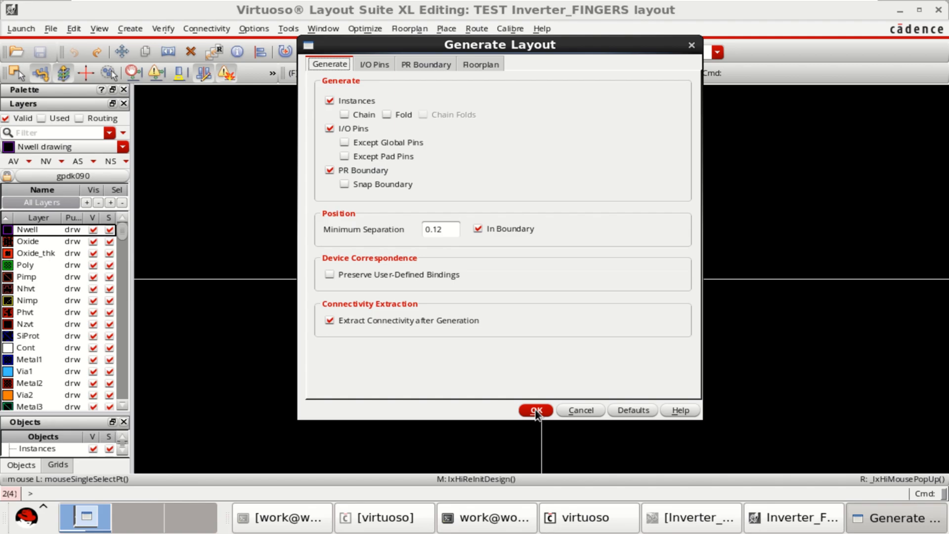
left_click(535, 410)
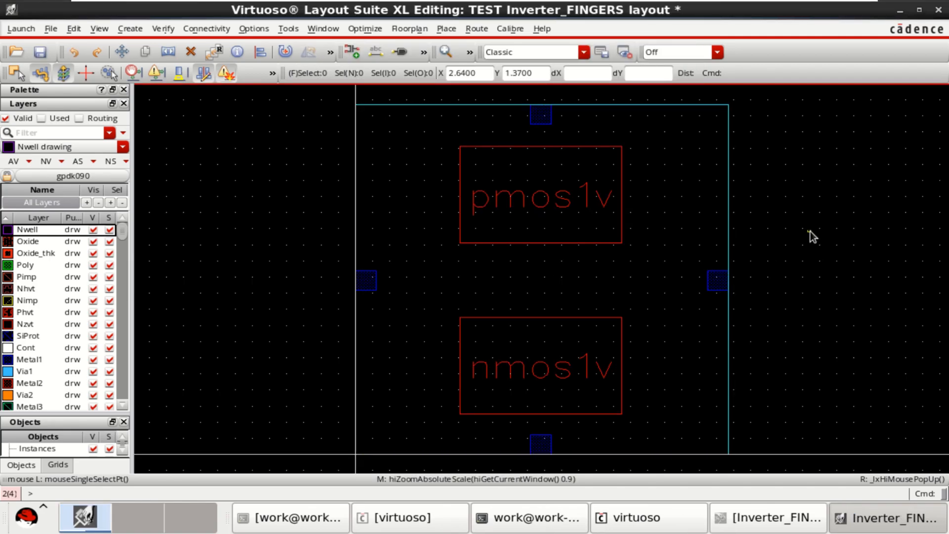
mouse_move(811, 237)
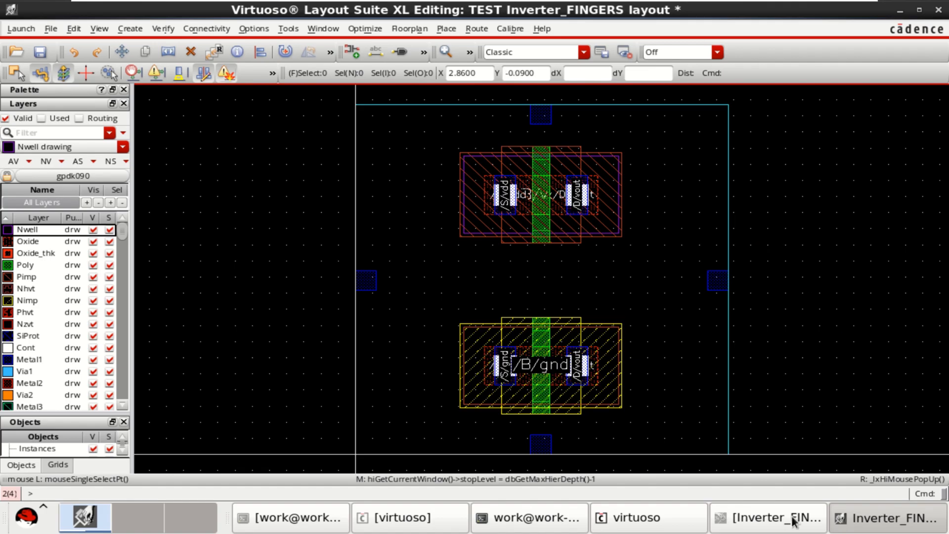
Compare device sizes in the schematic, then select the PMOS instance in the layout.
left_click(766, 518)
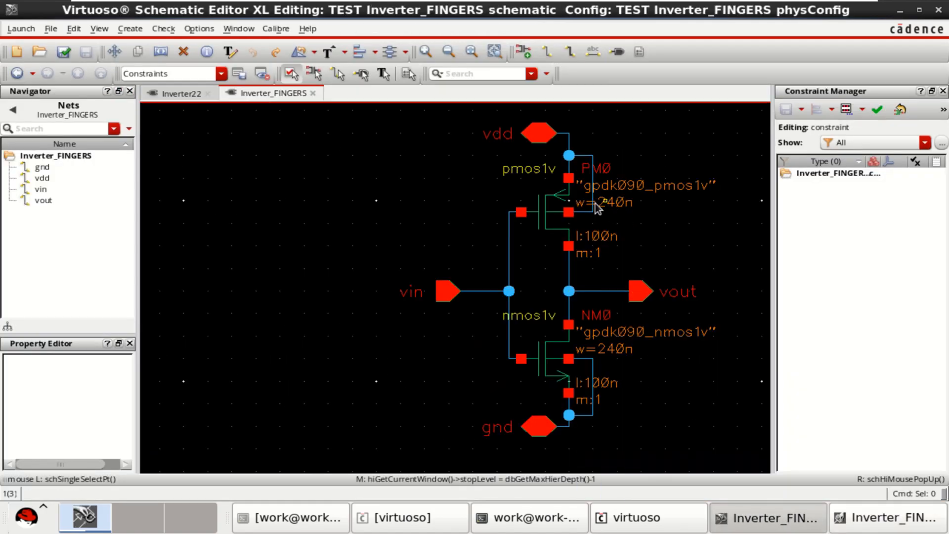
mouse_move(605, 252)
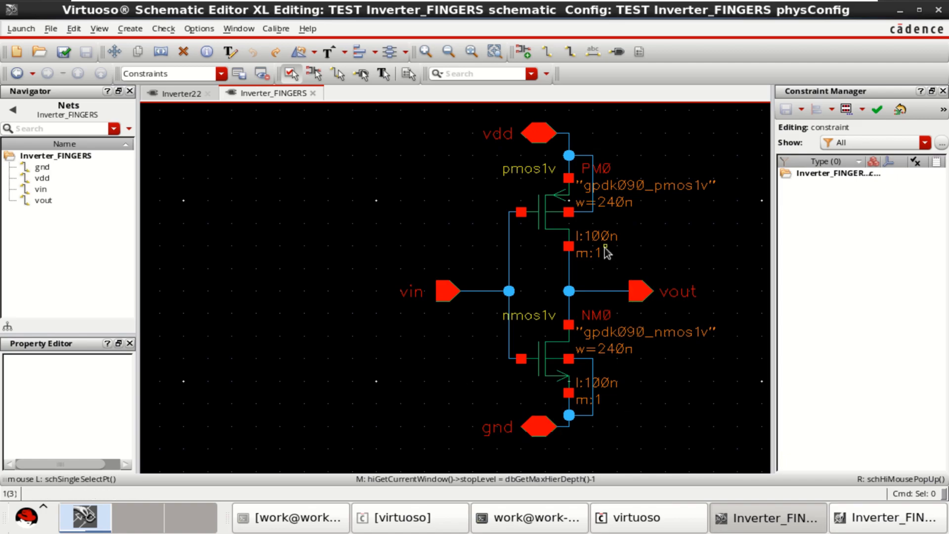
mouse_move(633, 206)
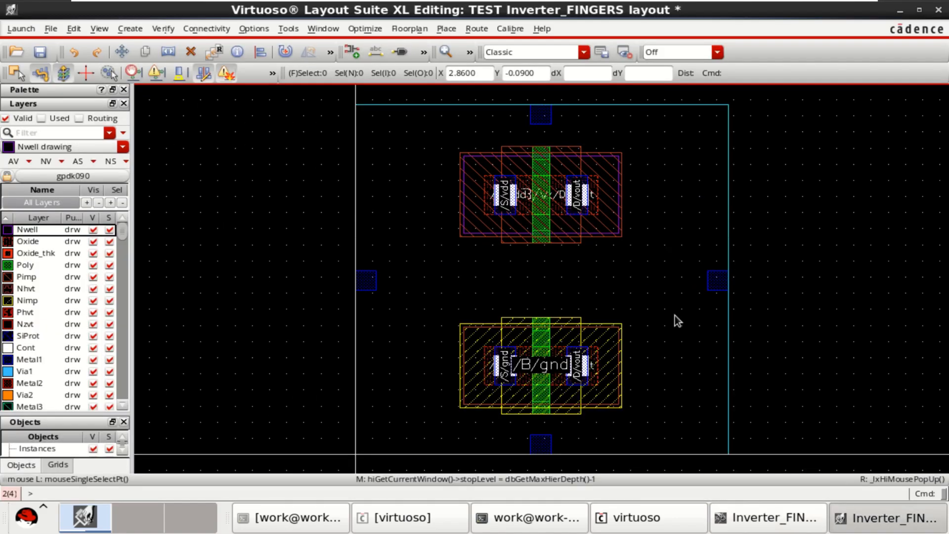
left_click(542, 192)
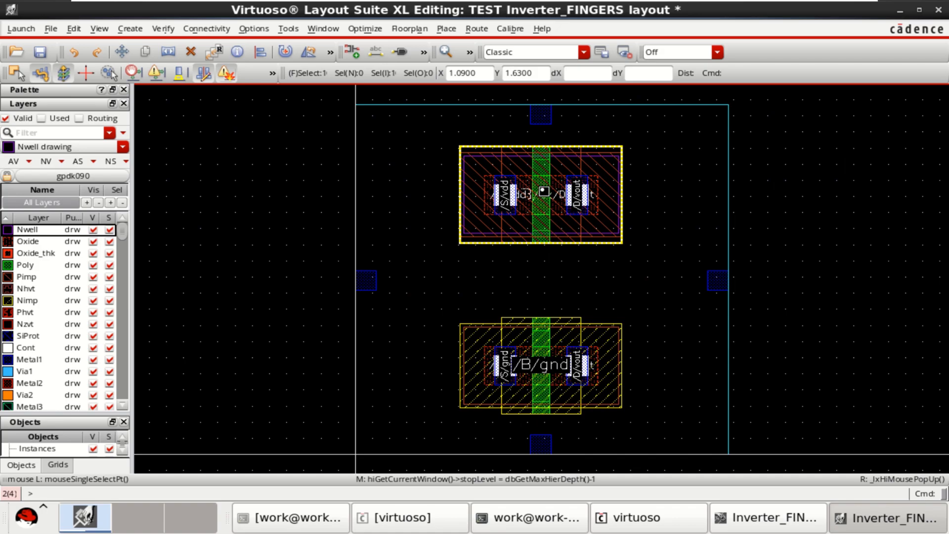
Set PM0 to 2 fingers of 120n, keeping the 240n total width.
double_click(539, 193)
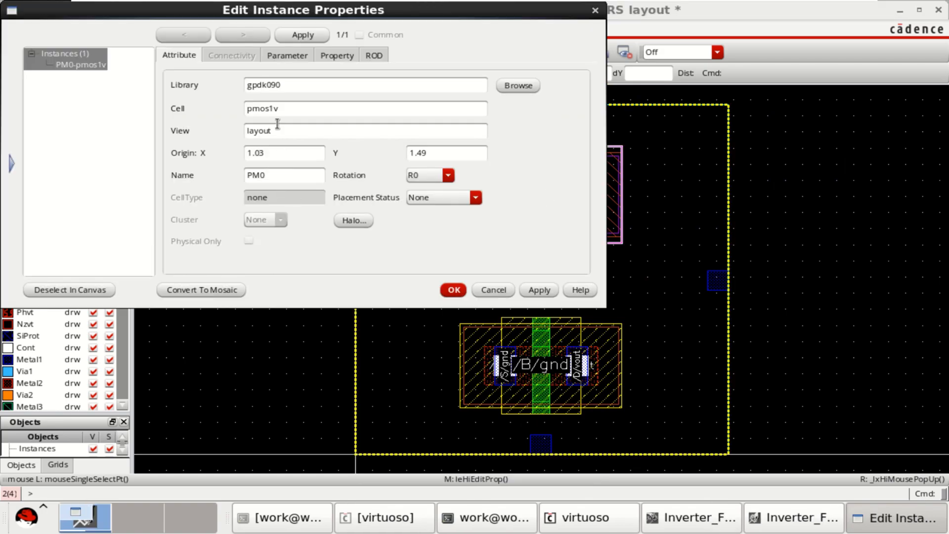
left_click(287, 54)
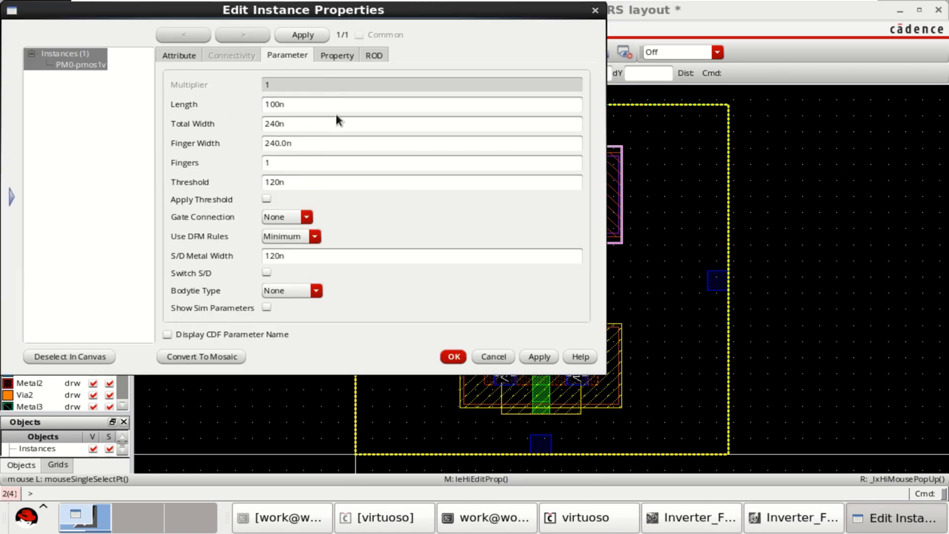
mouse_move(324, 11)
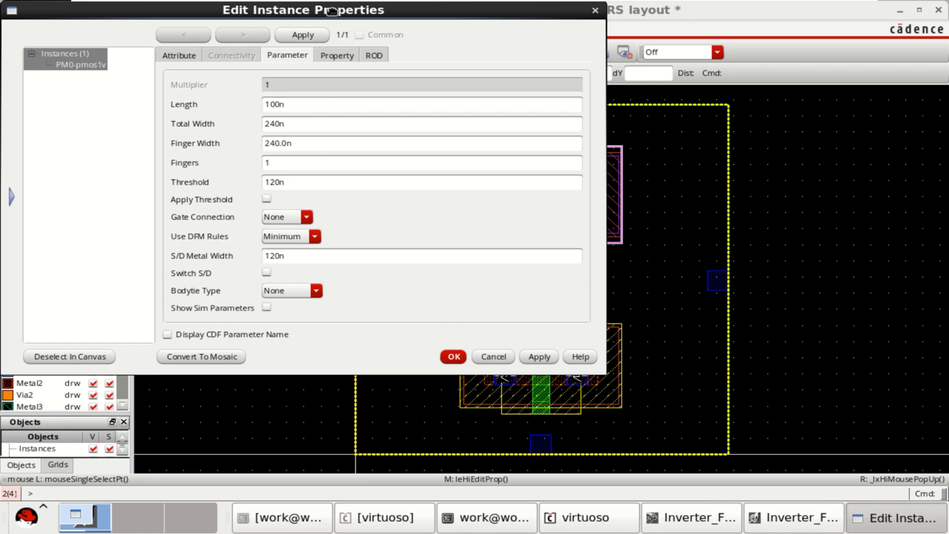
left_click_drag(302, 10, 319, 39)
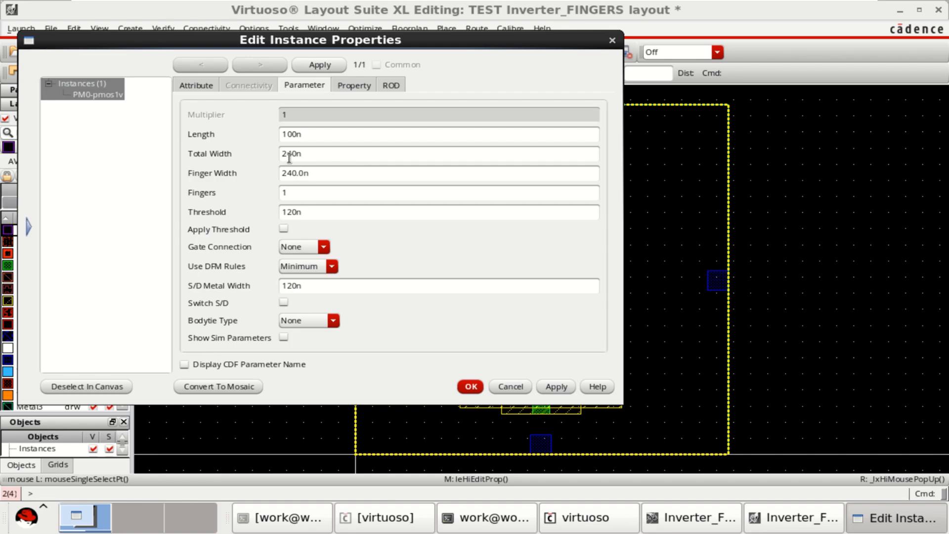
mouse_move(294, 174)
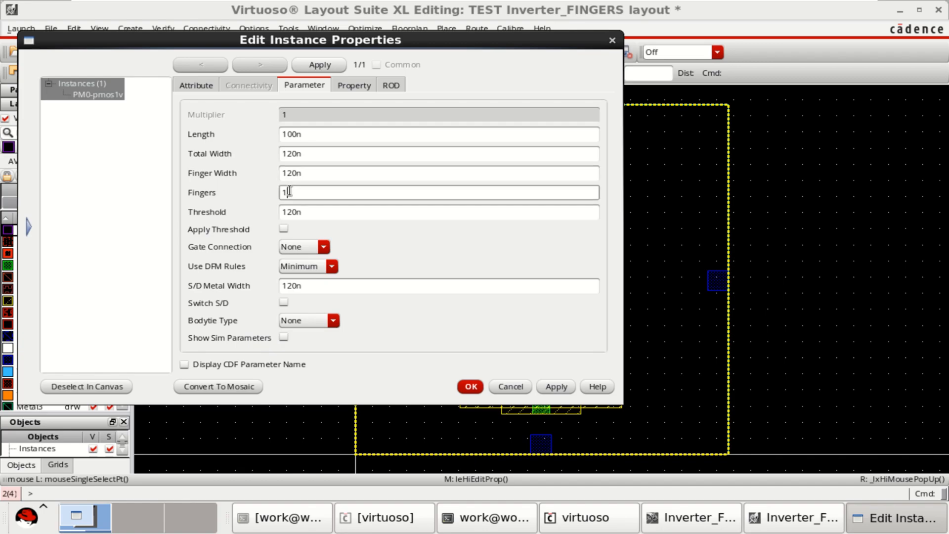
type("2")
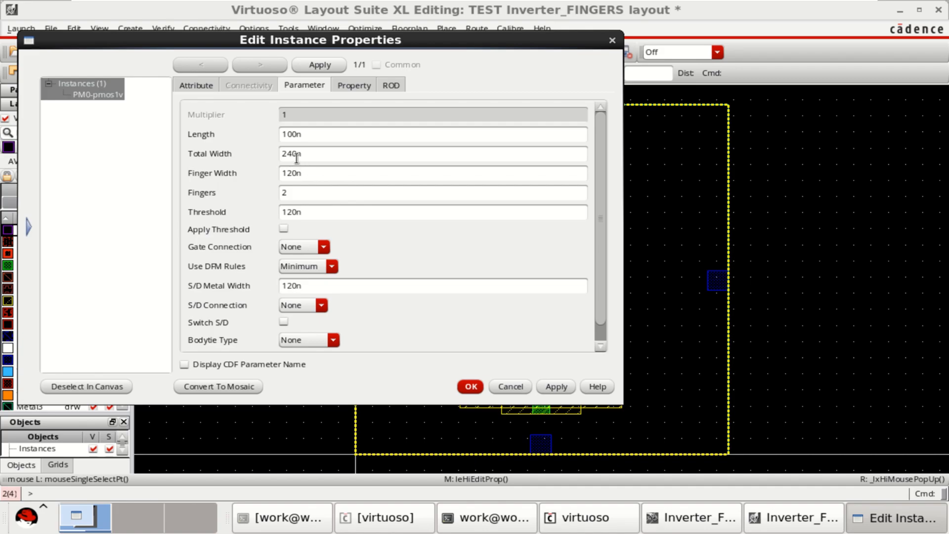
triple_click(434, 153)
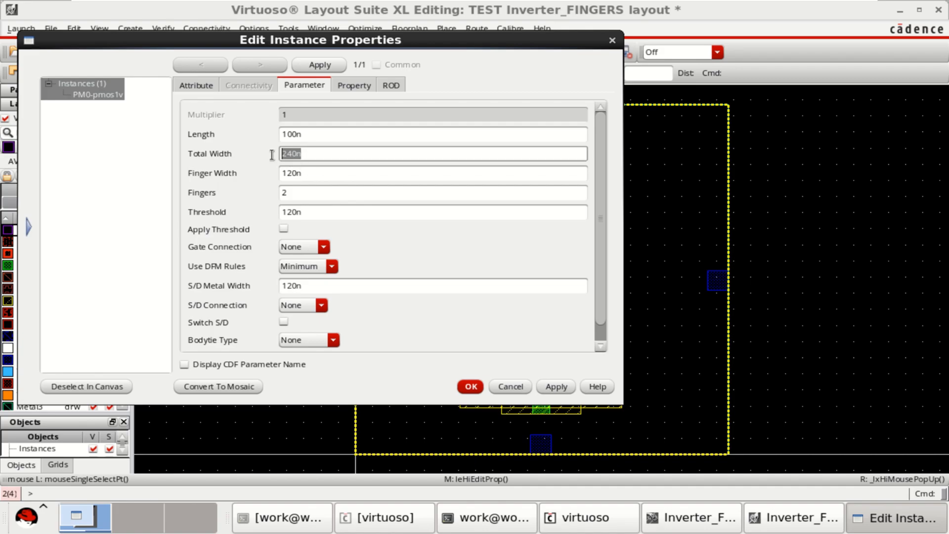
mouse_move(247, 188)
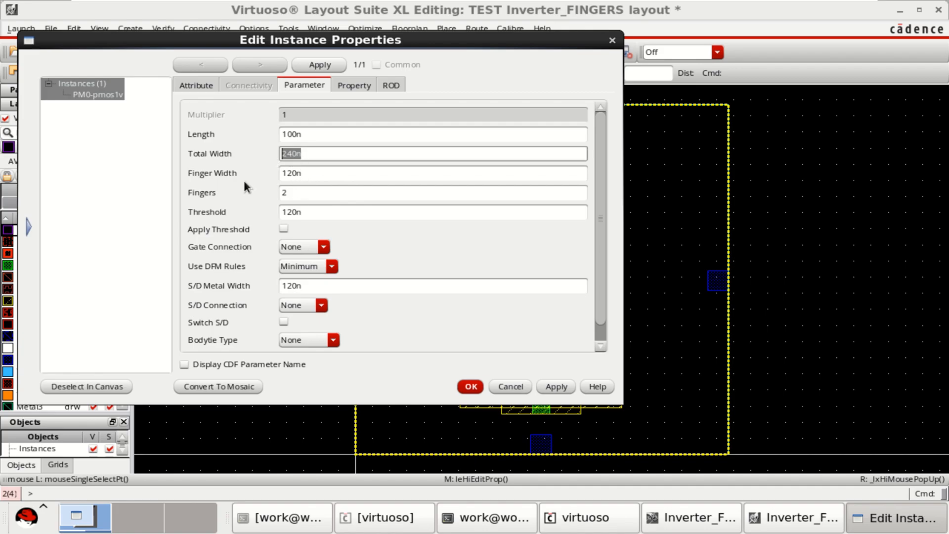
triple_click(432, 174)
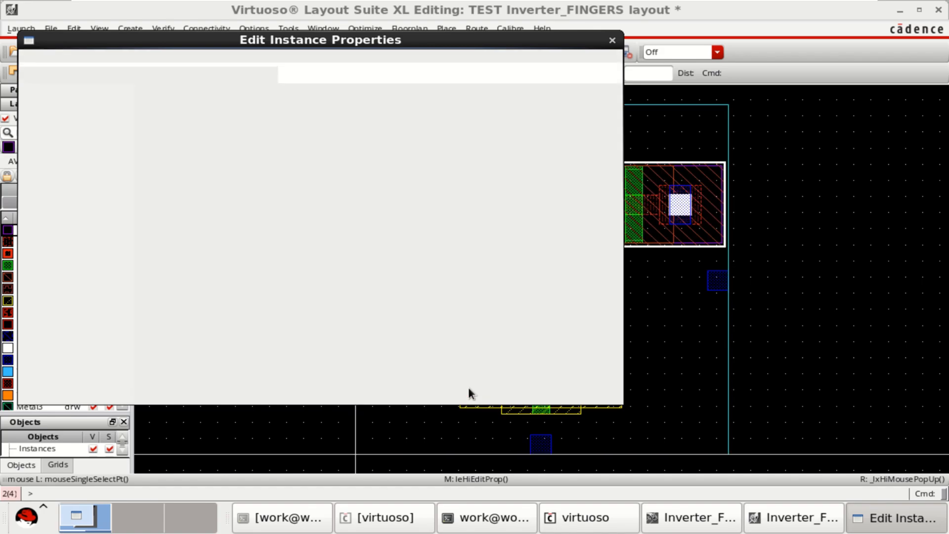
left_click(611, 40)
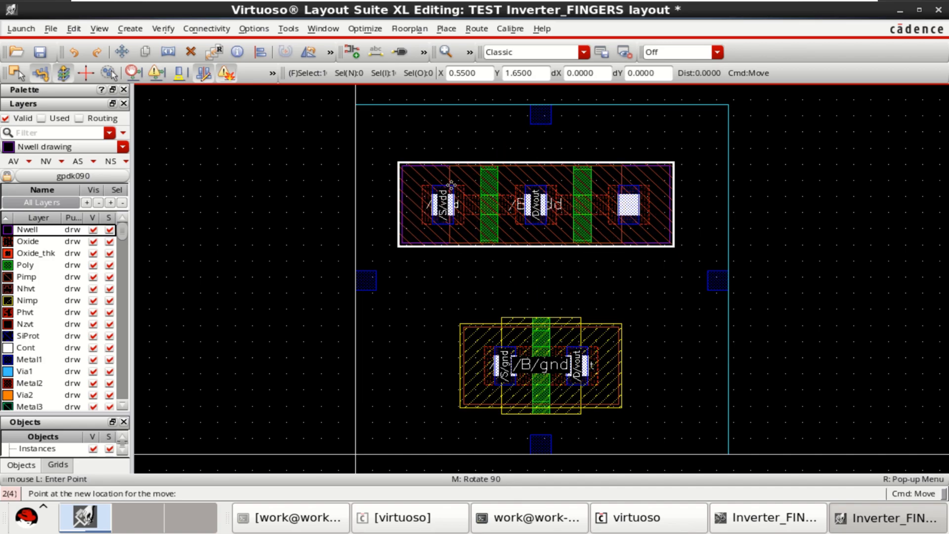
Give NM0 a 120n finger width and 2 fingers, totalling 240n.
left_click(561, 370)
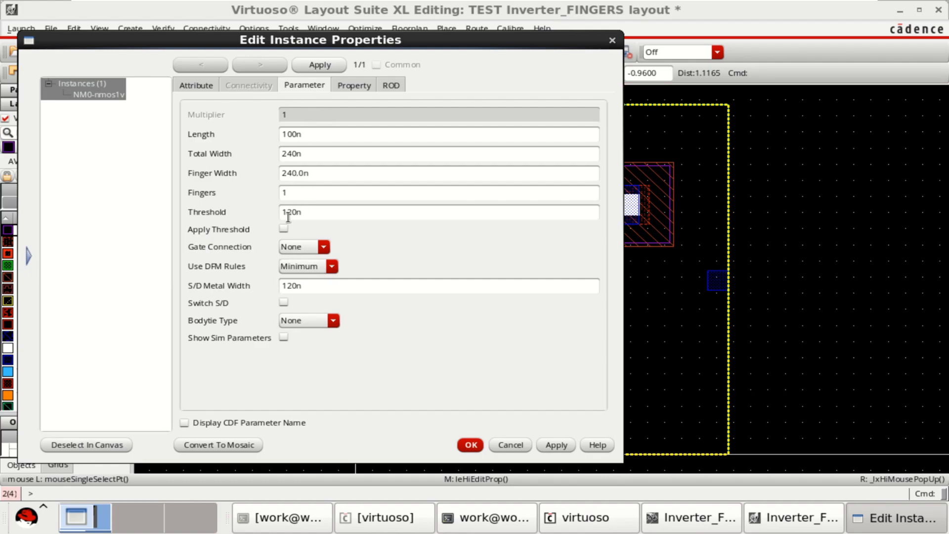
left_click(438, 172)
type("1")
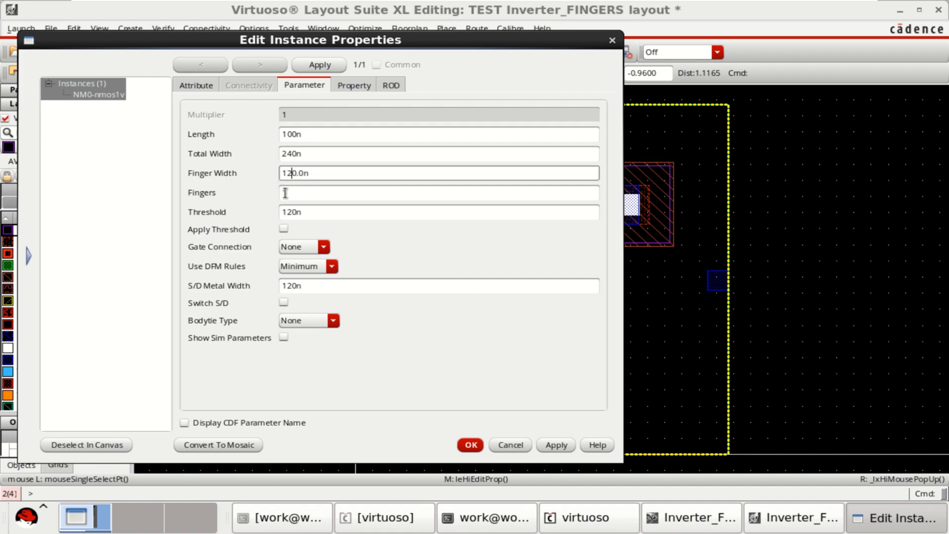
type("2")
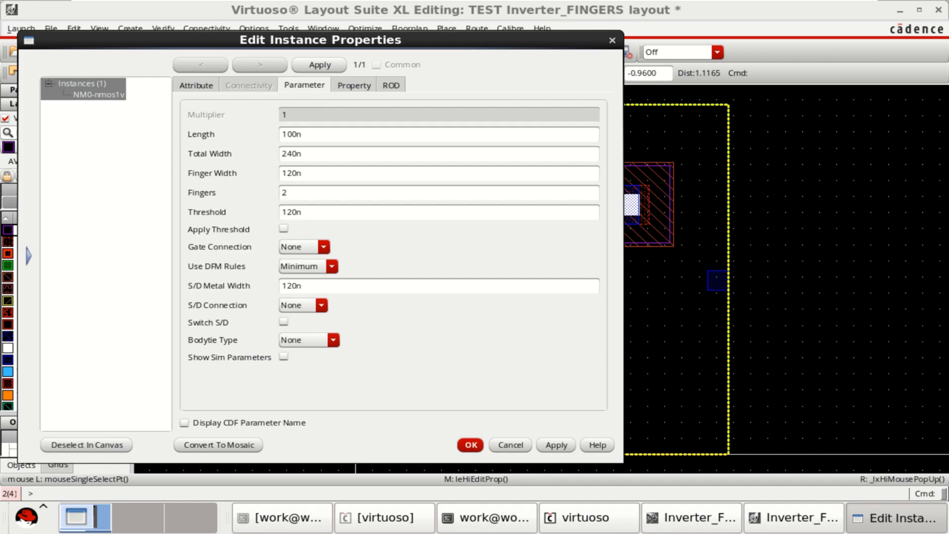
left_click(470, 445)
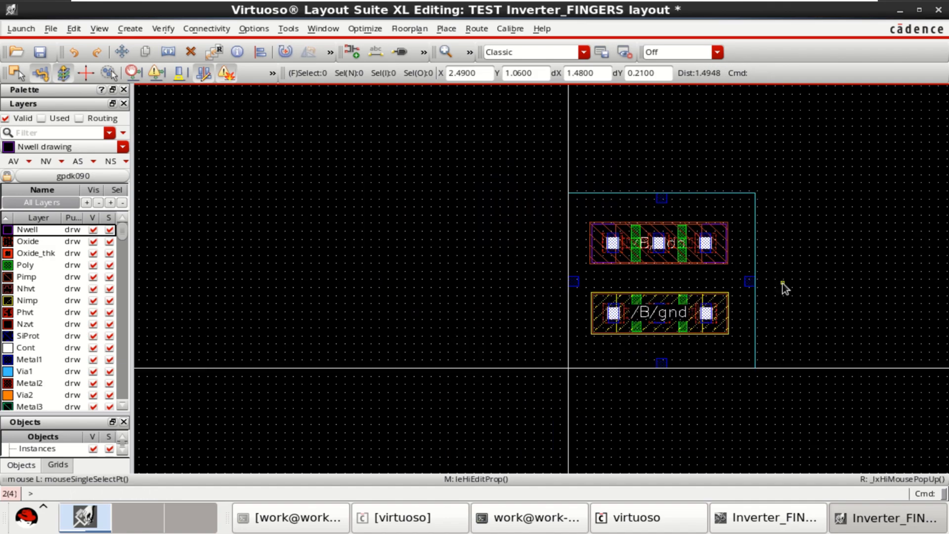
mouse_move(545, 212)
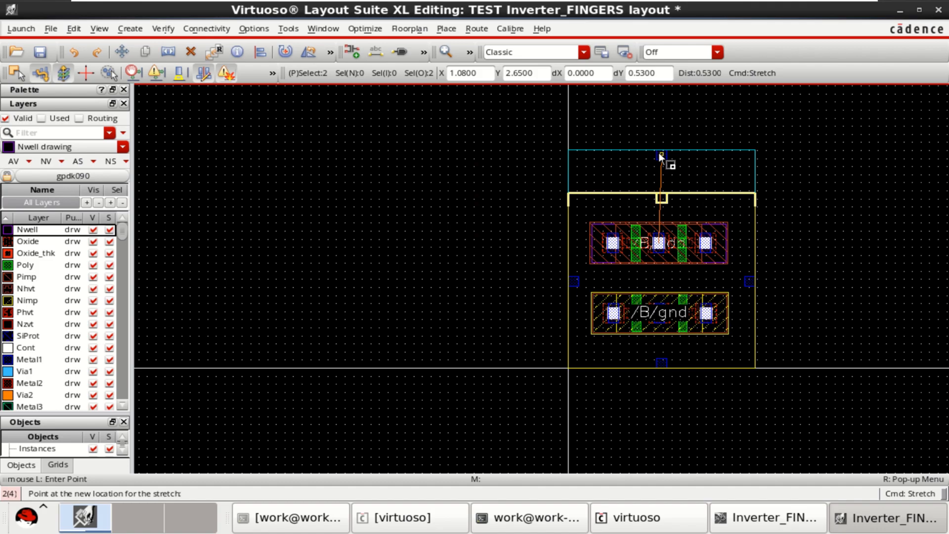
mouse_move(662, 150)
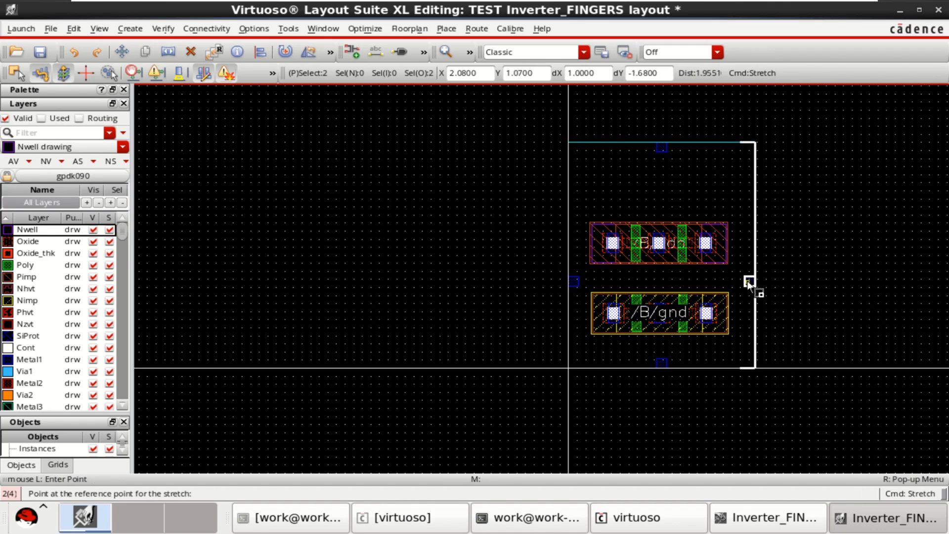
Stretch the PR boundary's right edge and move the PMOS centred above the NMOS.
left_click(750, 285)
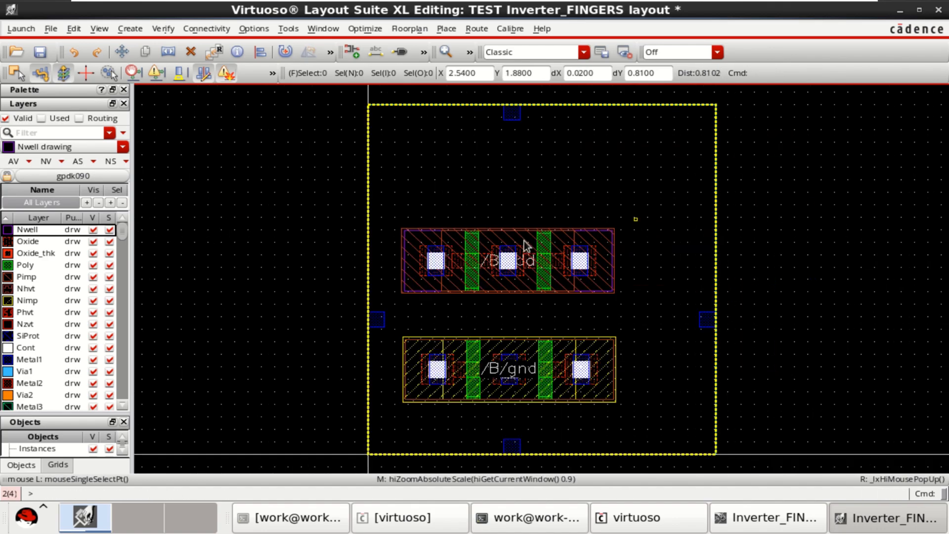
left_click(507, 261)
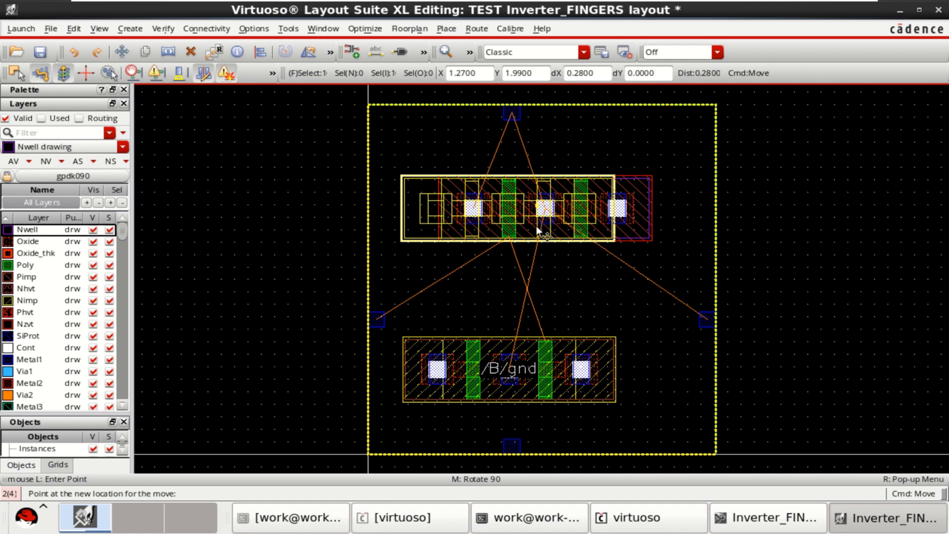
mouse_move(535, 221)
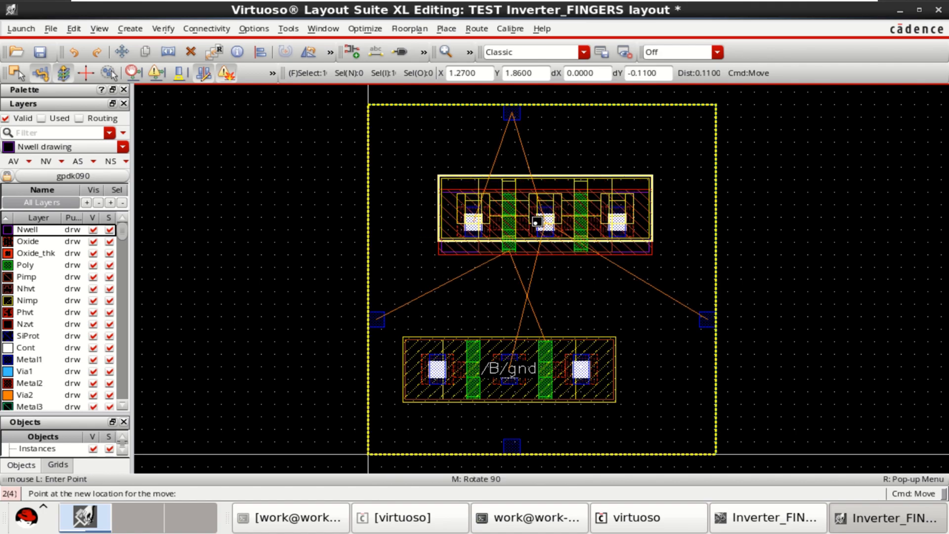
left_click(545, 222)
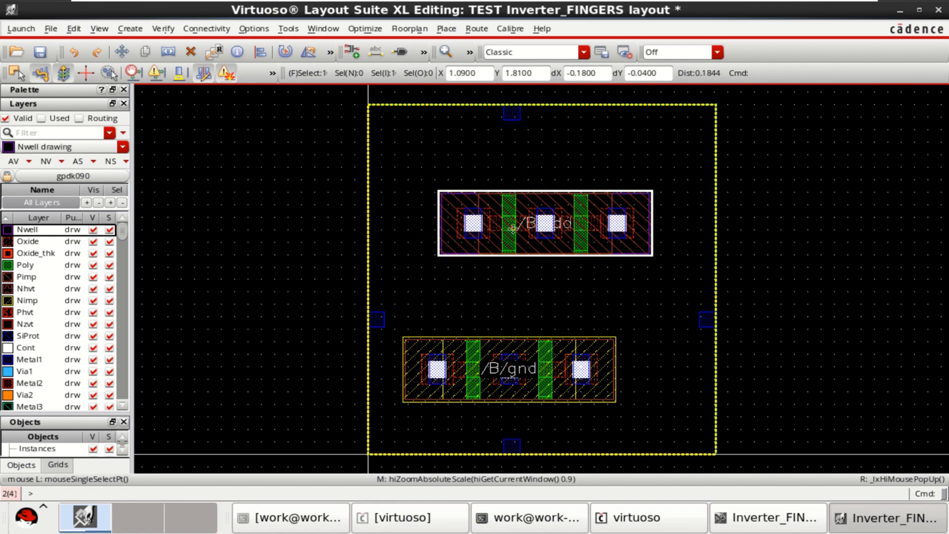
mouse_move(539, 226)
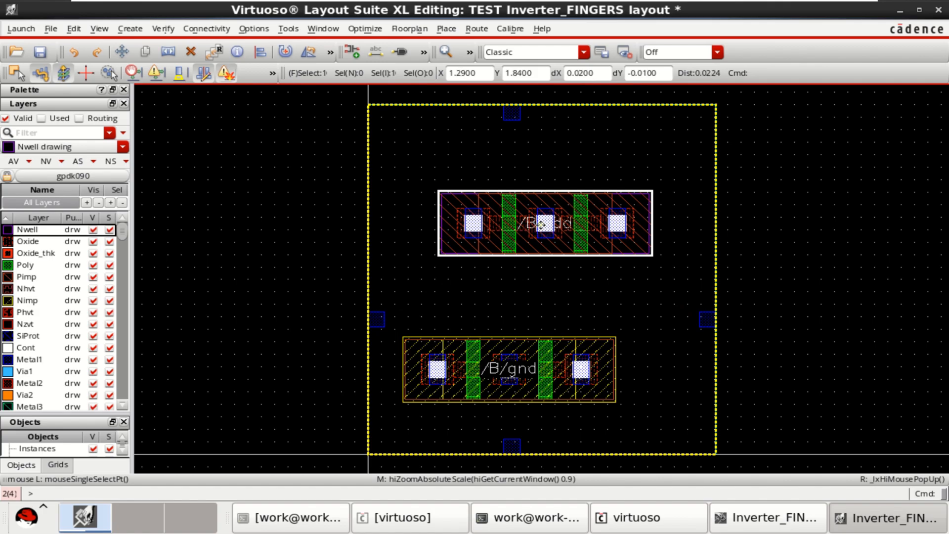
mouse_move(617, 209)
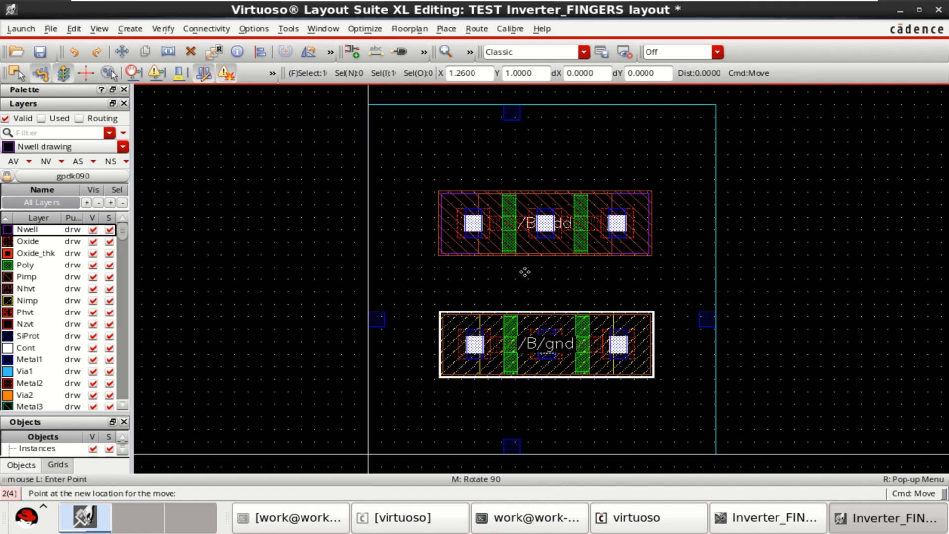
mouse_move(526, 201)
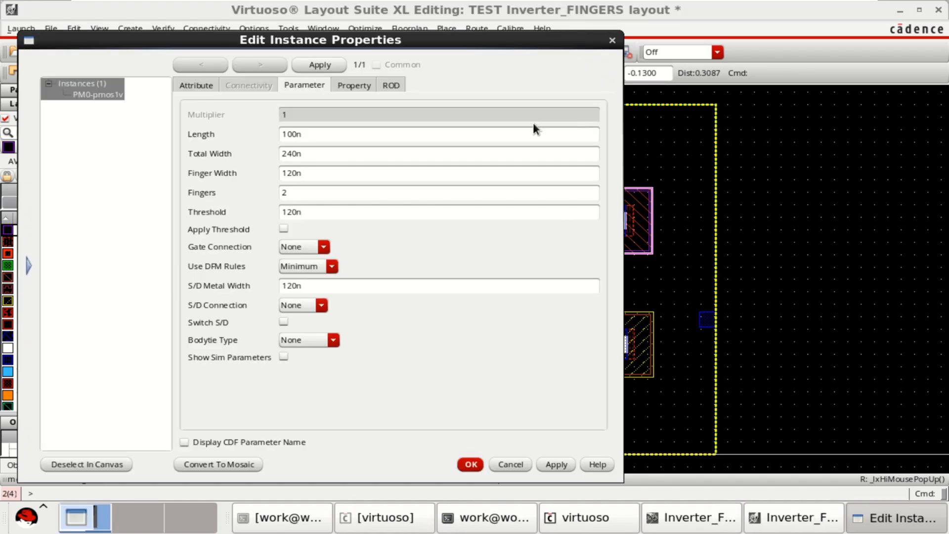
Give PM0 a detached body tie with only the top tap enabled.
left_click(470, 464)
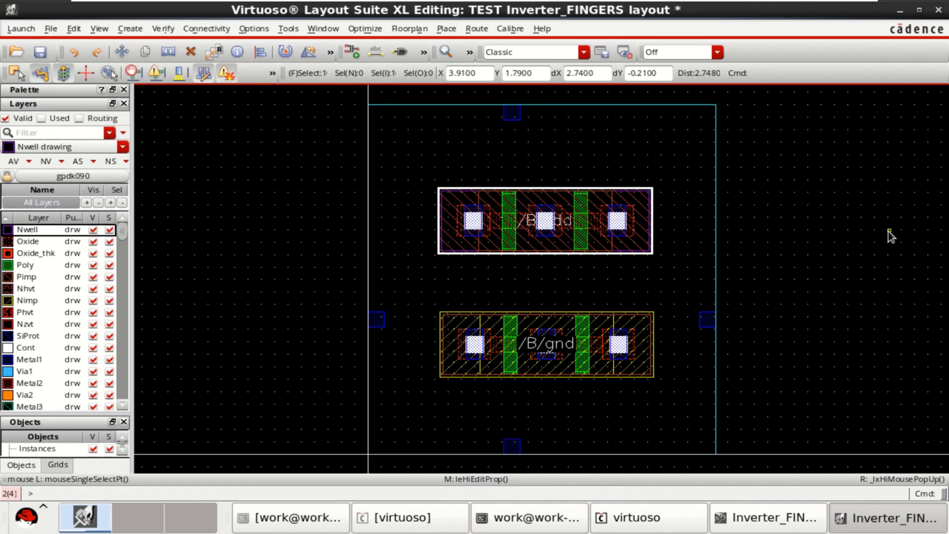
left_click(548, 221)
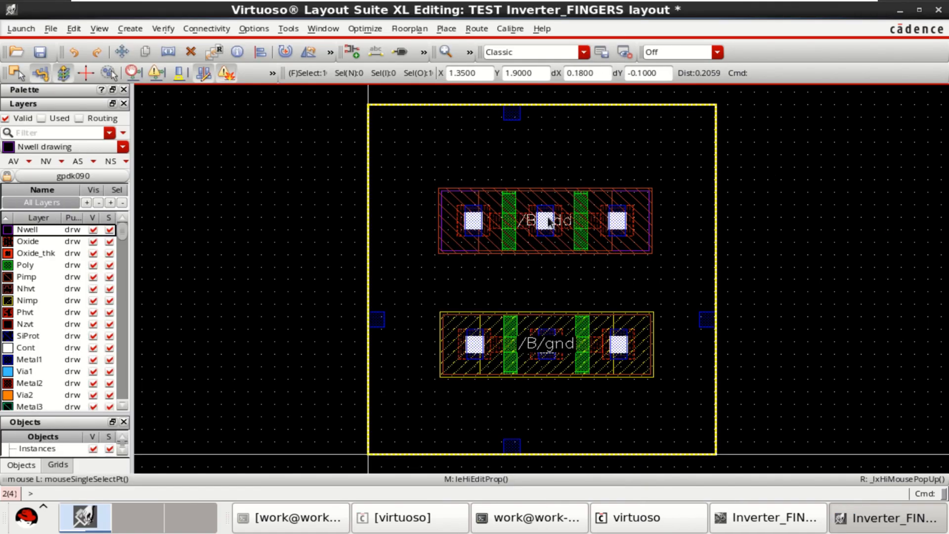
double_click(548, 221)
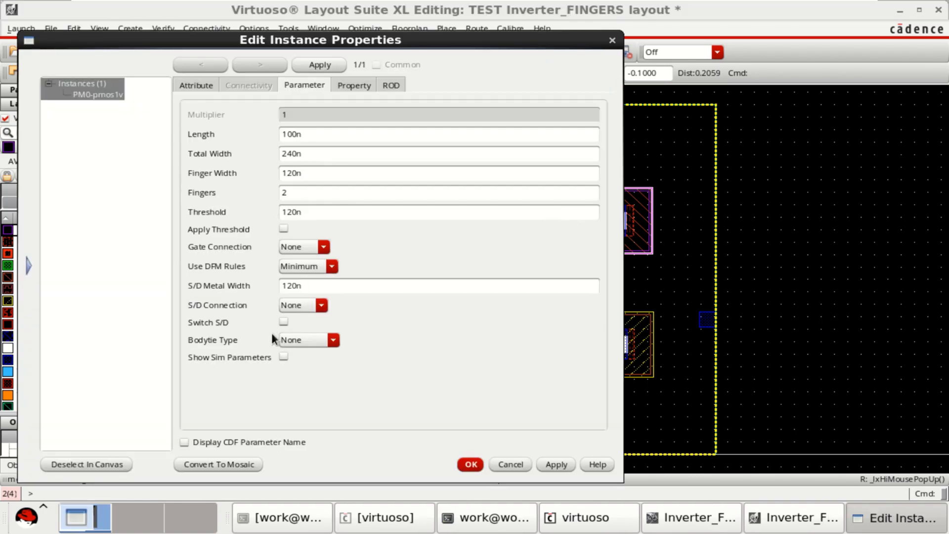
left_click(333, 340)
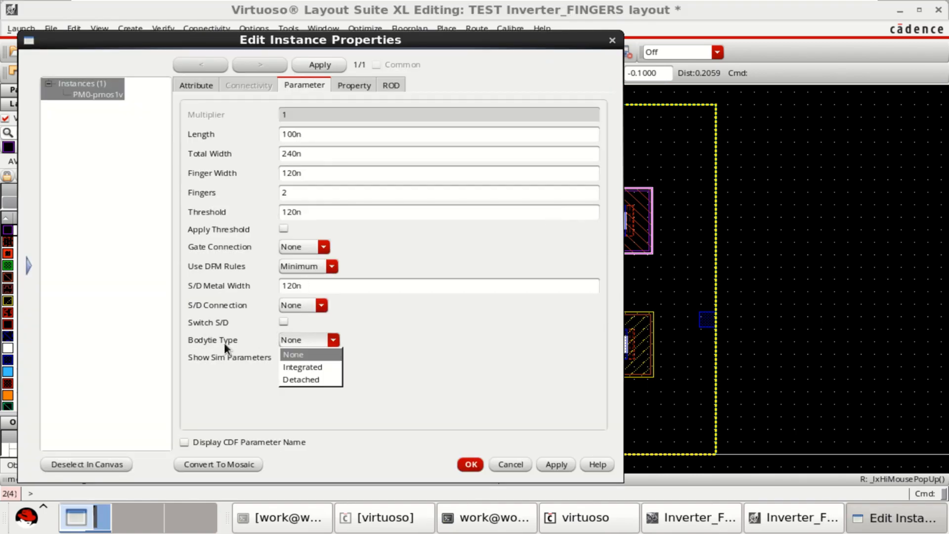
left_click(301, 379)
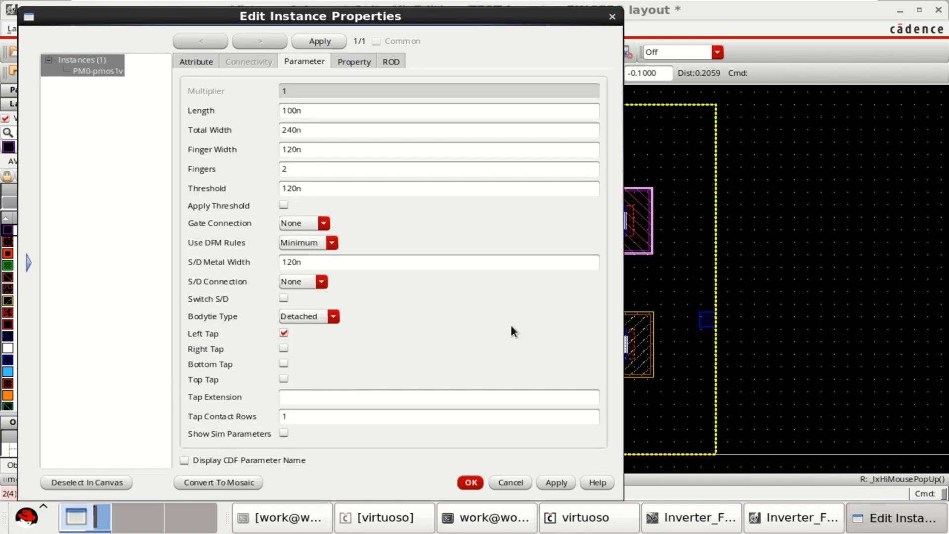
mouse_move(254, 371)
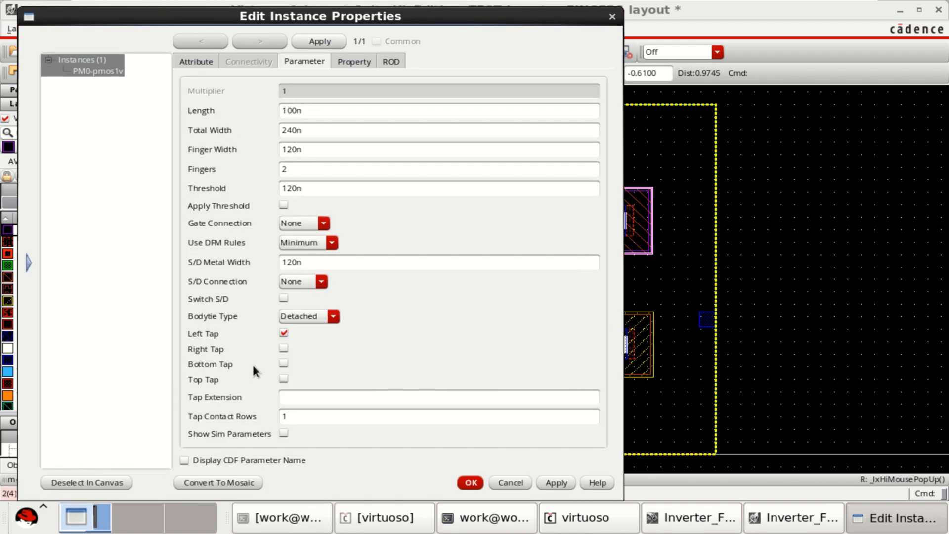
left_click(283, 364)
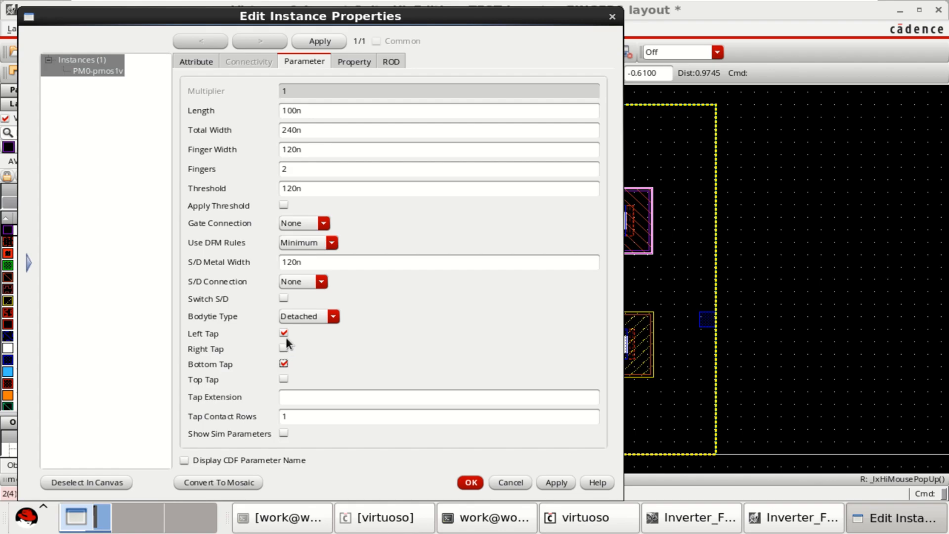
left_click(283, 332)
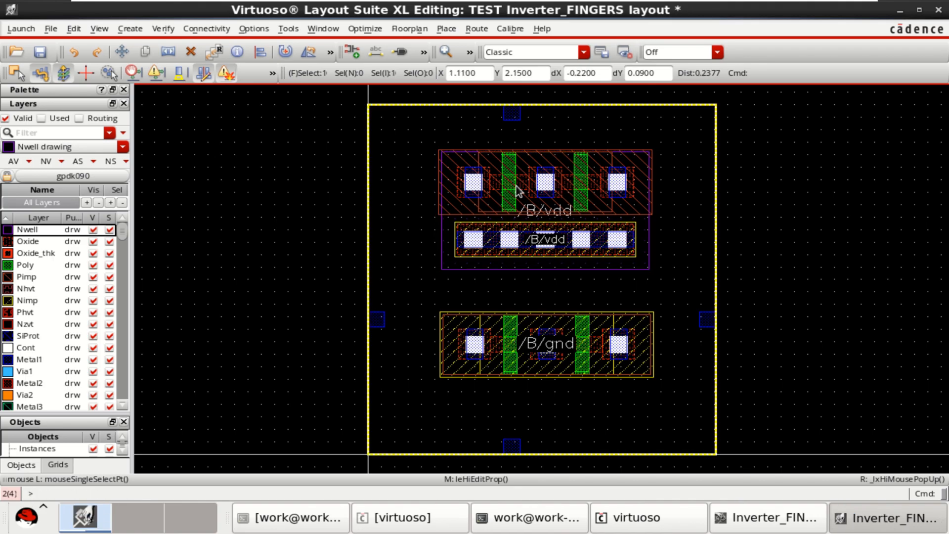
double_click(516, 191)
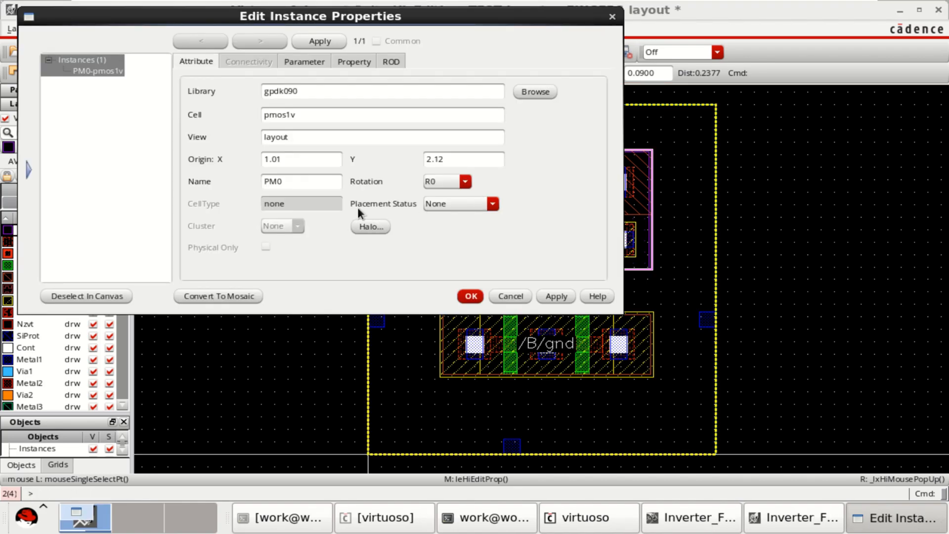
left_click(305, 62)
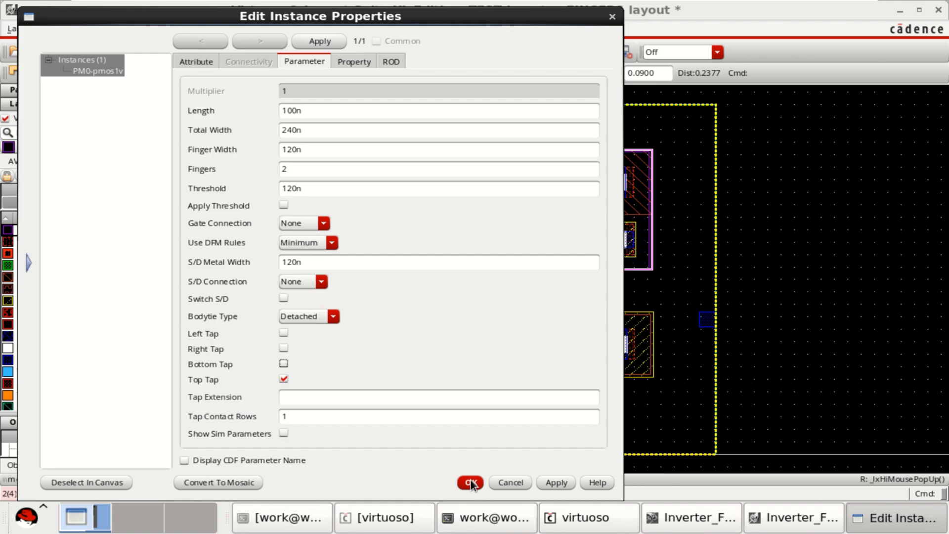
left_click(470, 483)
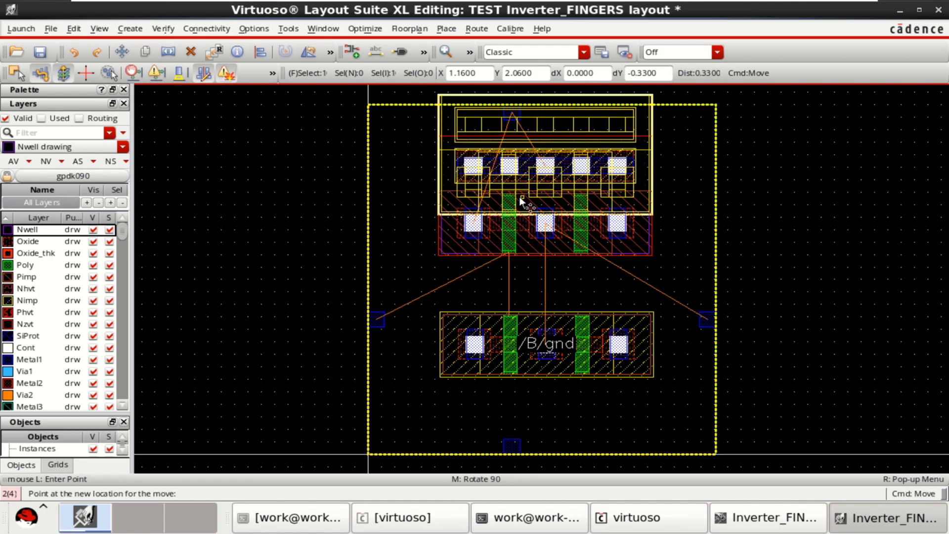
Place the PMOS, give NM0 a detached bottom tap, then place the NMOS.
left_click(497, 336)
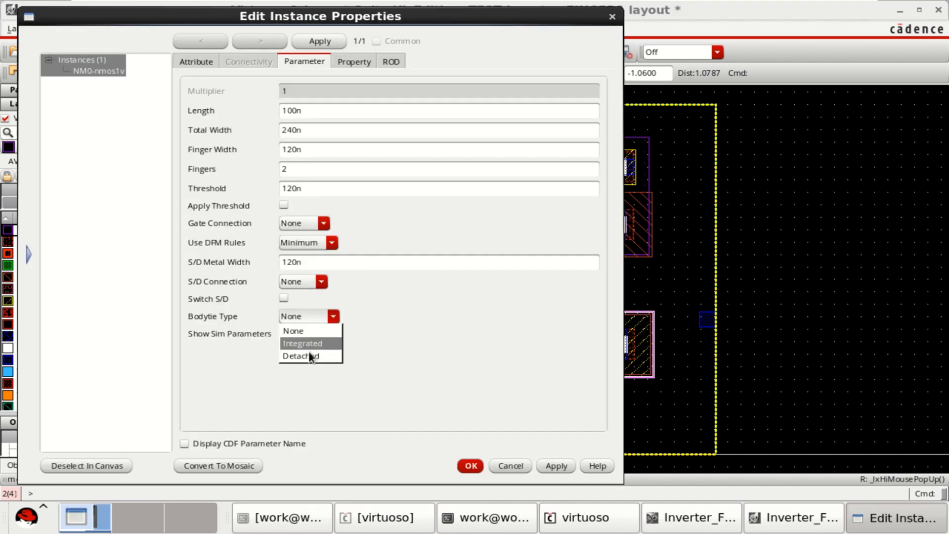
left_click(299, 356)
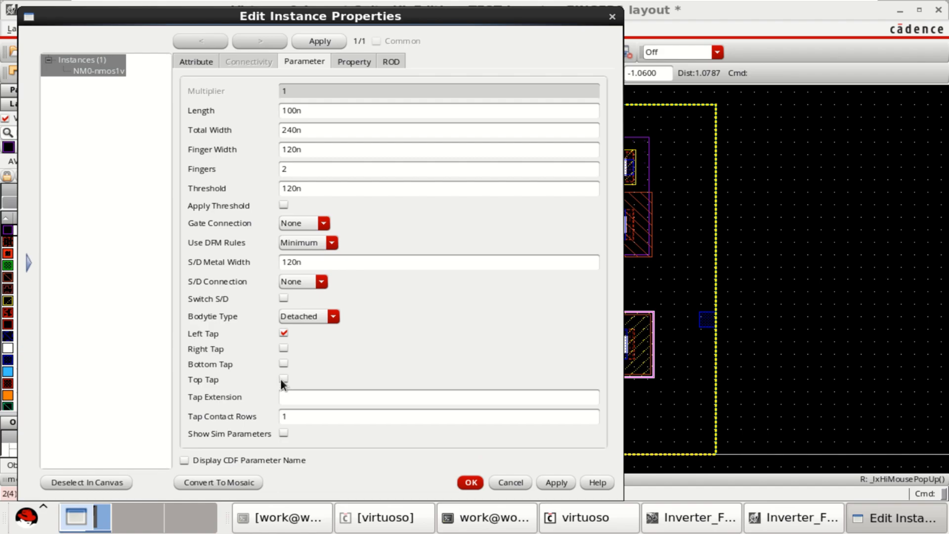
left_click(284, 364)
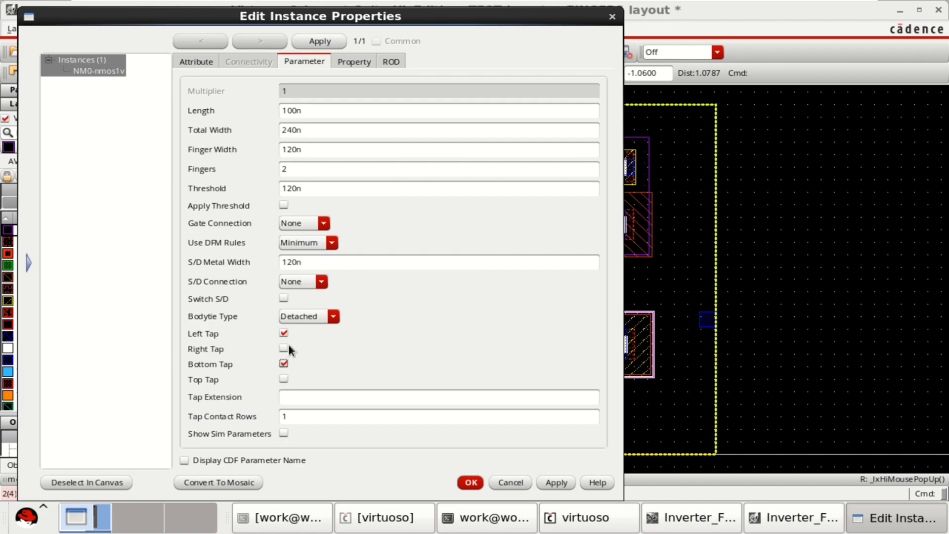
left_click(470, 483)
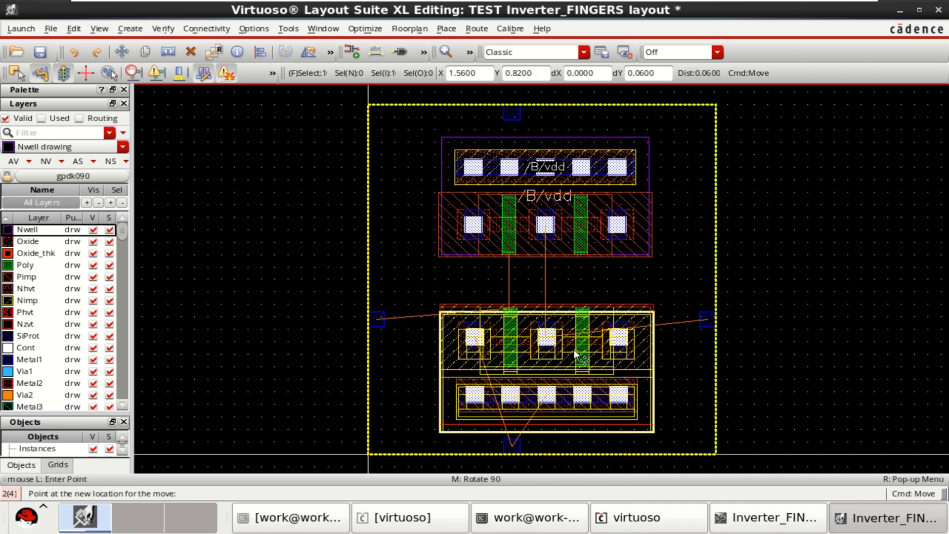
left_click(569, 200)
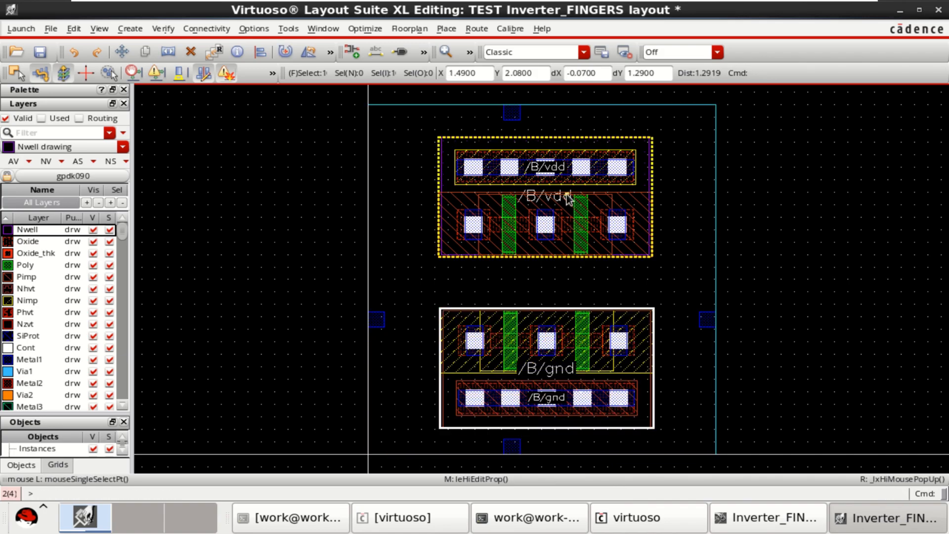
Stretch the cell boundary's top edge and its pin upward, above the PMOS body tie.
left_click(803, 195)
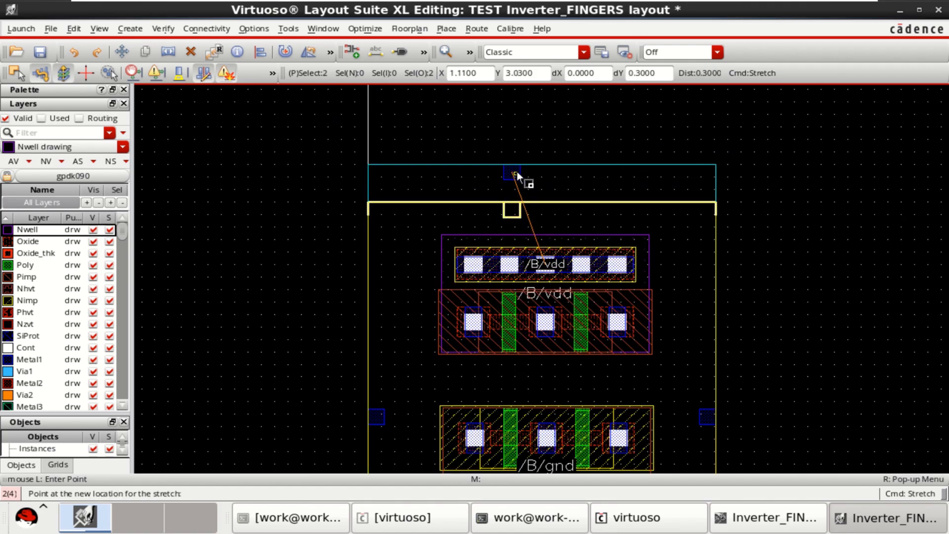
mouse_move(523, 164)
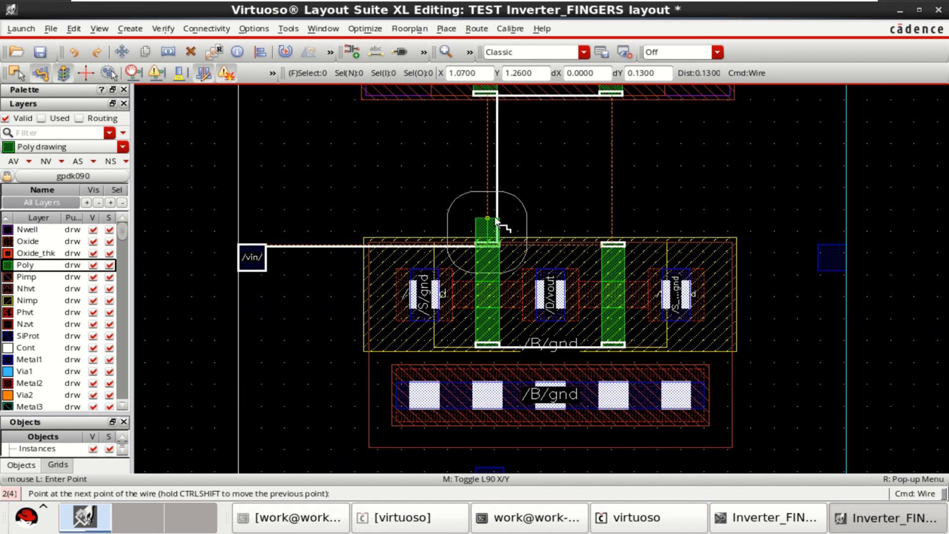
mouse_move(607, 221)
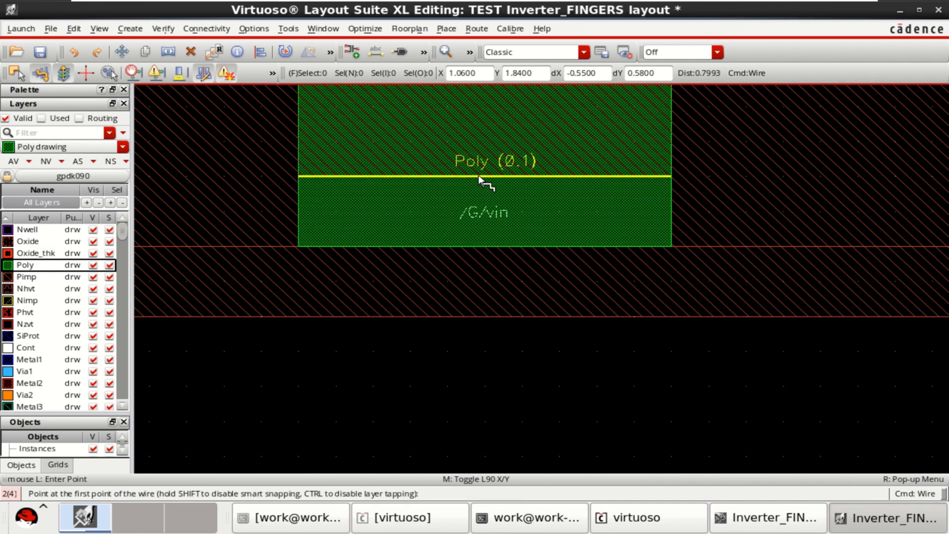
Draw vin poly straps joining the two gate fingers of the PMOS and NMOS.
left_click(480, 180)
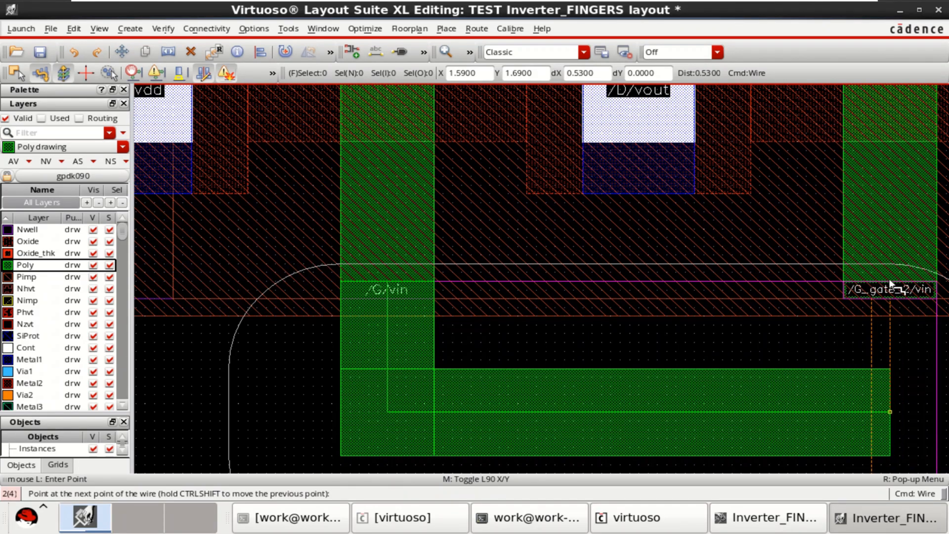
mouse_move(896, 284)
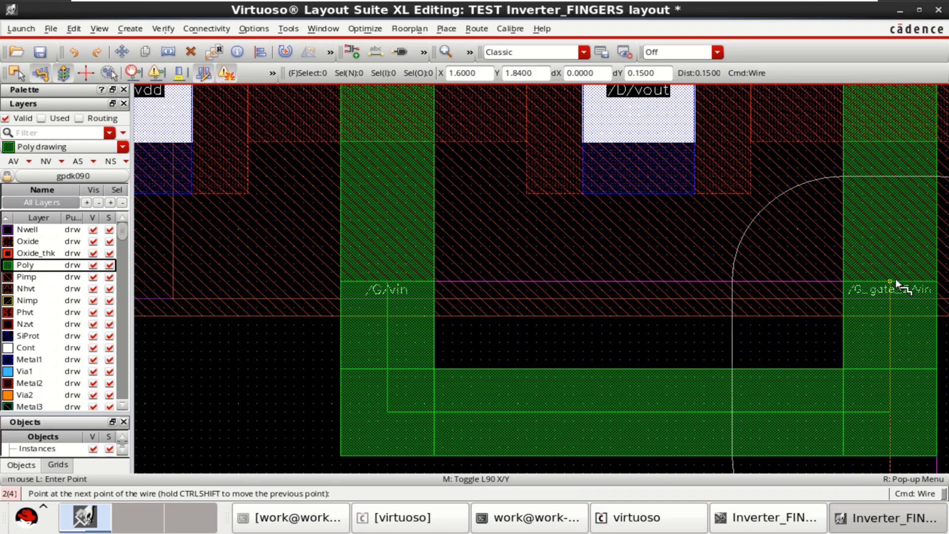
left_click(891, 288)
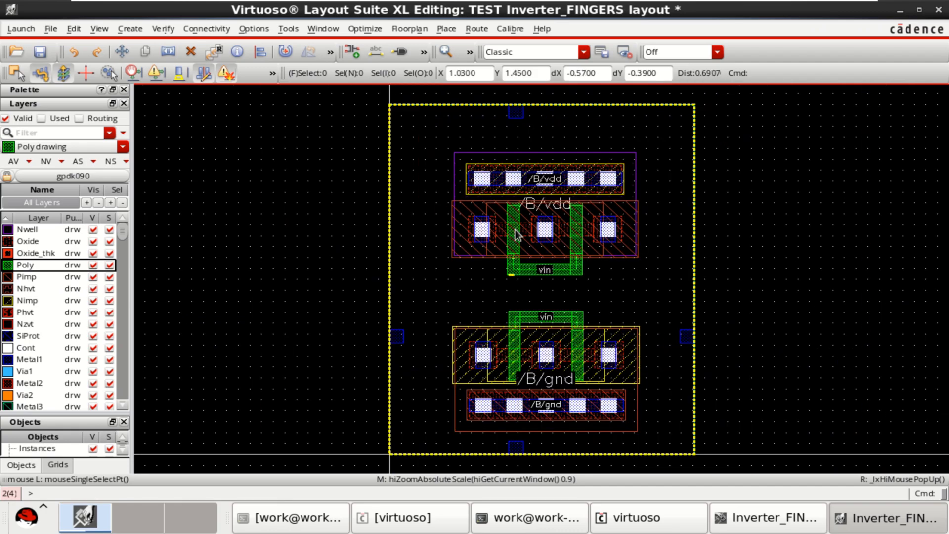
Open the net Navigator from Window > Assistants and highlight the vdd and vin nets.
left_click(323, 29)
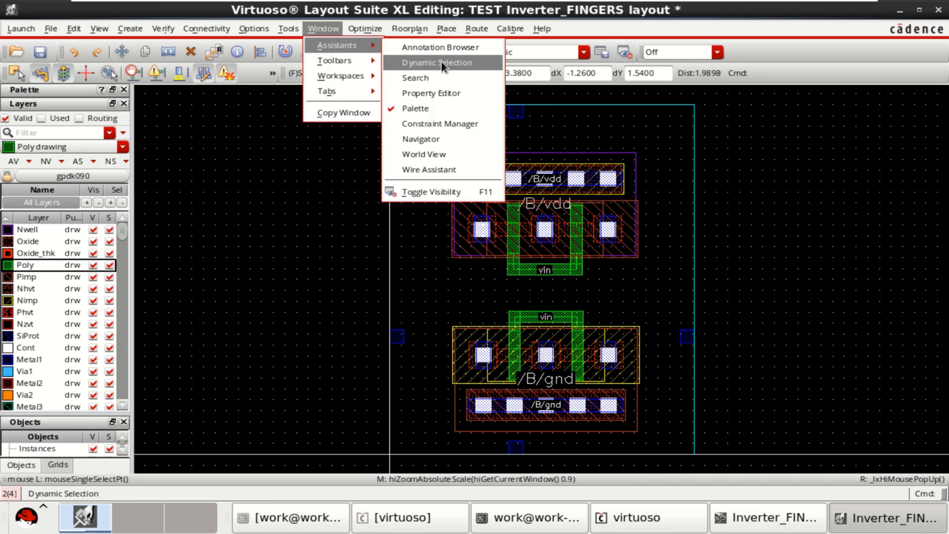
mouse_move(449, 139)
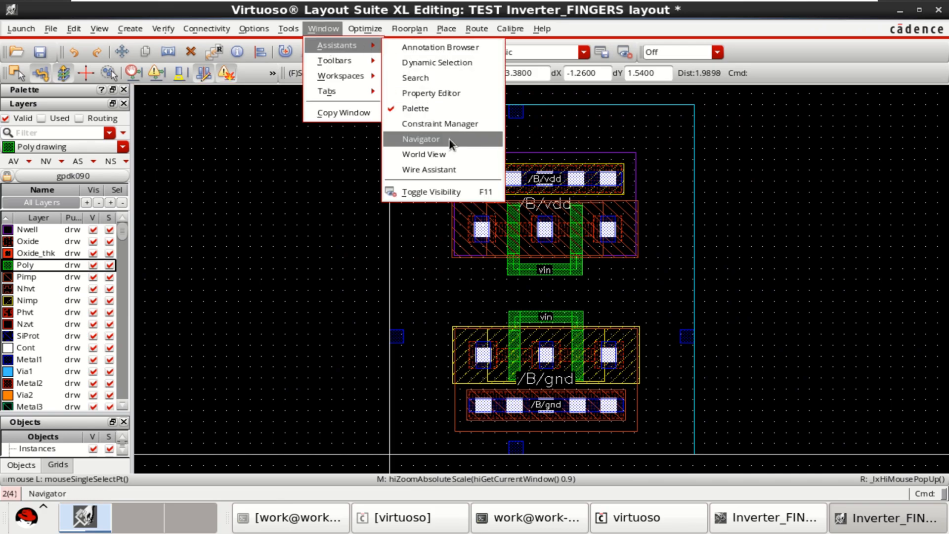
left_click(421, 139)
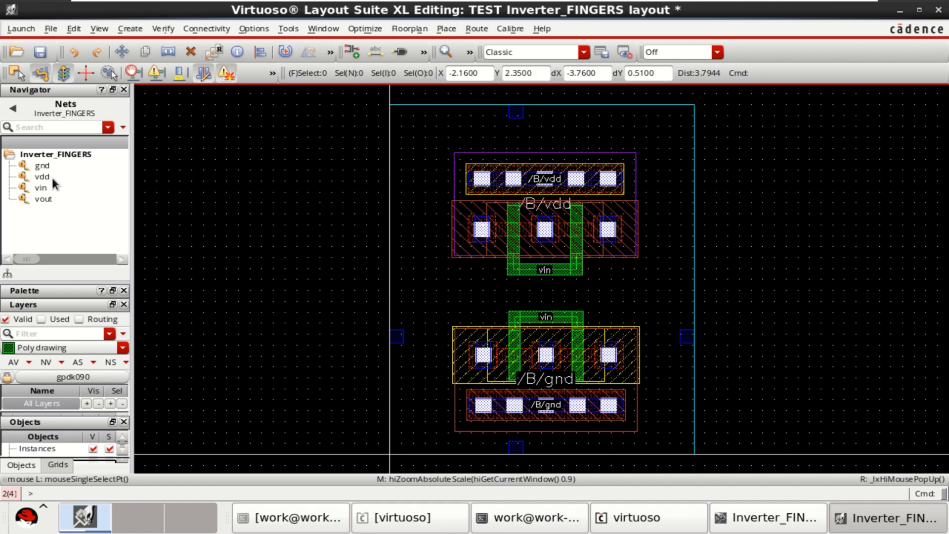
mouse_move(42, 165)
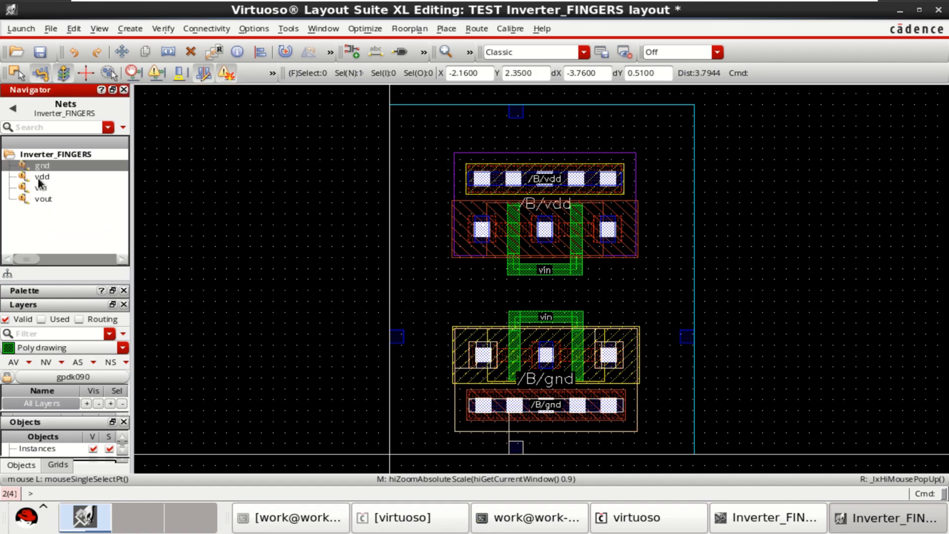
left_click(43, 176)
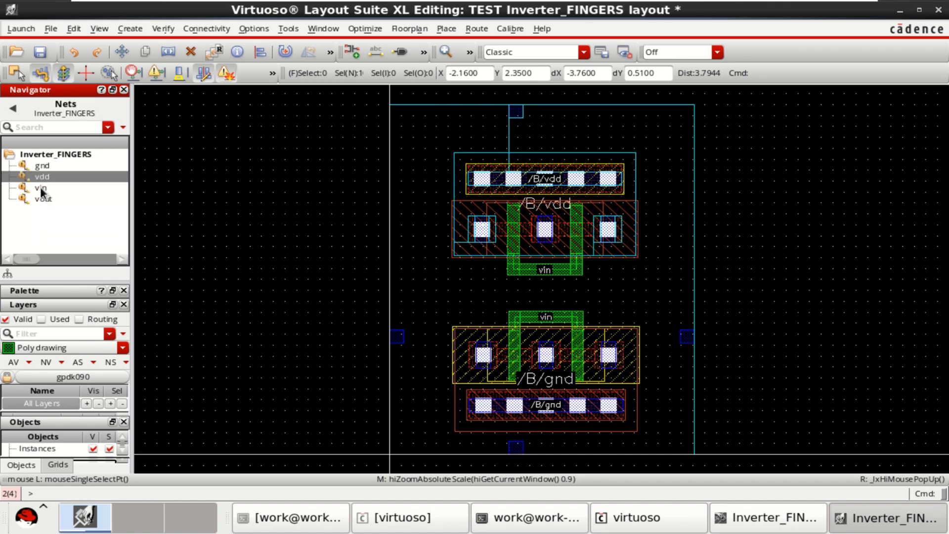
left_click(42, 199)
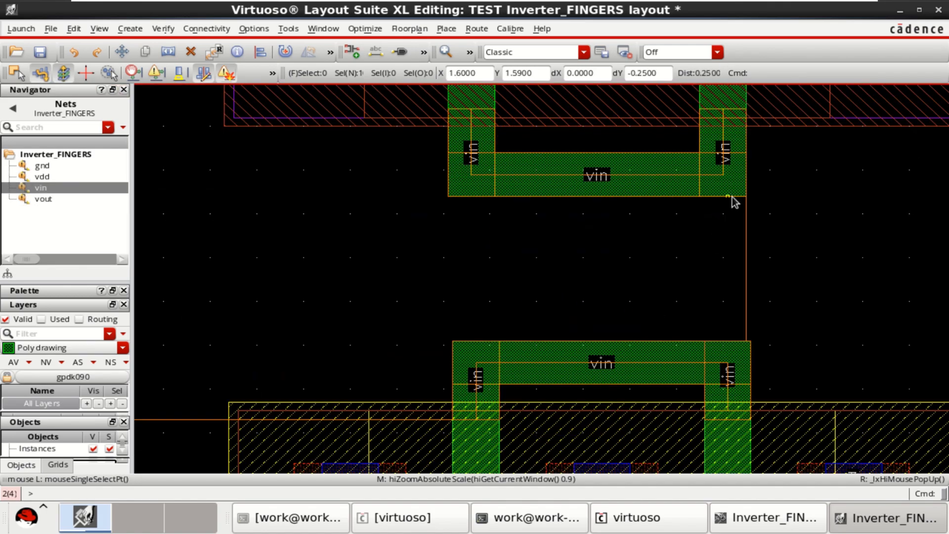
mouse_move(475, 226)
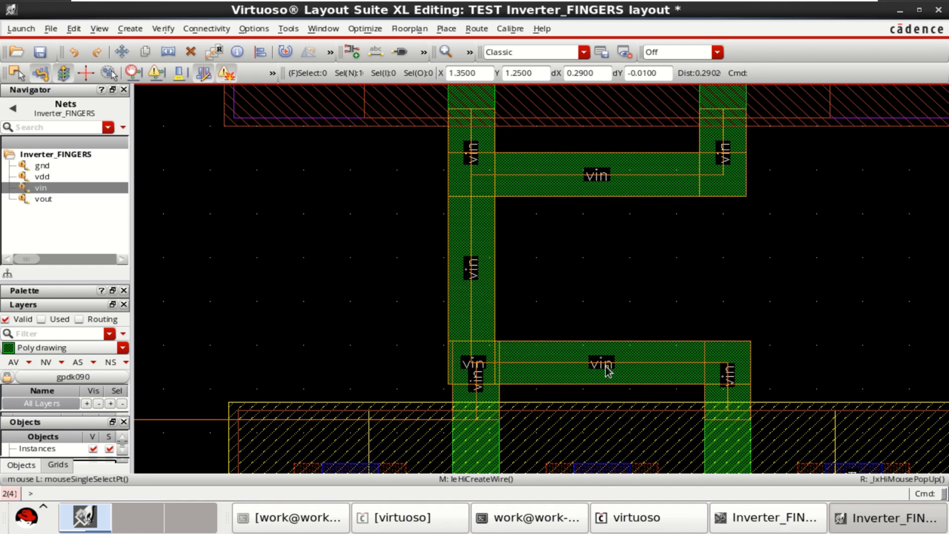
Link the PMOS and NMOS gate straps with a vertical vin poly wire and realign the NMOS.
scroll("down", 3)
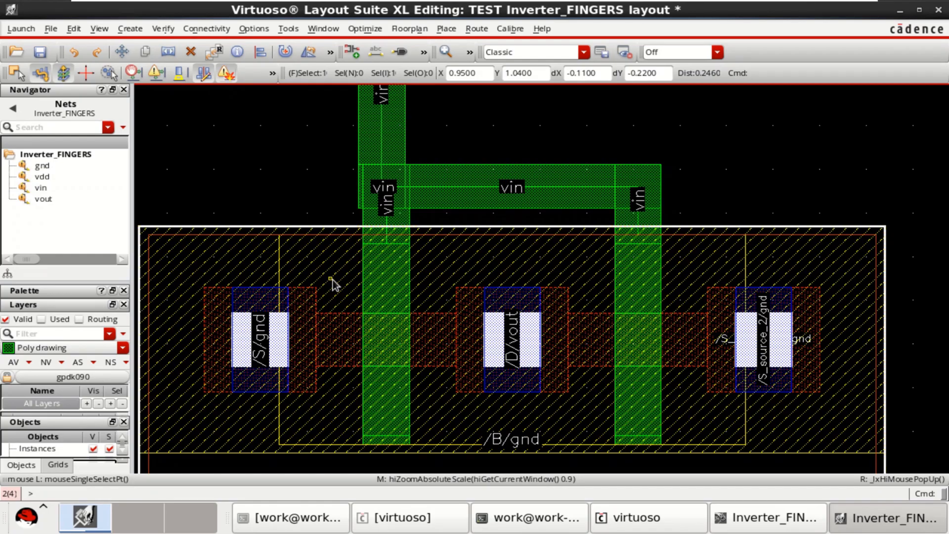
mouse_move(332, 285)
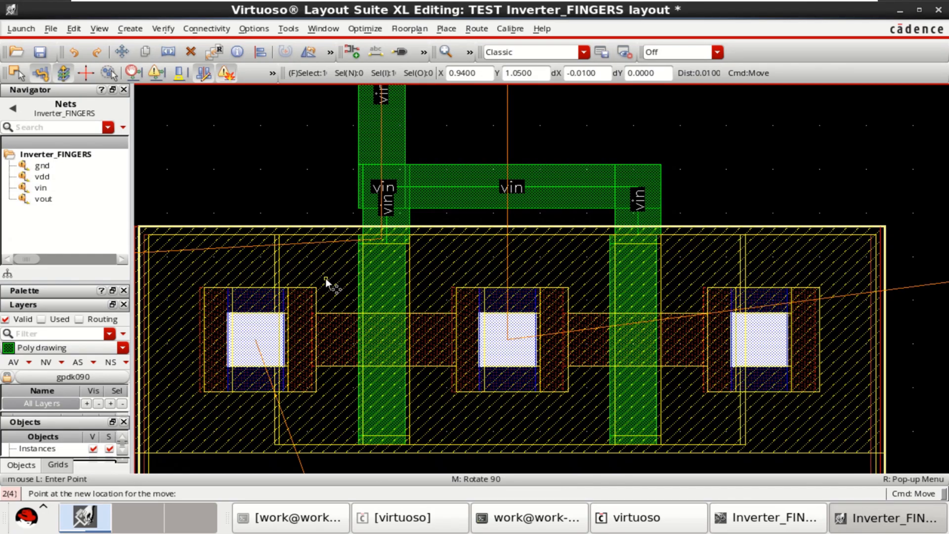
left_click(394, 203)
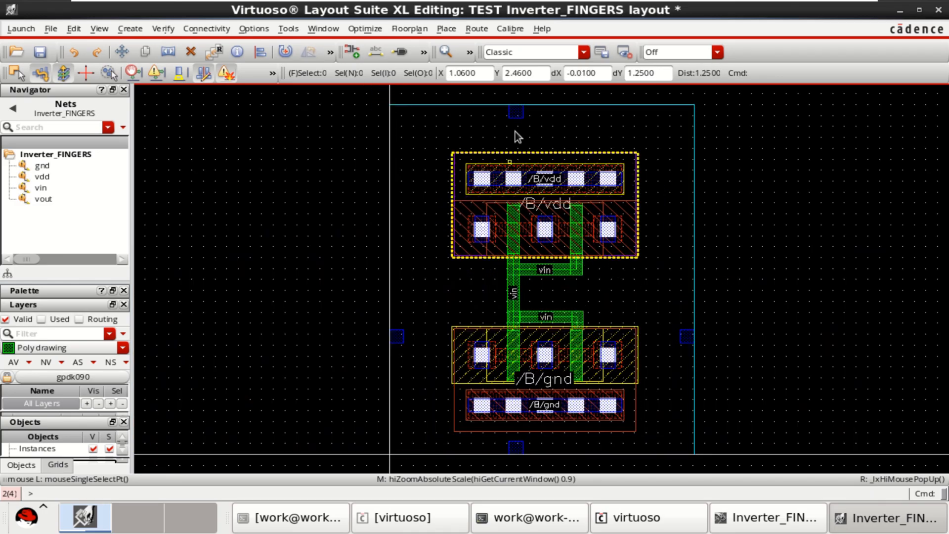
Move the vin pin up the left boundary, level with the vertical gate wire.
left_click(40, 188)
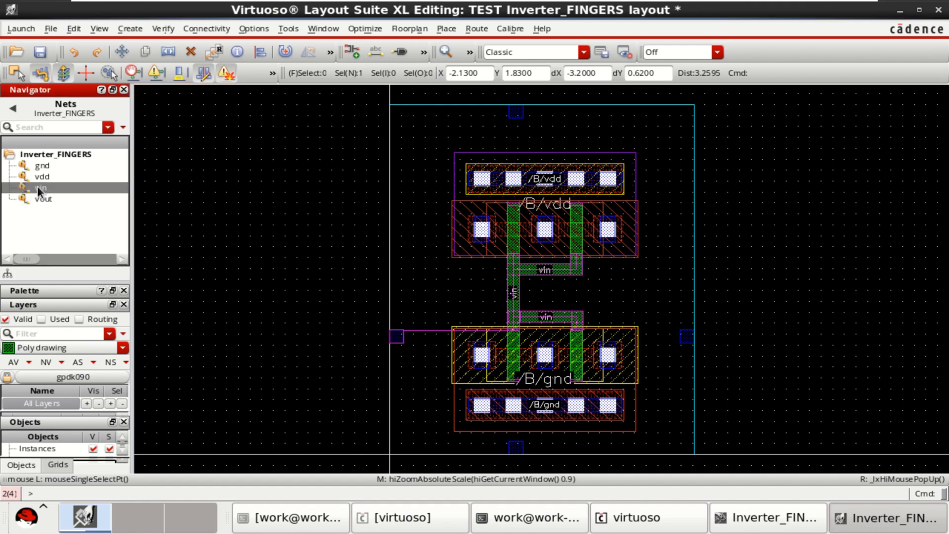
left_click(40, 188)
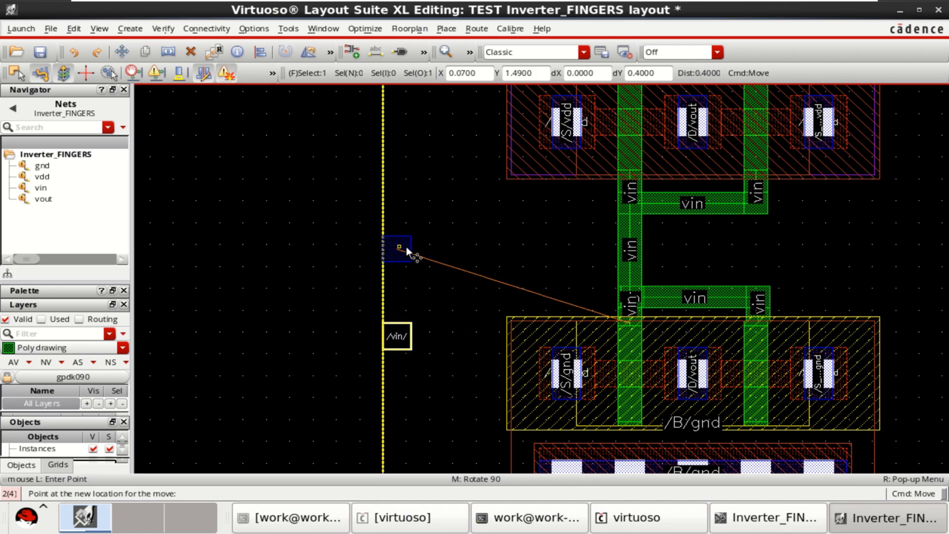
left_click(399, 248)
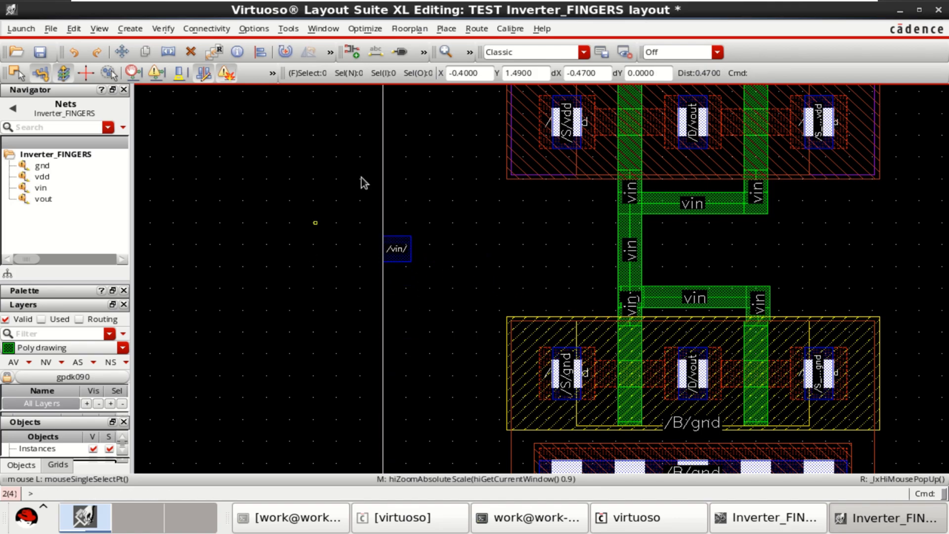
left_click(397, 248)
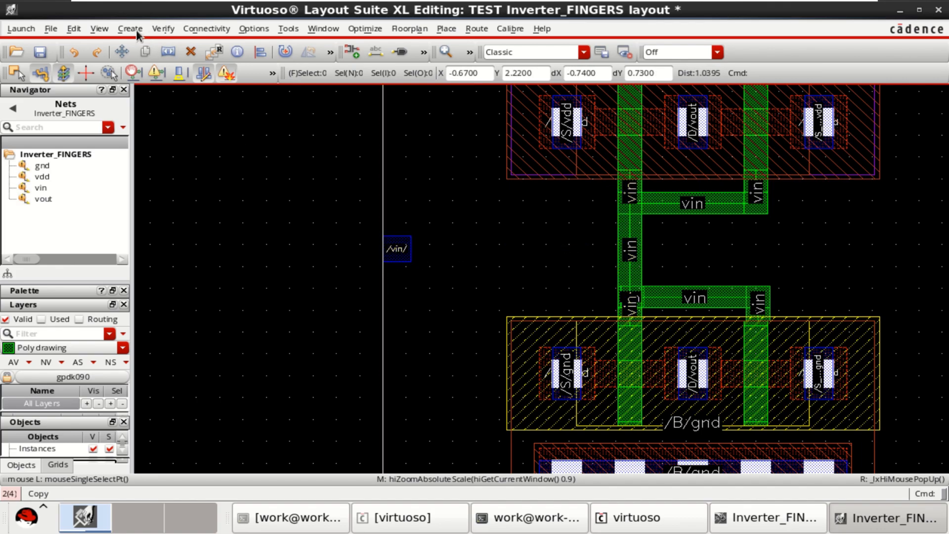
Place one M1_POv via right of the vin pin, then select Metal1 drawing layer.
left_click(129, 29)
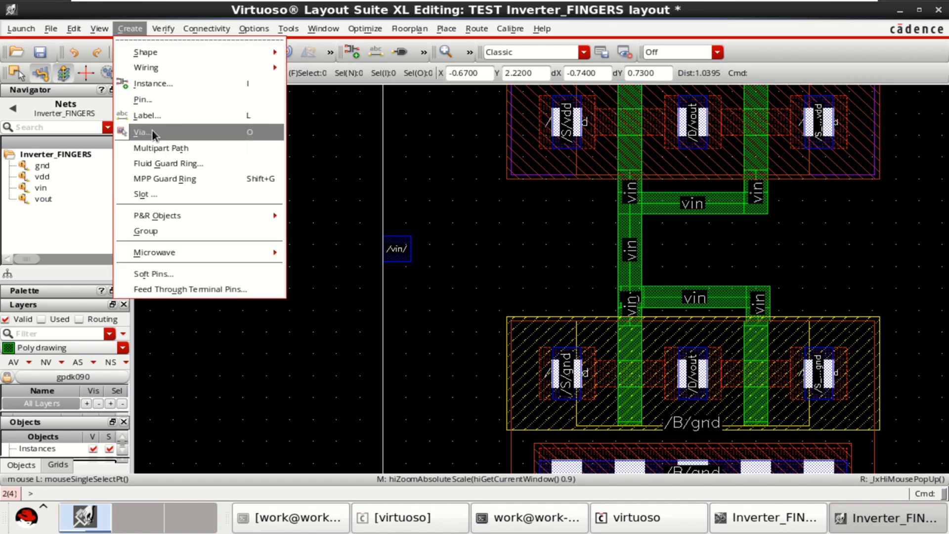
left_click(143, 132)
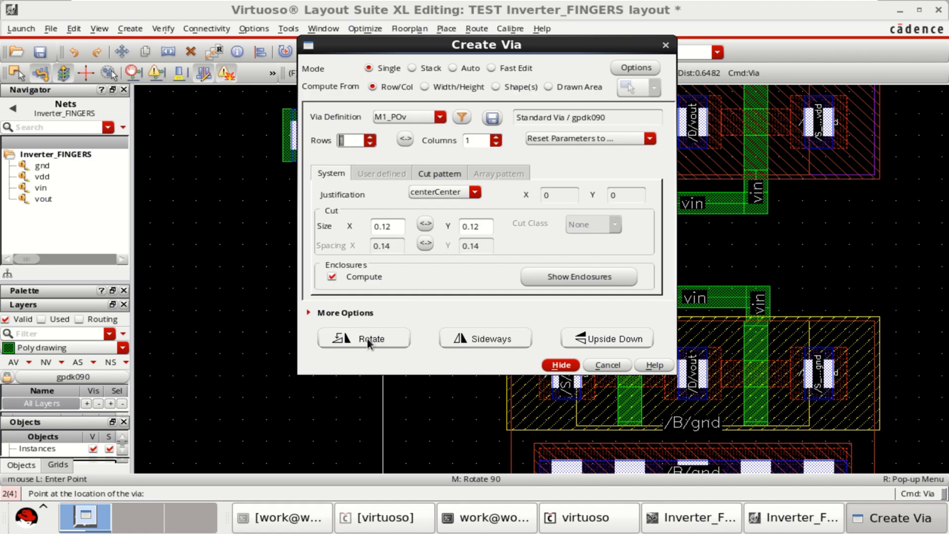
left_click(559, 365)
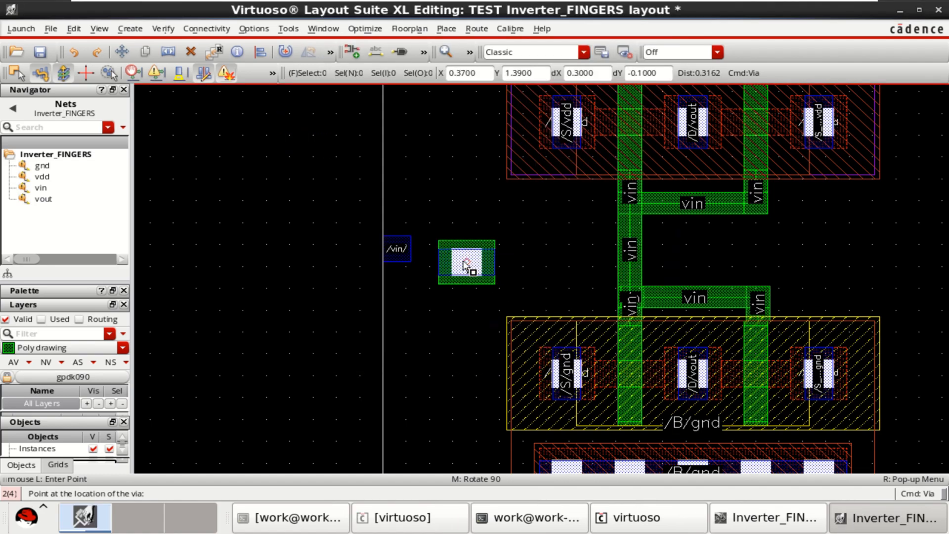
mouse_move(510, 254)
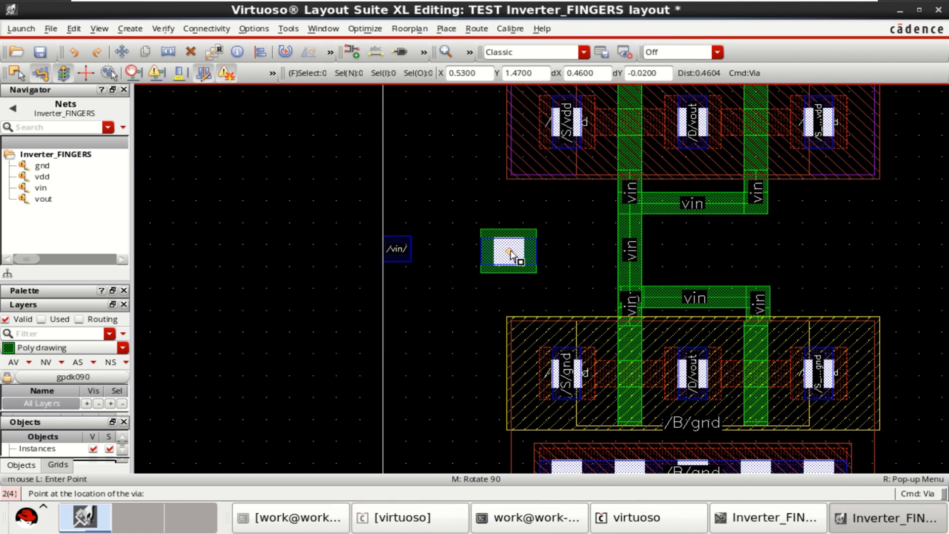
mouse_move(534, 250)
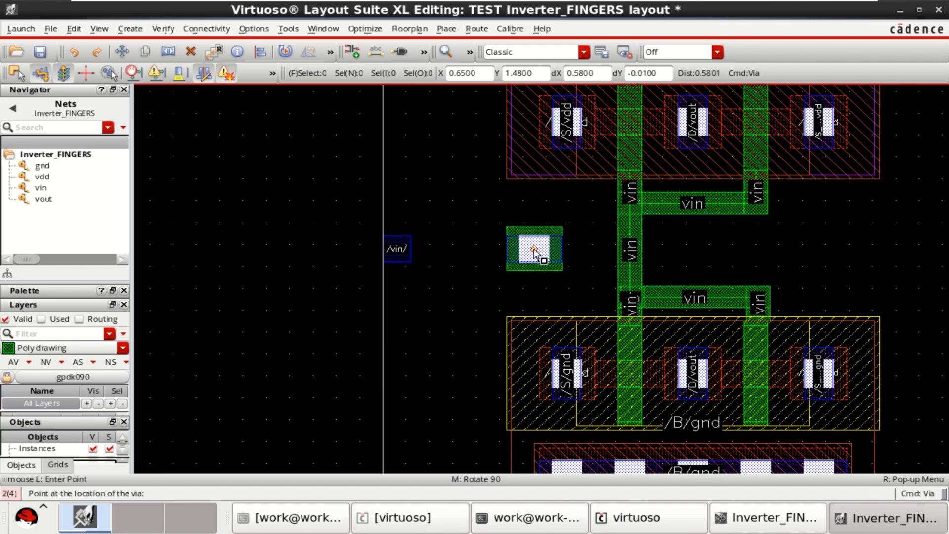
mouse_move(422, 317)
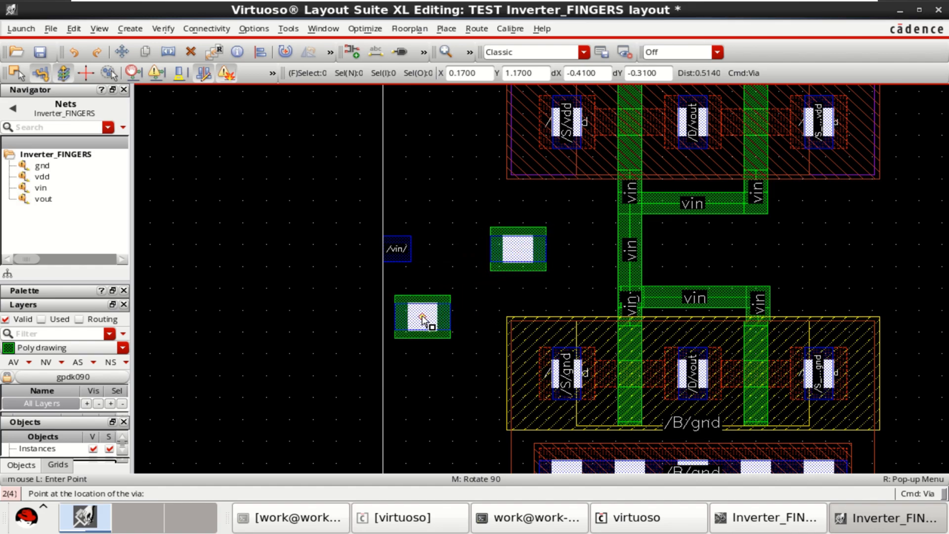
left_click(422, 318)
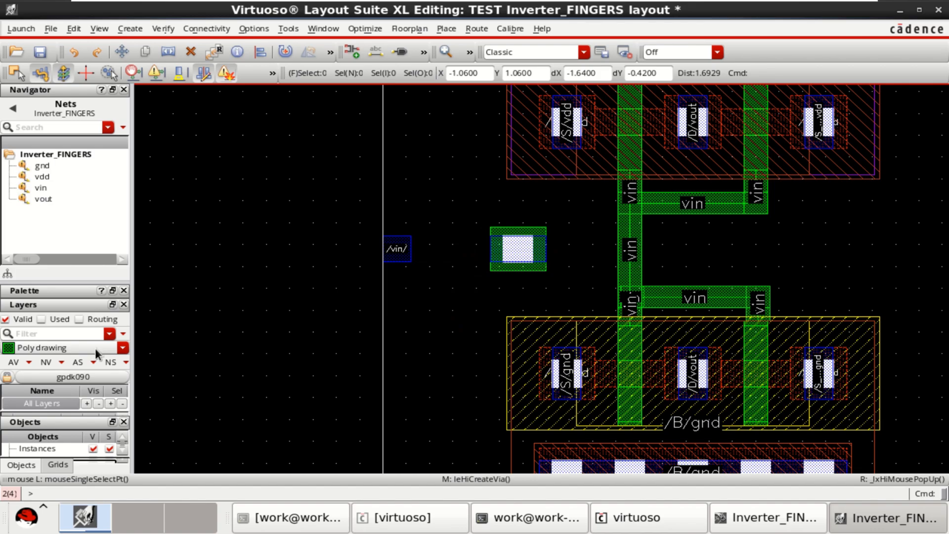
left_click(122, 347)
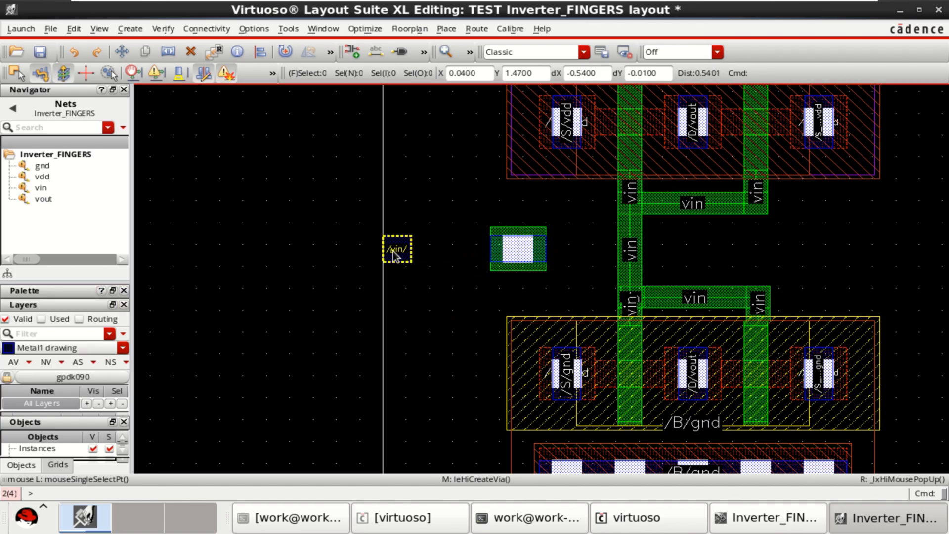
Wire the vin pin to the via in metal1, then check vin and vout net connectivity.
left_click(397, 248)
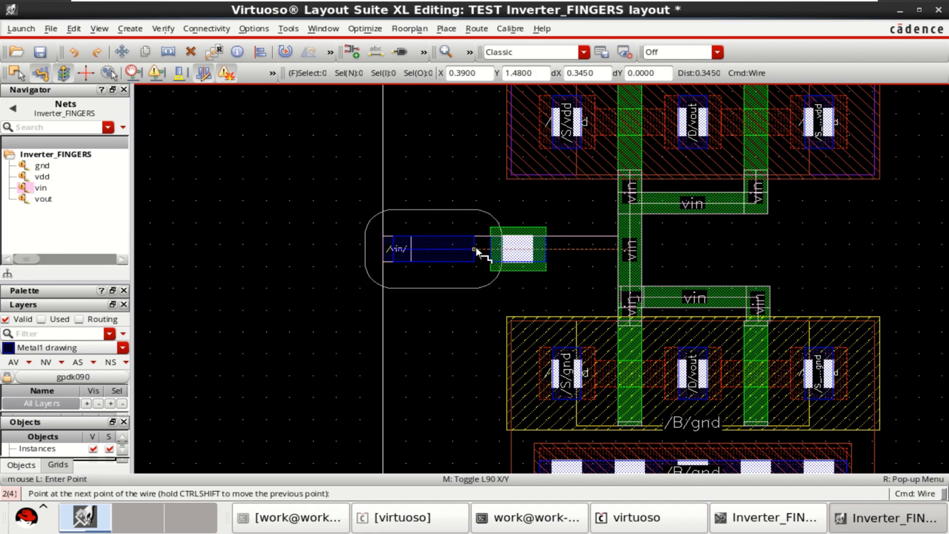
mouse_move(524, 248)
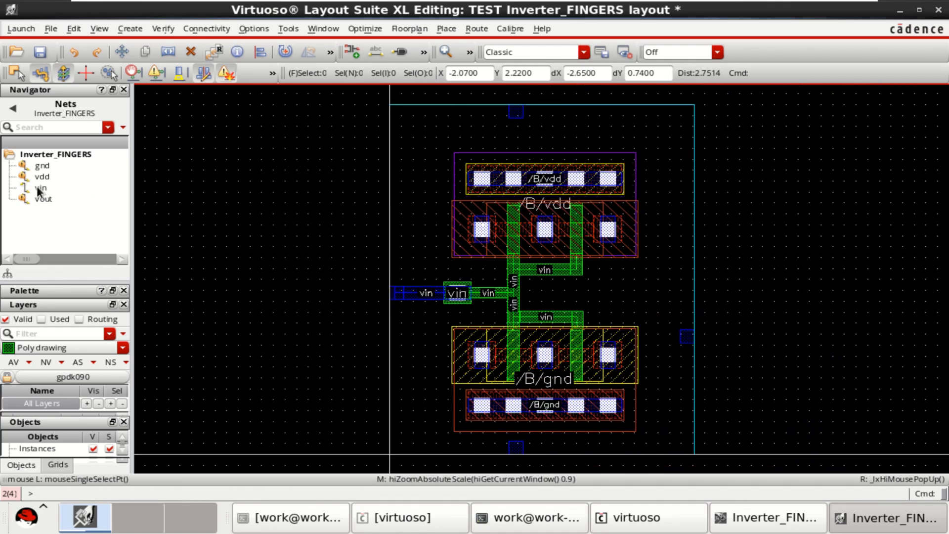
left_click(41, 188)
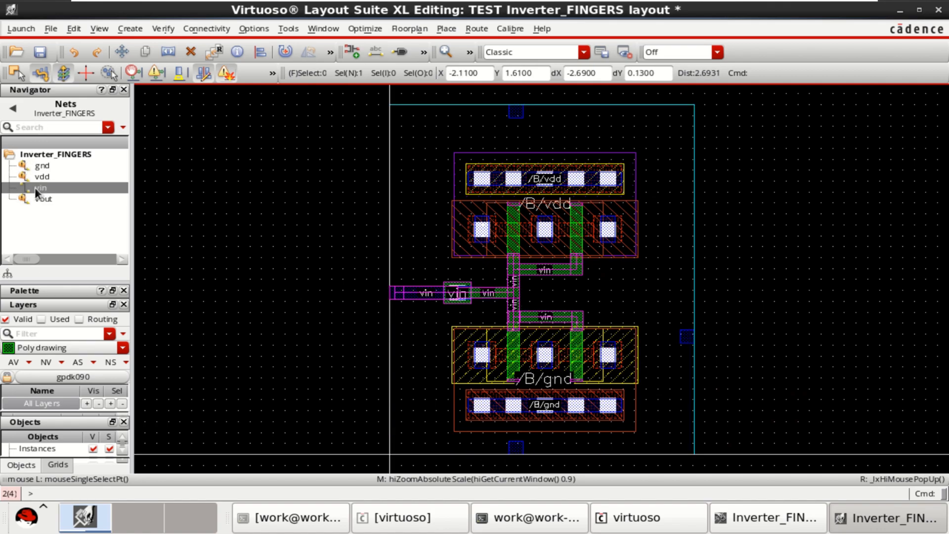
left_click(44, 199)
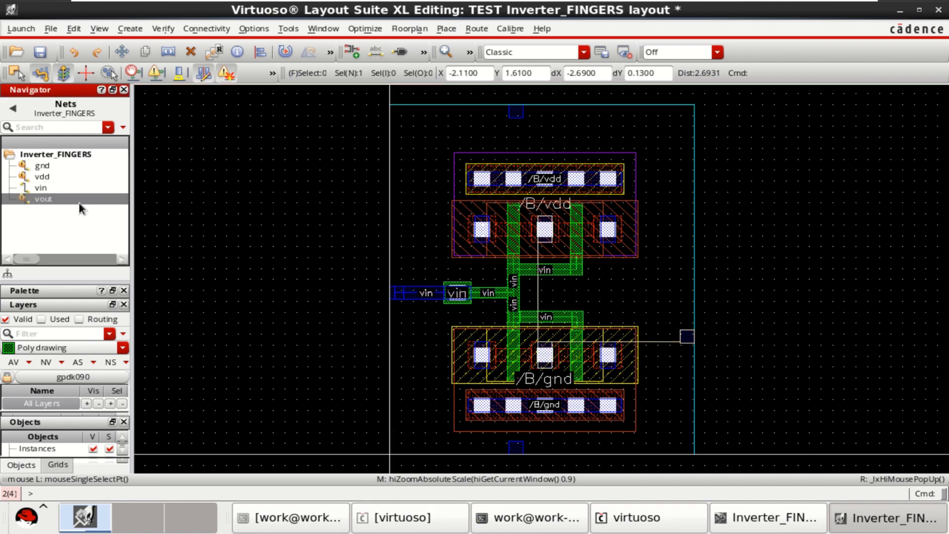
Draw a metal1 vout wire joining both drains and running right to the vout pin.
left_click(543, 242)
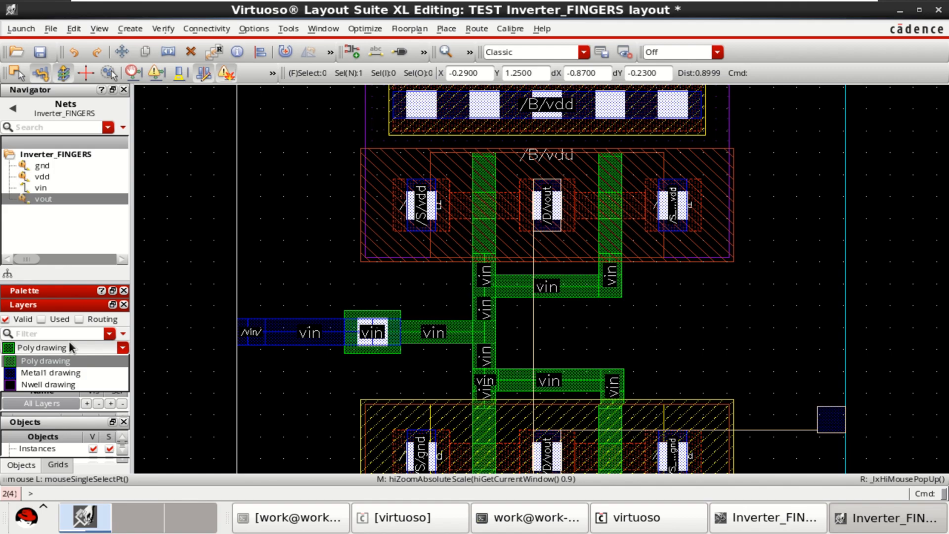
left_click(48, 372)
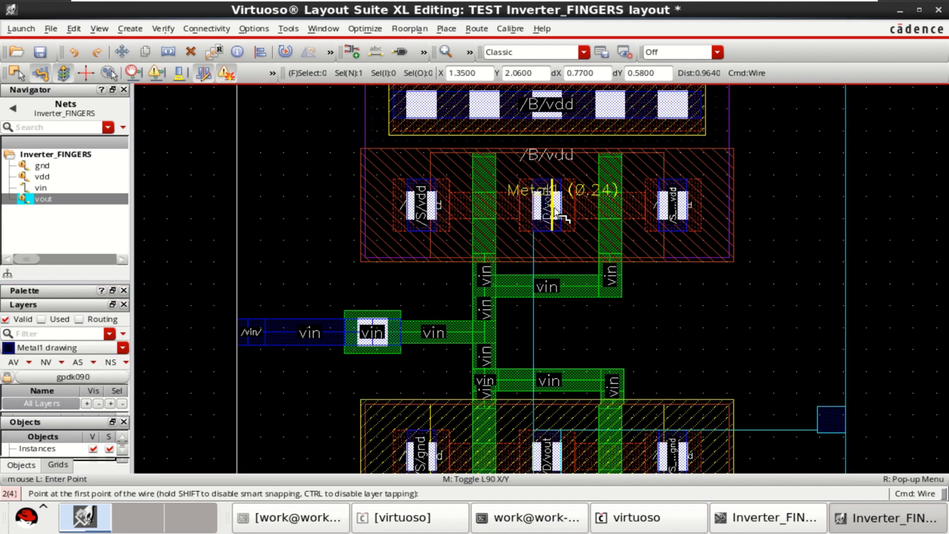
left_click(550, 215)
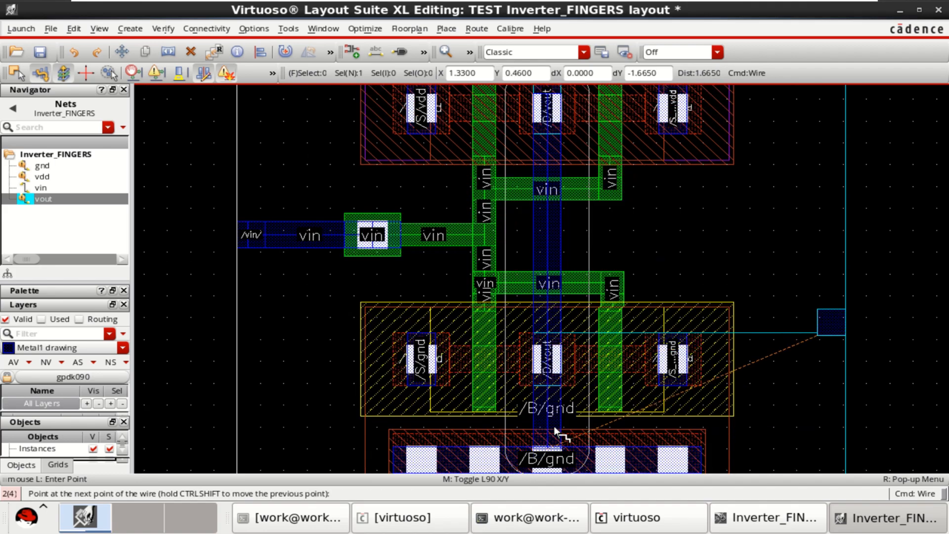
mouse_move(556, 363)
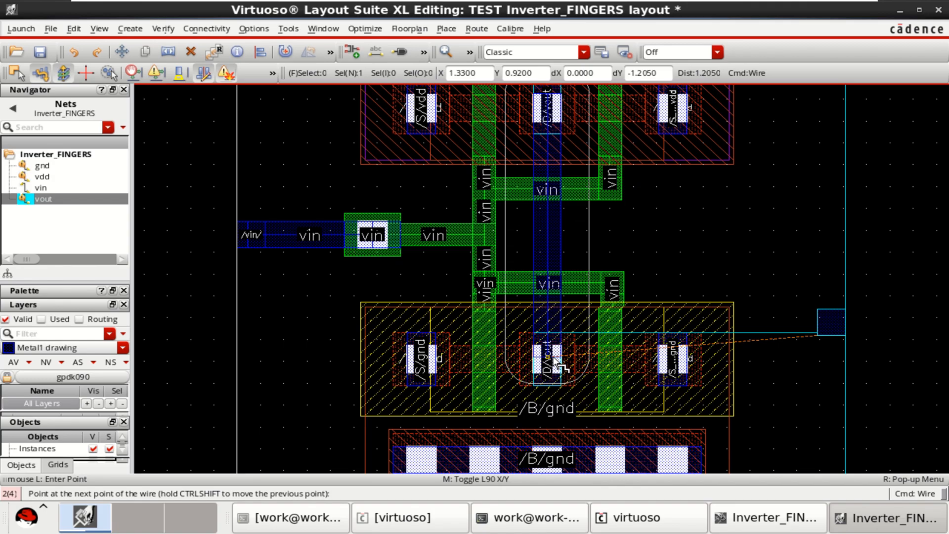
mouse_move(555, 372)
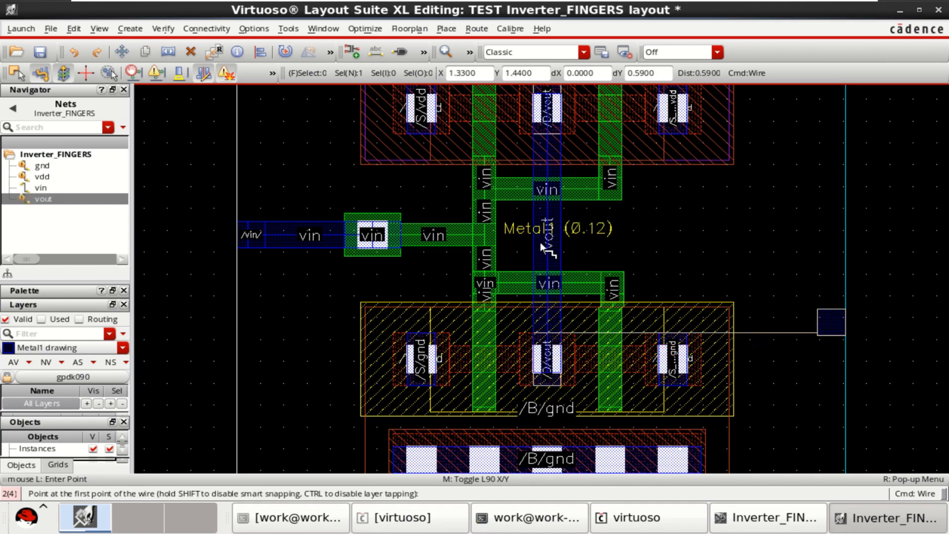
left_click(546, 246)
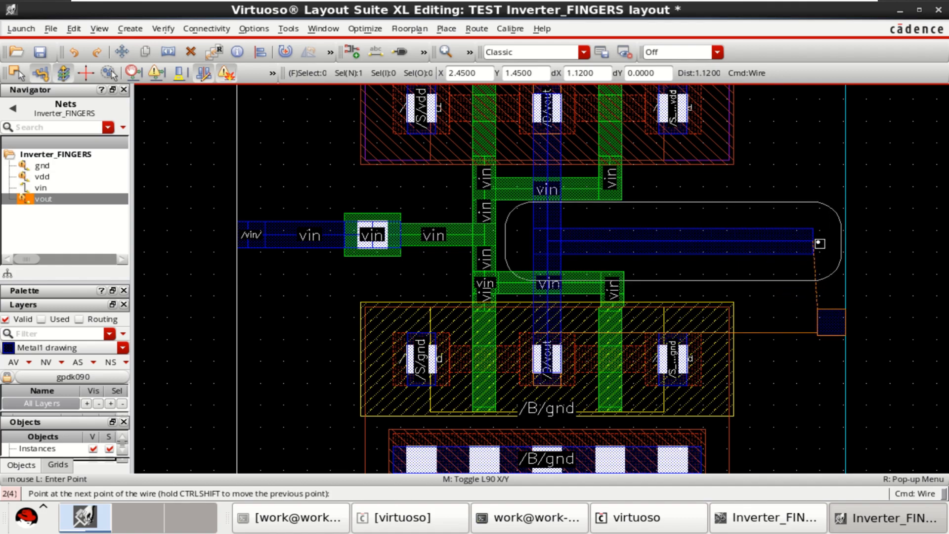
mouse_move(848, 248)
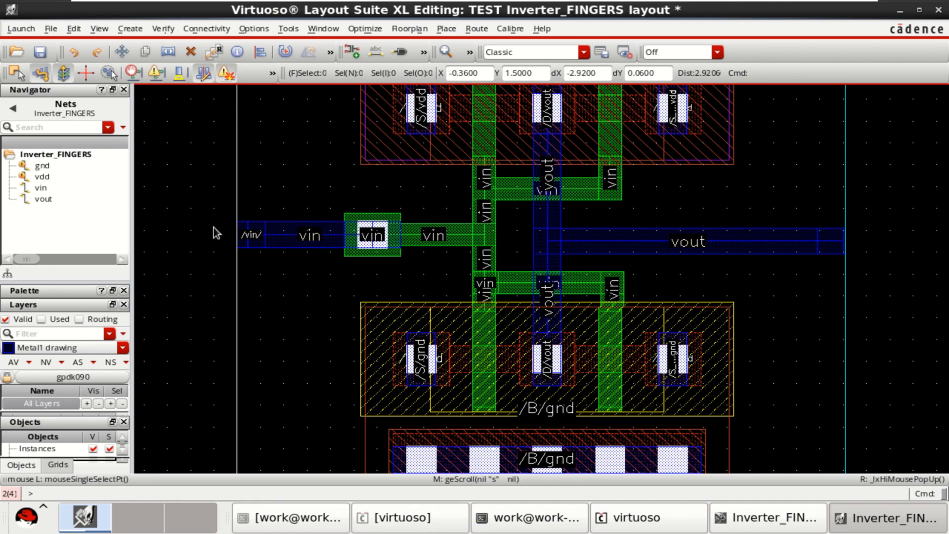
left_click(43, 199)
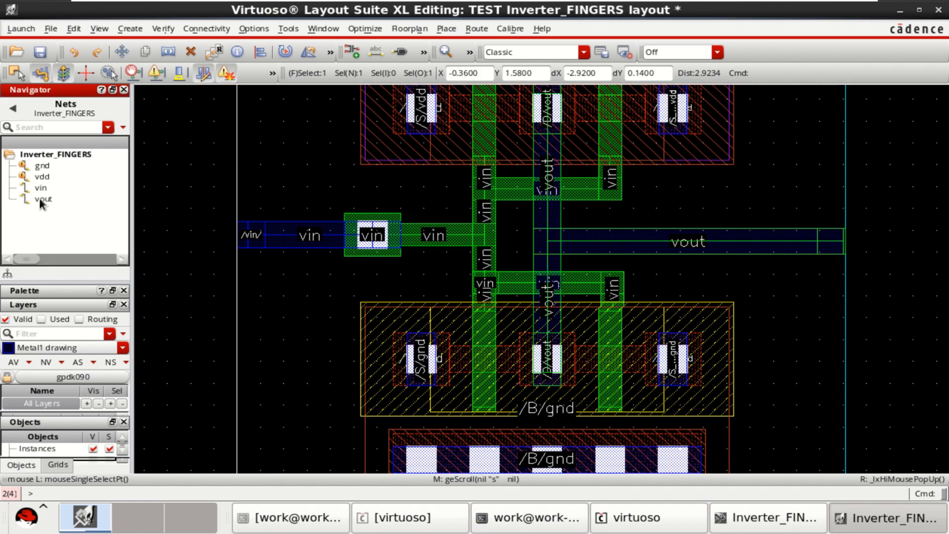
mouse_move(43, 198)
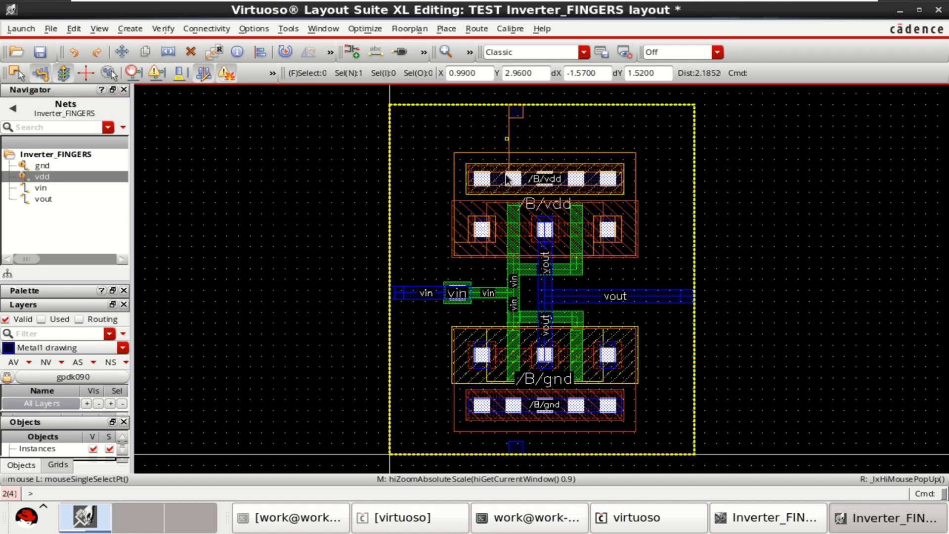
mouse_move(551, 187)
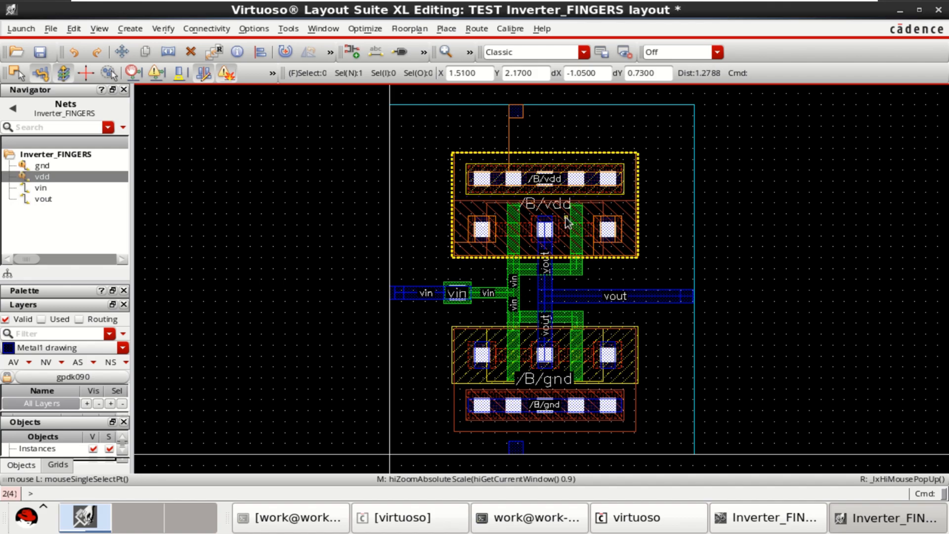
Draw metal1 vdd wires from the PMOS sources up to the vdd pin level.
left_click(121, 348)
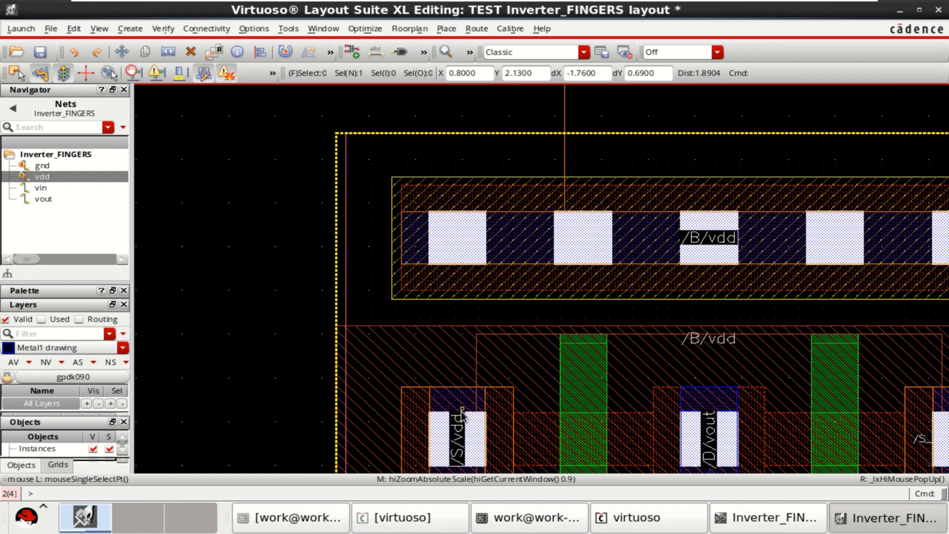
scroll("down", 3)
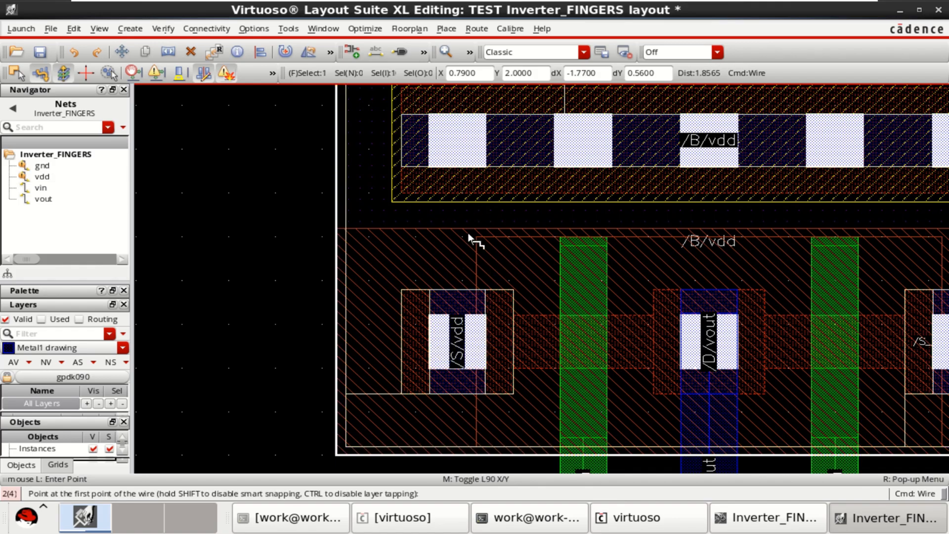
left_click(477, 245)
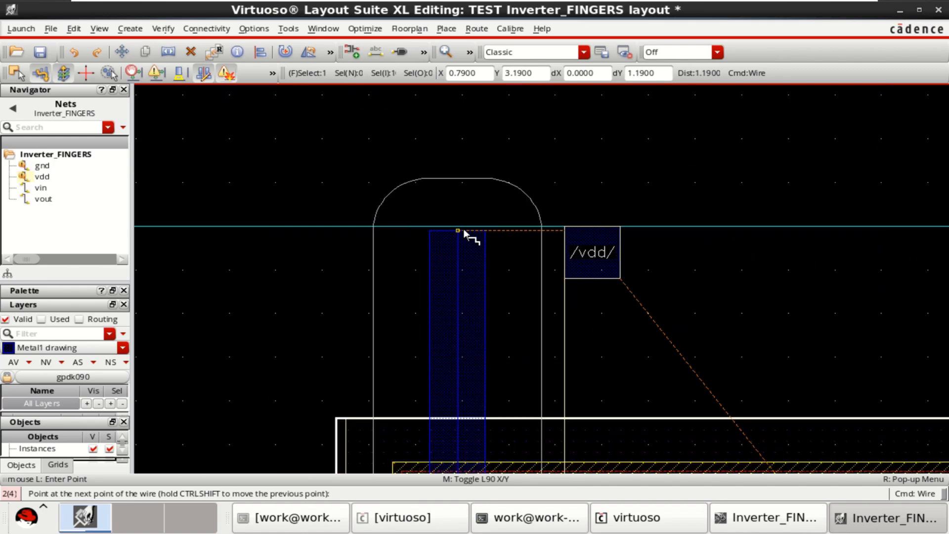
left_click(464, 233)
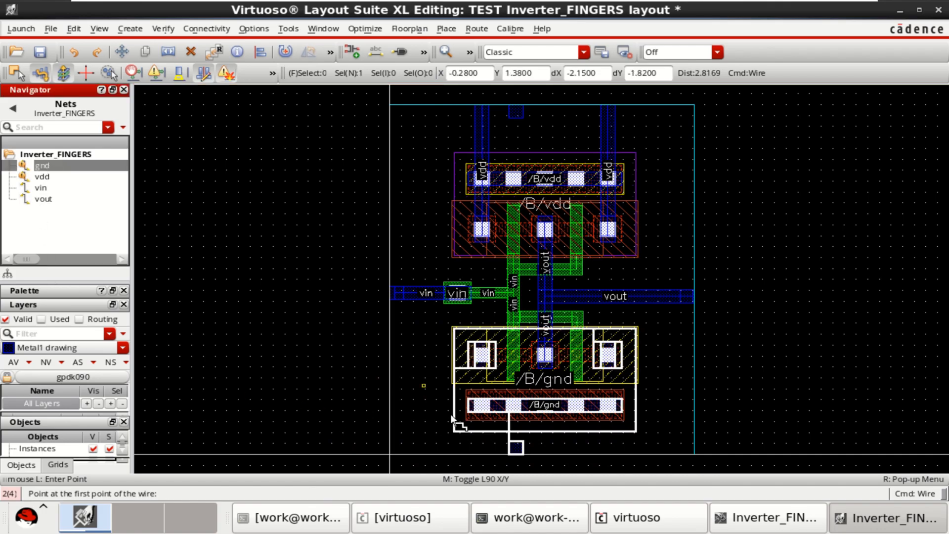
mouse_move(606, 351)
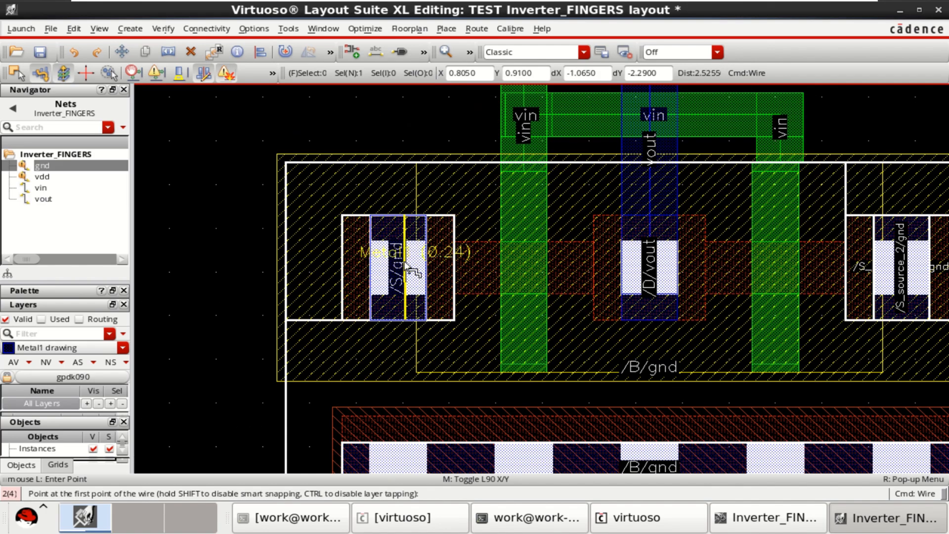
mouse_move(405, 218)
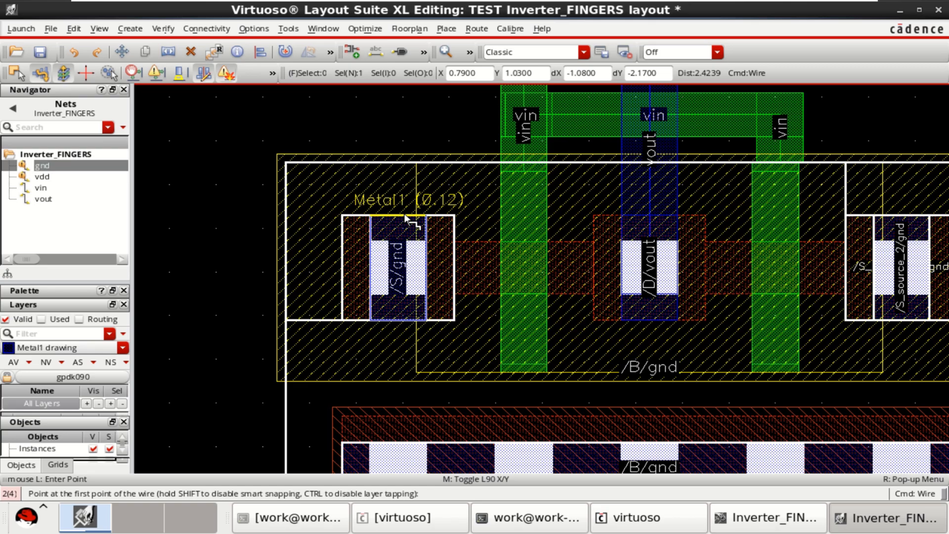
Run a metal1 gnd wire down from the left NMOS source through the body tap.
left_click(407, 218)
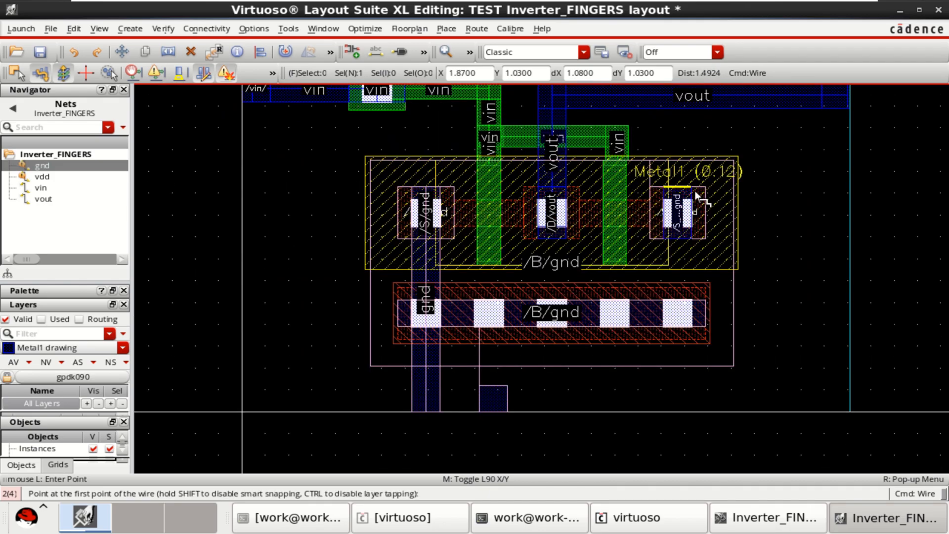
mouse_move(691, 197)
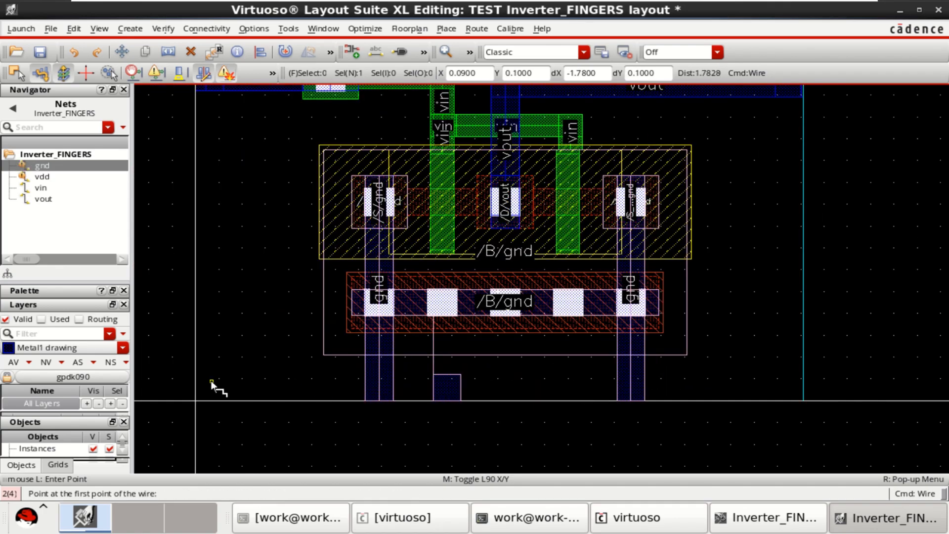
mouse_move(411, 375)
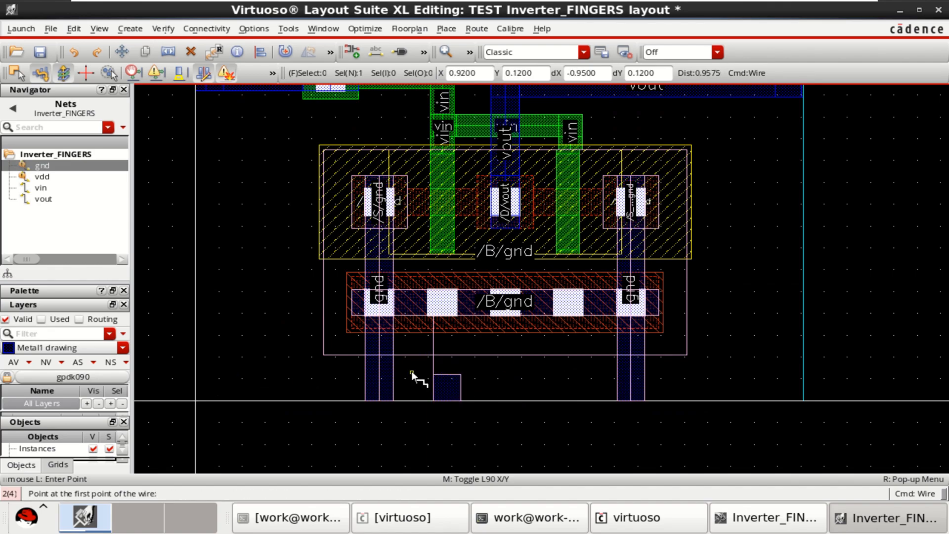
mouse_move(191, 392)
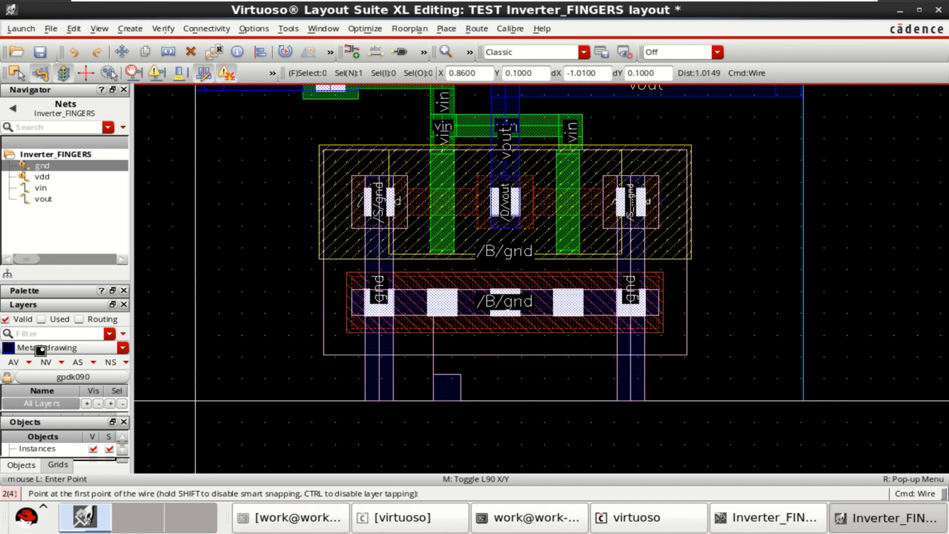
Draw a Metal1 gnd rail along the cell bottom and stretch it to the cell edge.
key("Escape")
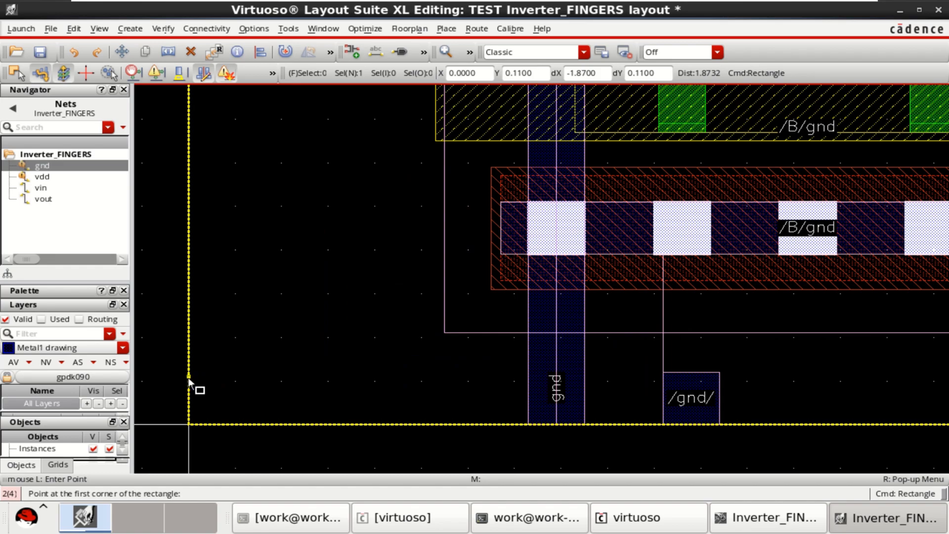
left_click(189, 376)
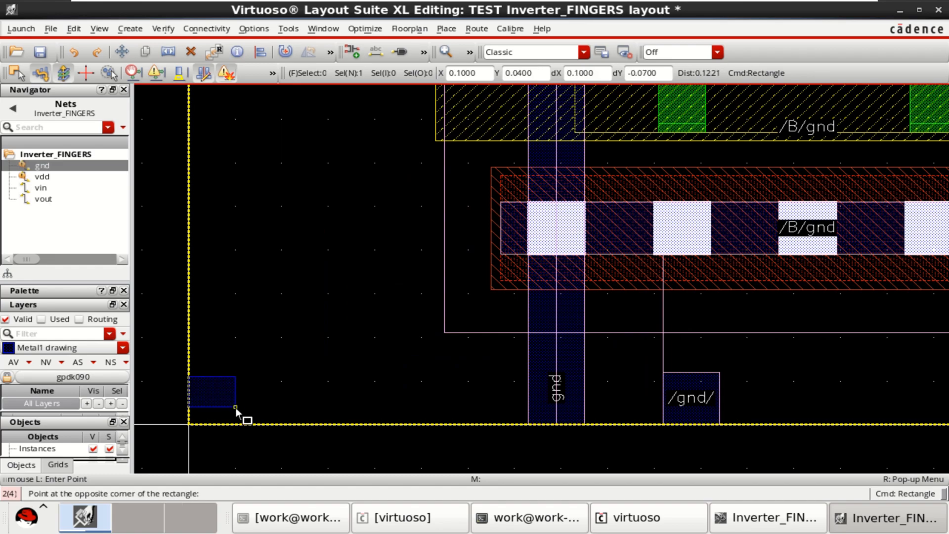
mouse_move(936, 424)
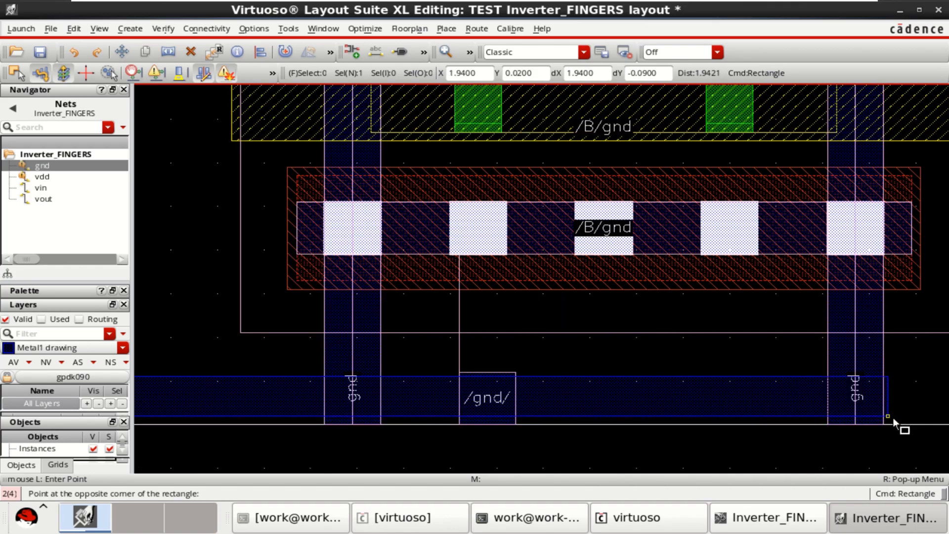
mouse_move(920, 415)
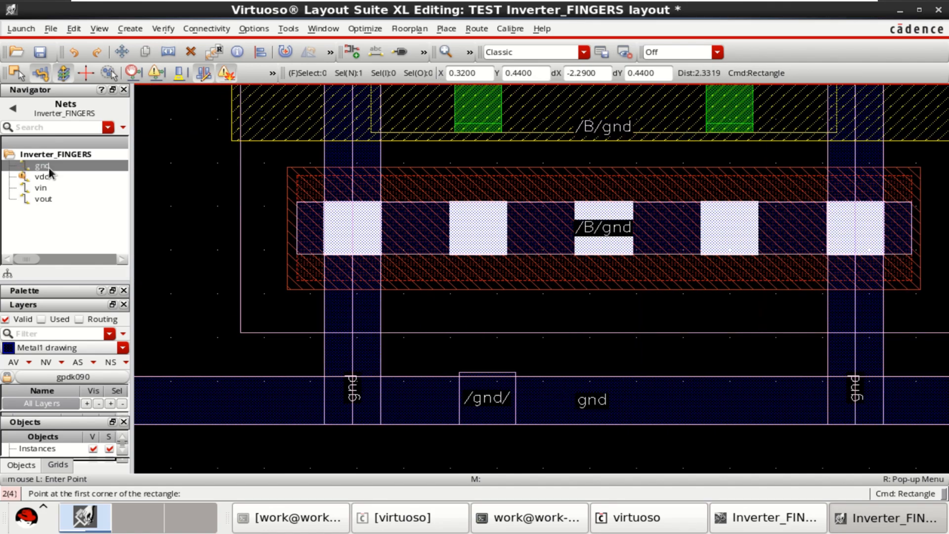
mouse_move(42, 165)
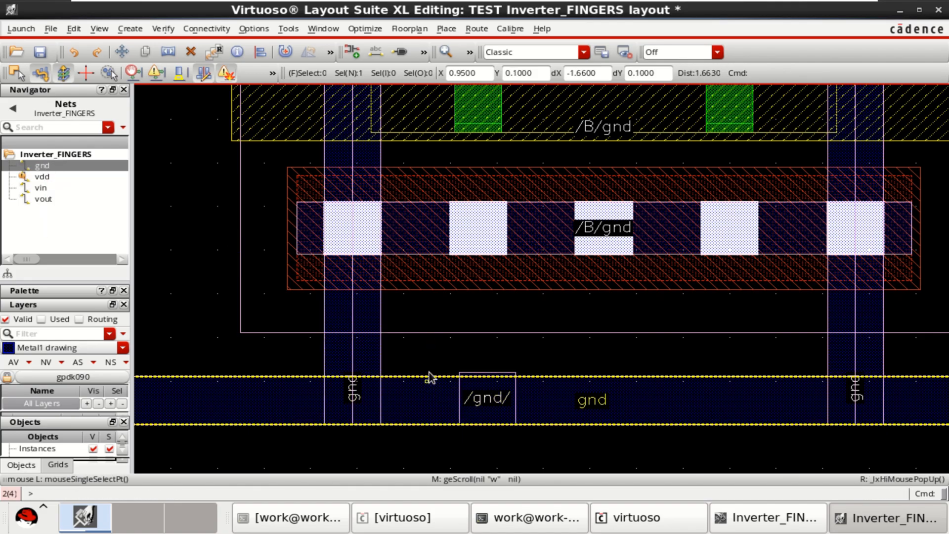
left_click(421, 362)
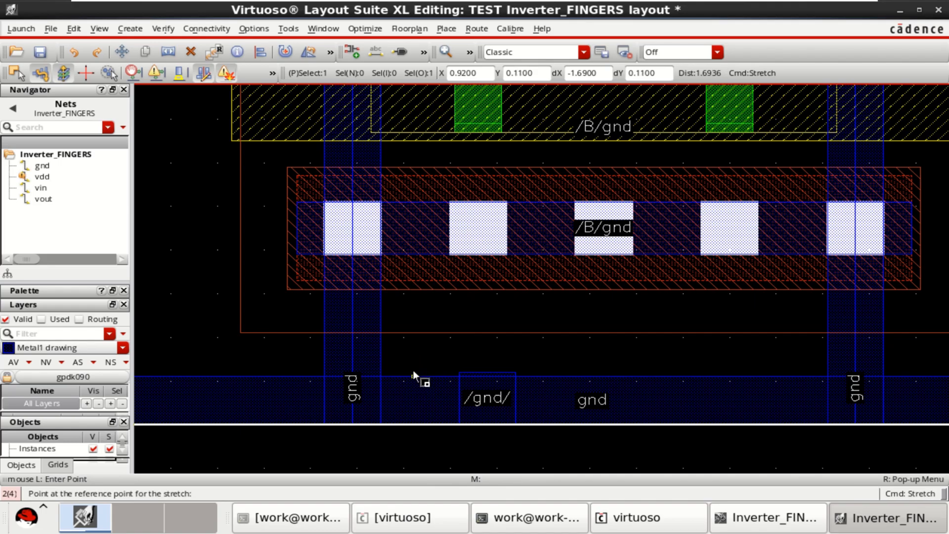
left_click(416, 375)
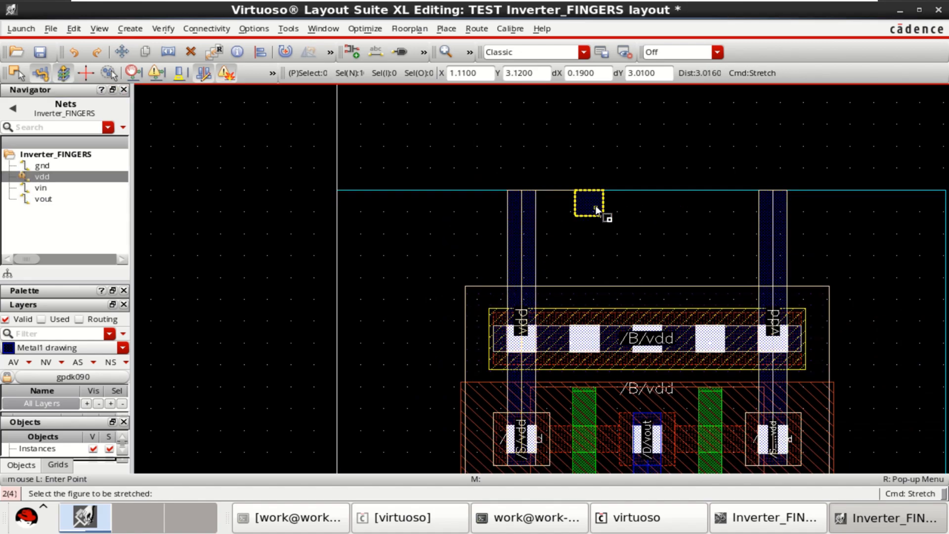
mouse_move(363, 205)
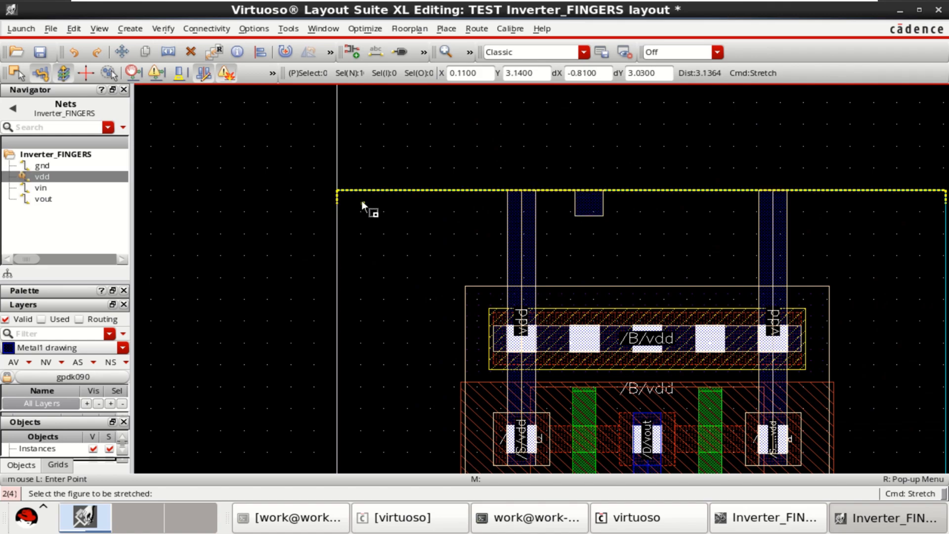
mouse_move(254, 267)
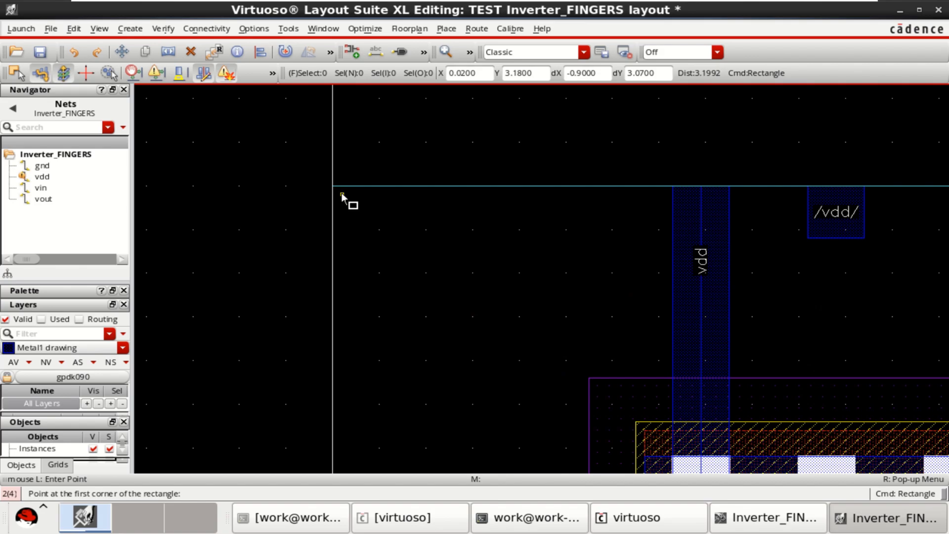
Draw the Metal1 vdd rail across the cell top, fit the view, and save.
left_click(342, 197)
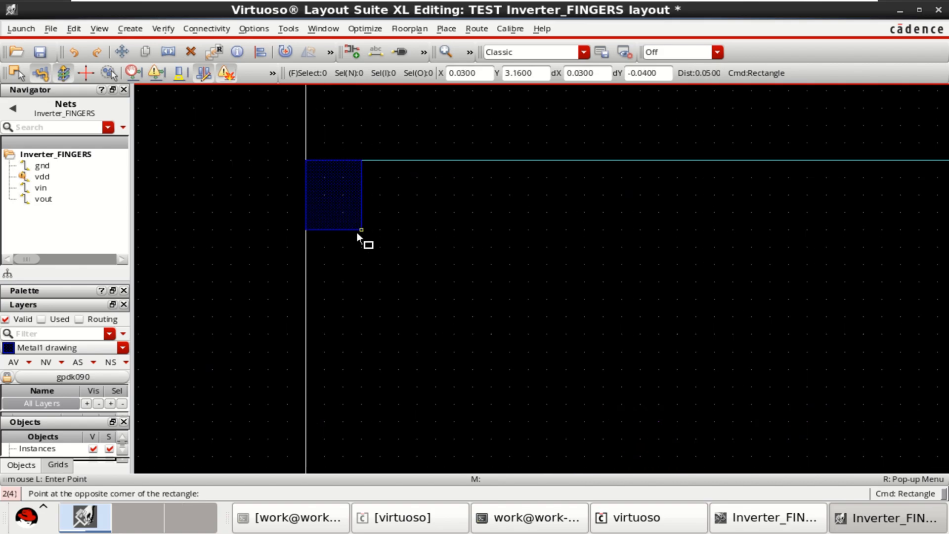
mouse_move(678, 264)
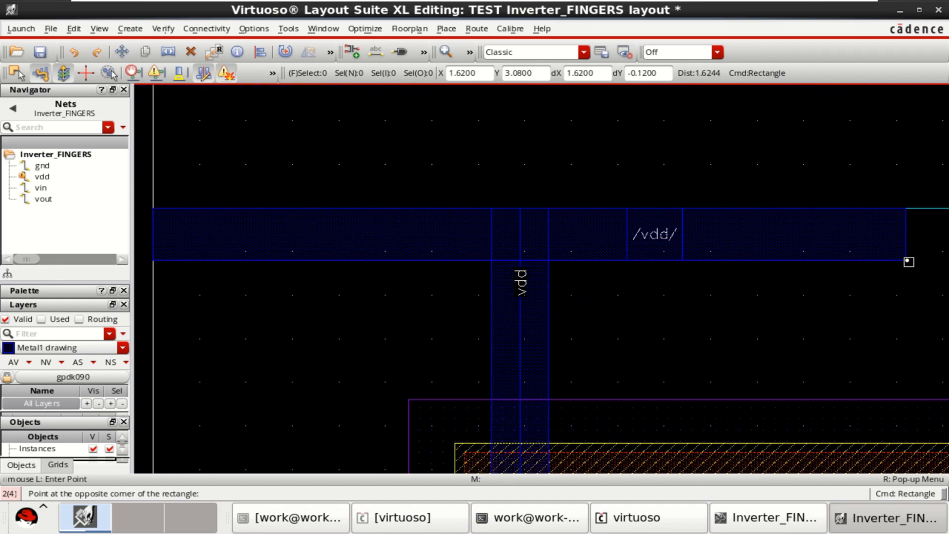
mouse_move(911, 269)
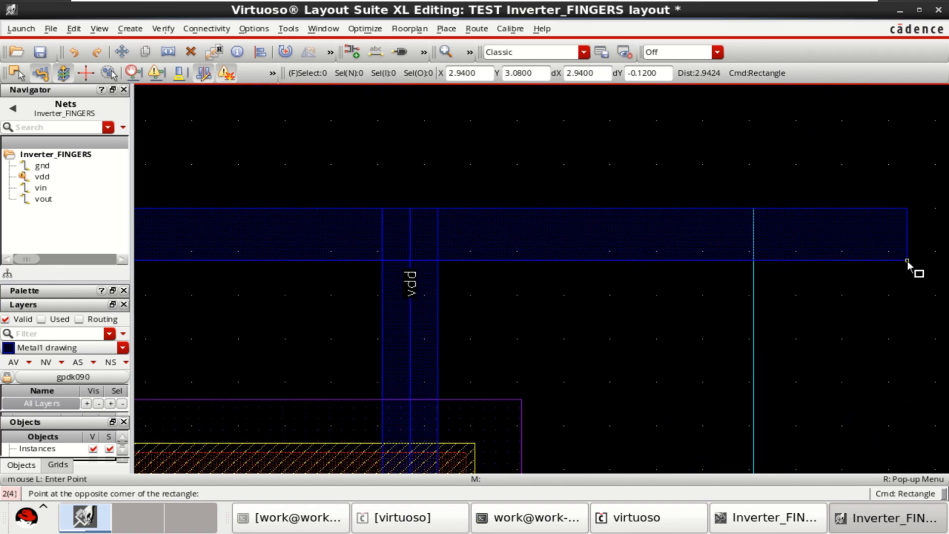
mouse_move(754, 275)
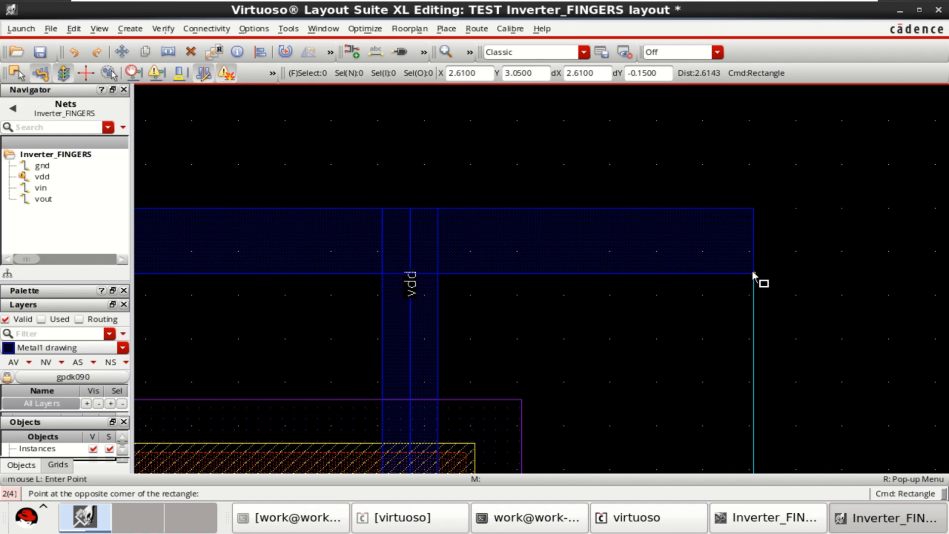
left_click(754, 276)
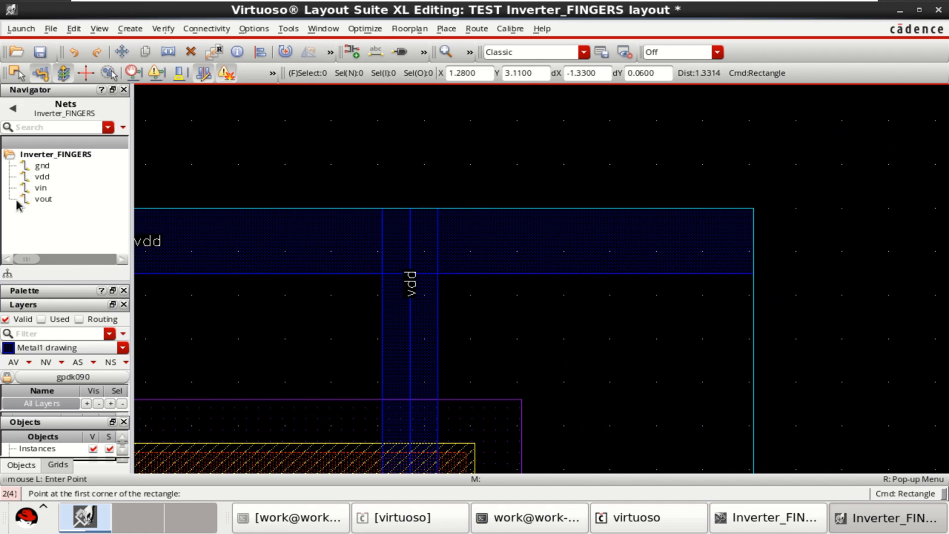
key("f")
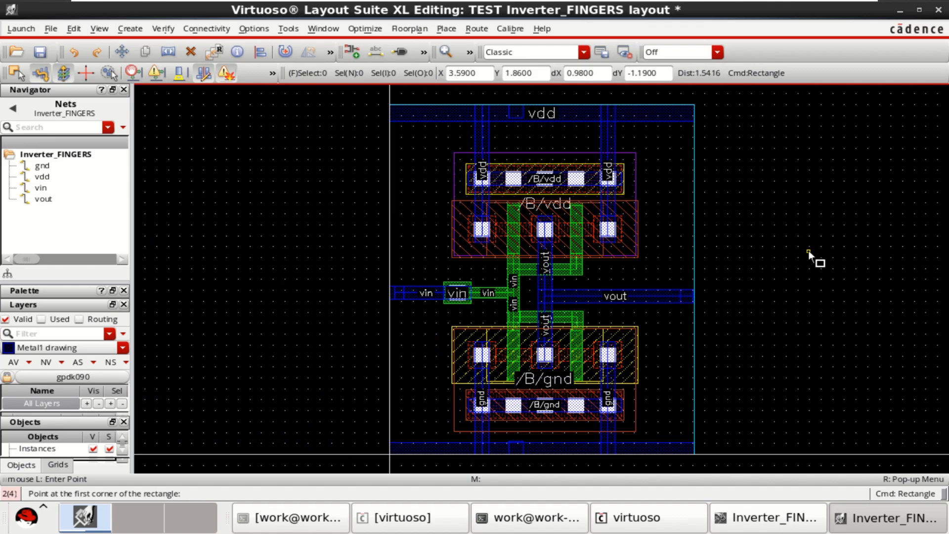
key("Escape")
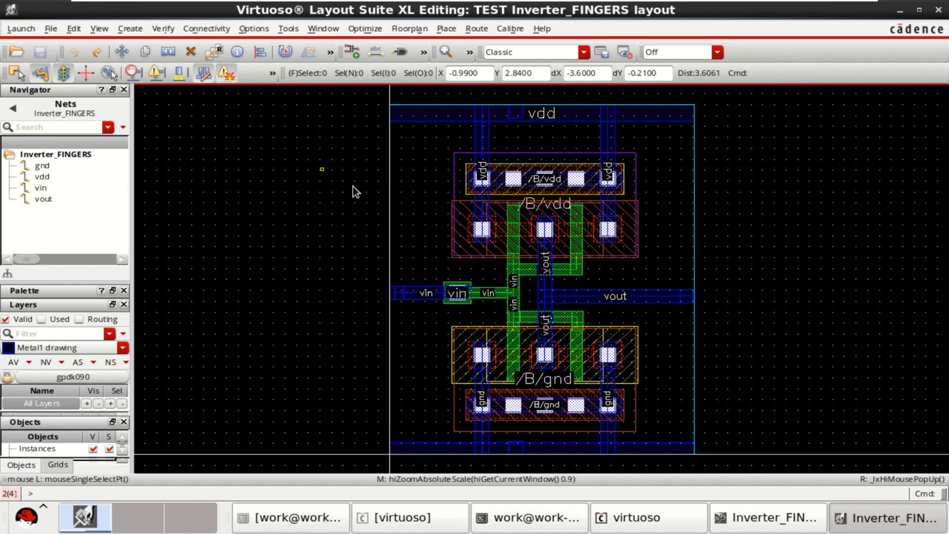
left_click(510, 29)
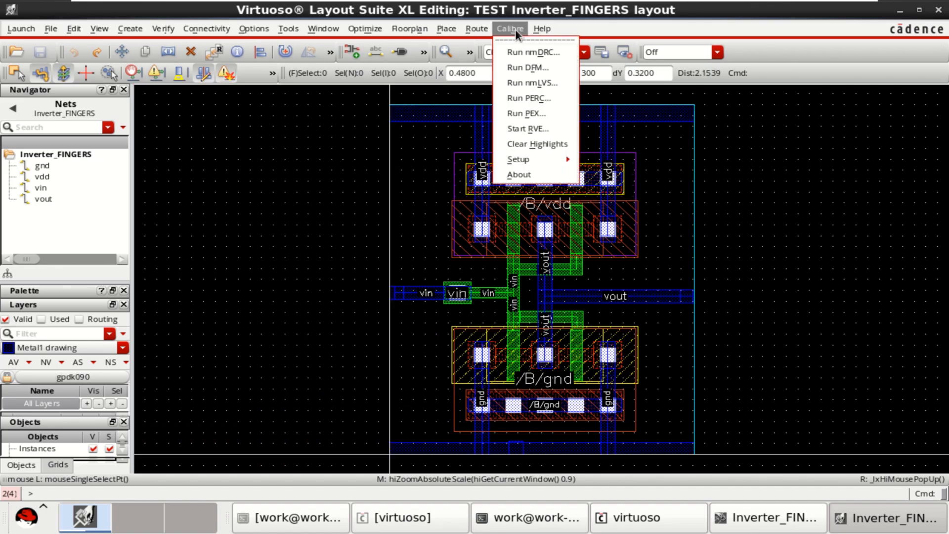
mouse_move(534, 52)
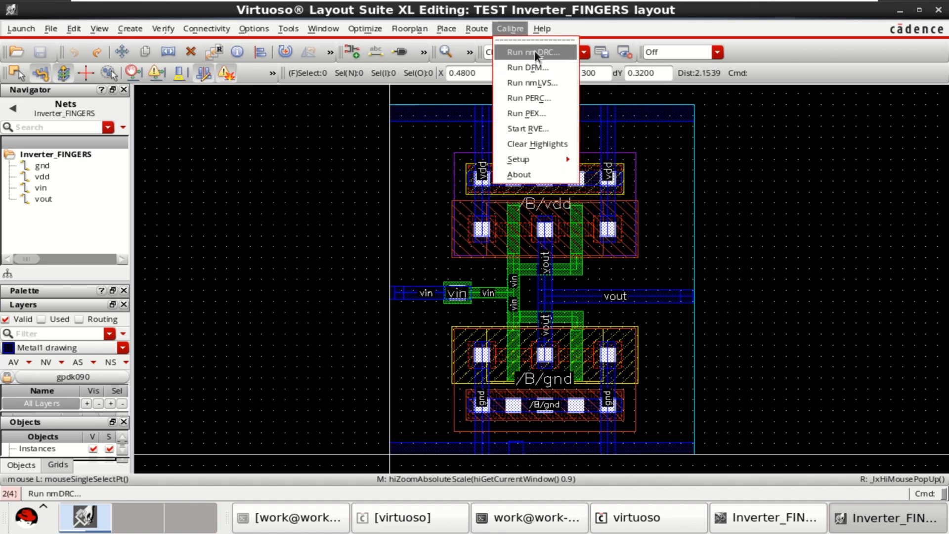
mouse_move(782, 230)
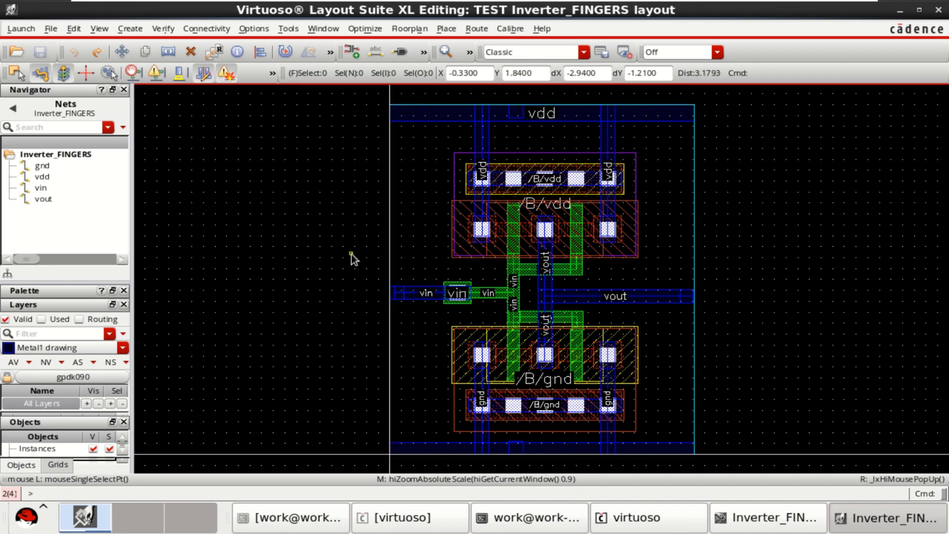
mouse_move(354, 262)
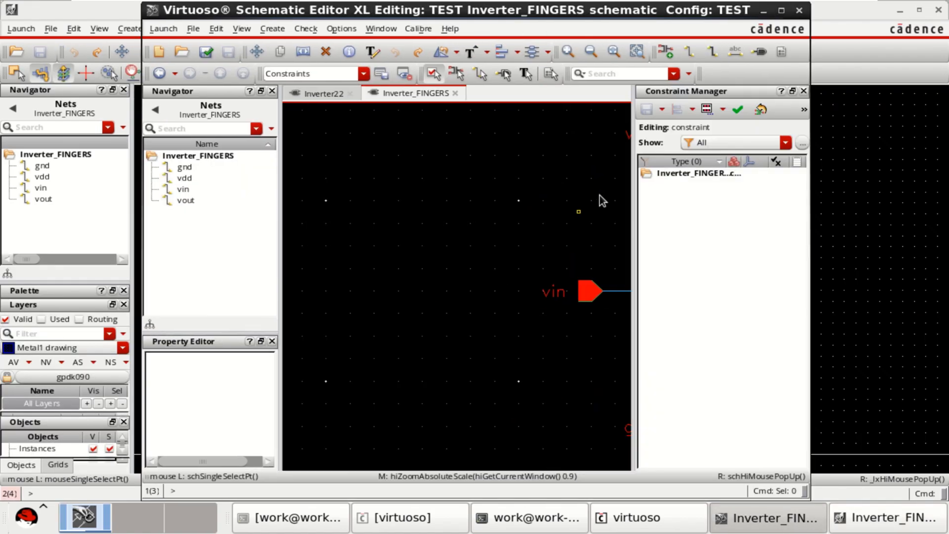
mouse_move(506, 311)
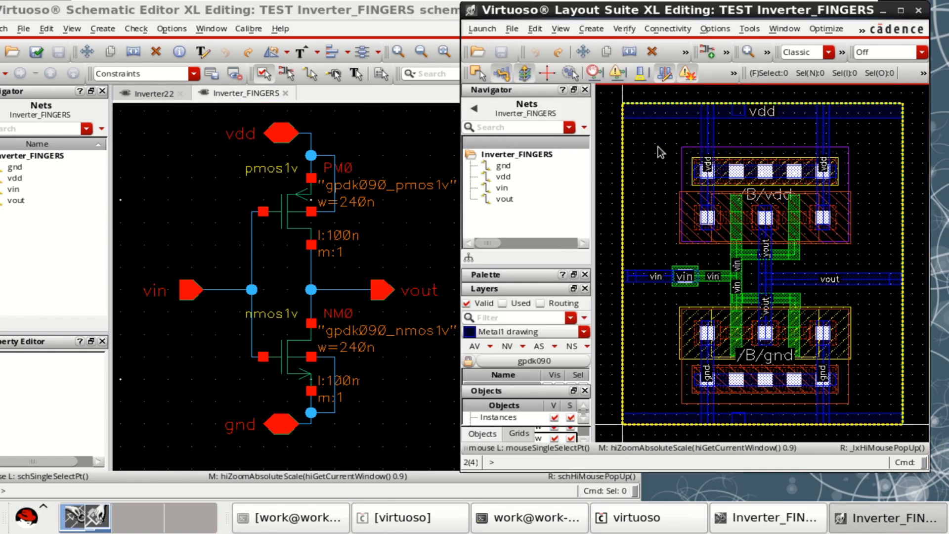
Place the layout beside the Inverter_FINGERS schematic and cross-probe the PMOS device PM0.
left_click(645, 184)
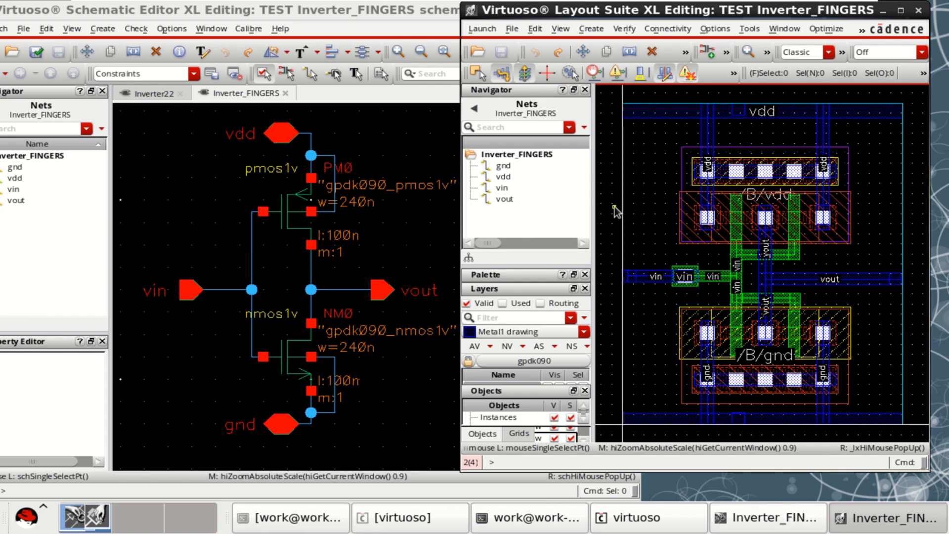
left_click(285, 212)
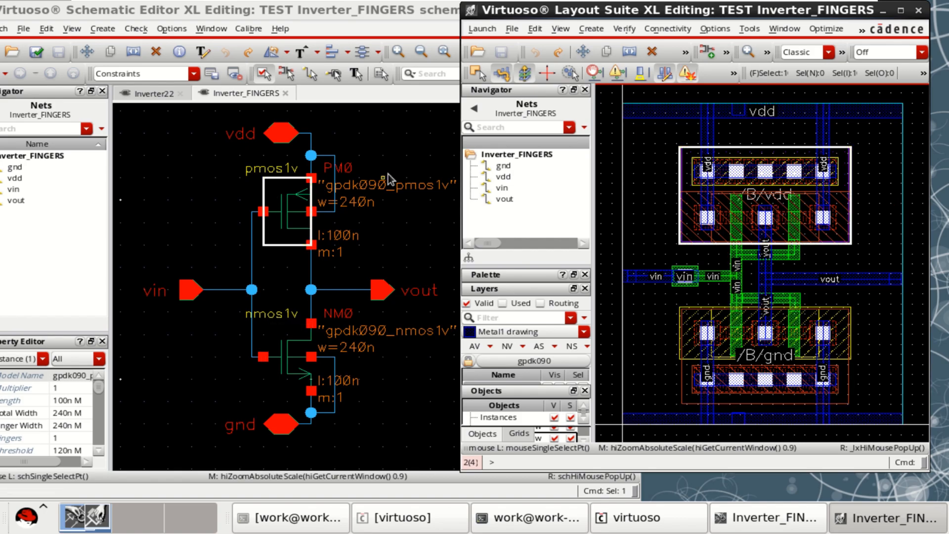
mouse_move(396, 5)
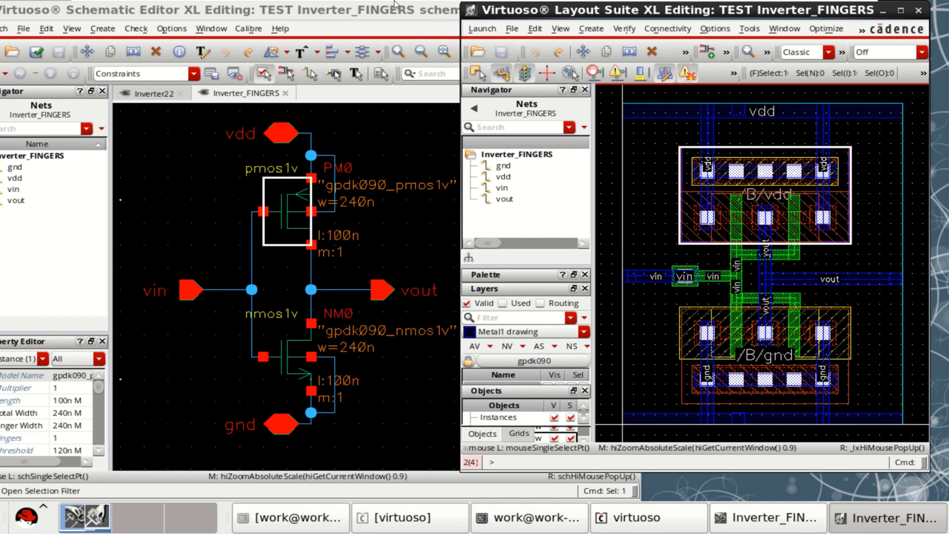